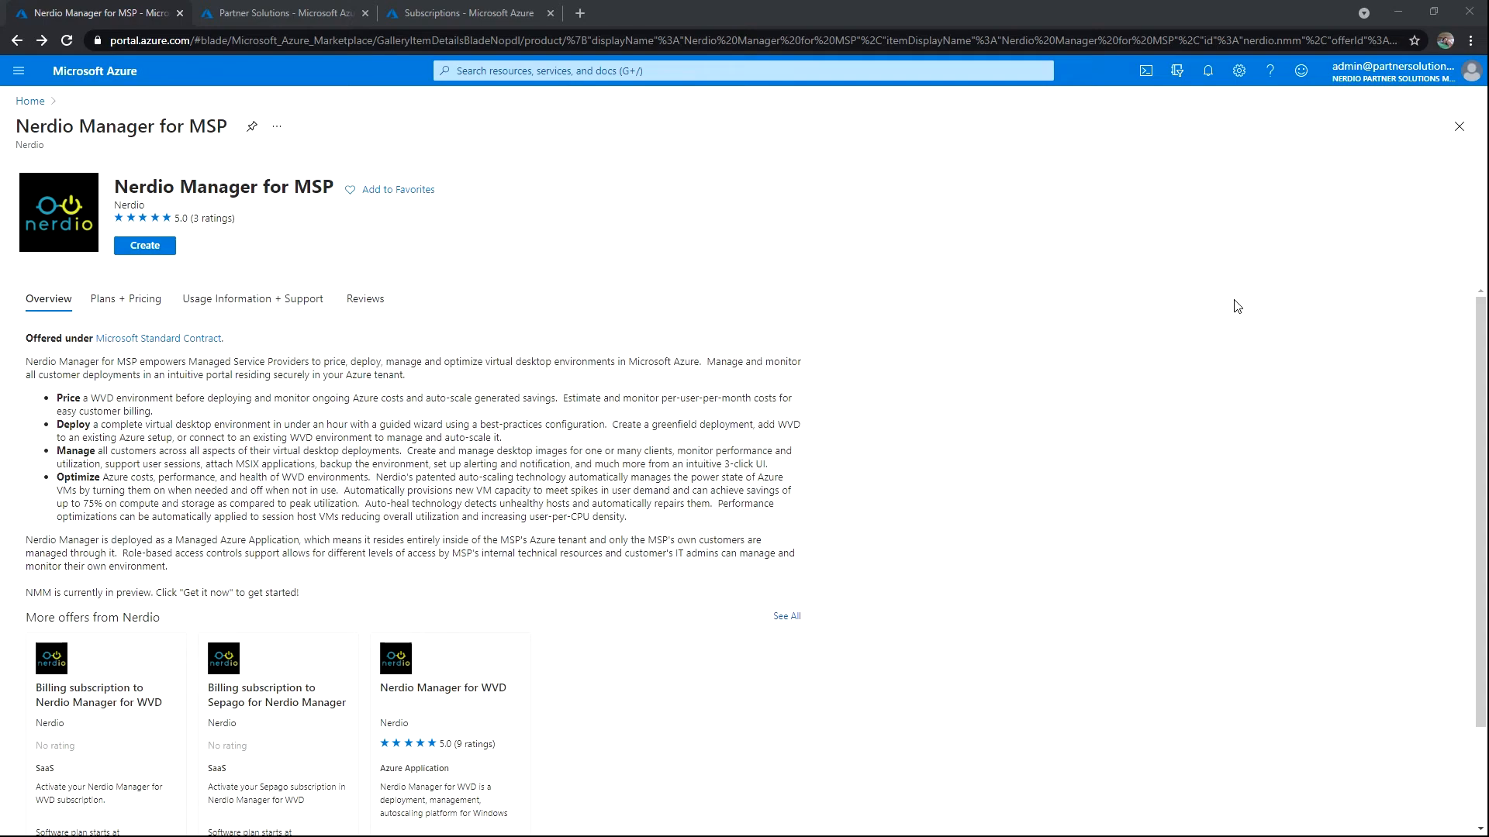
pyautogui.moveTo(1228, 305)
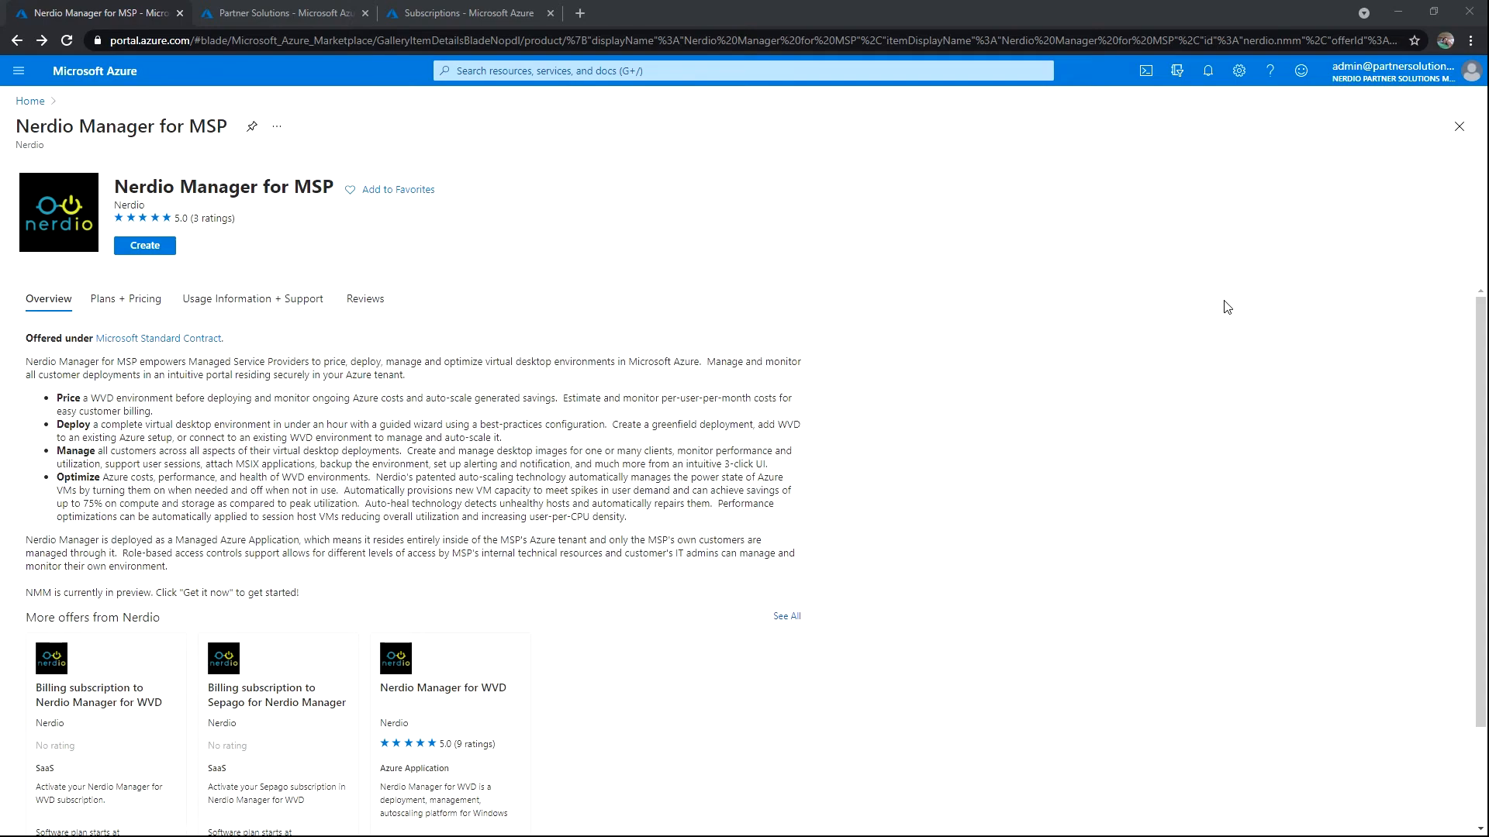
pyautogui.moveTo(144, 245)
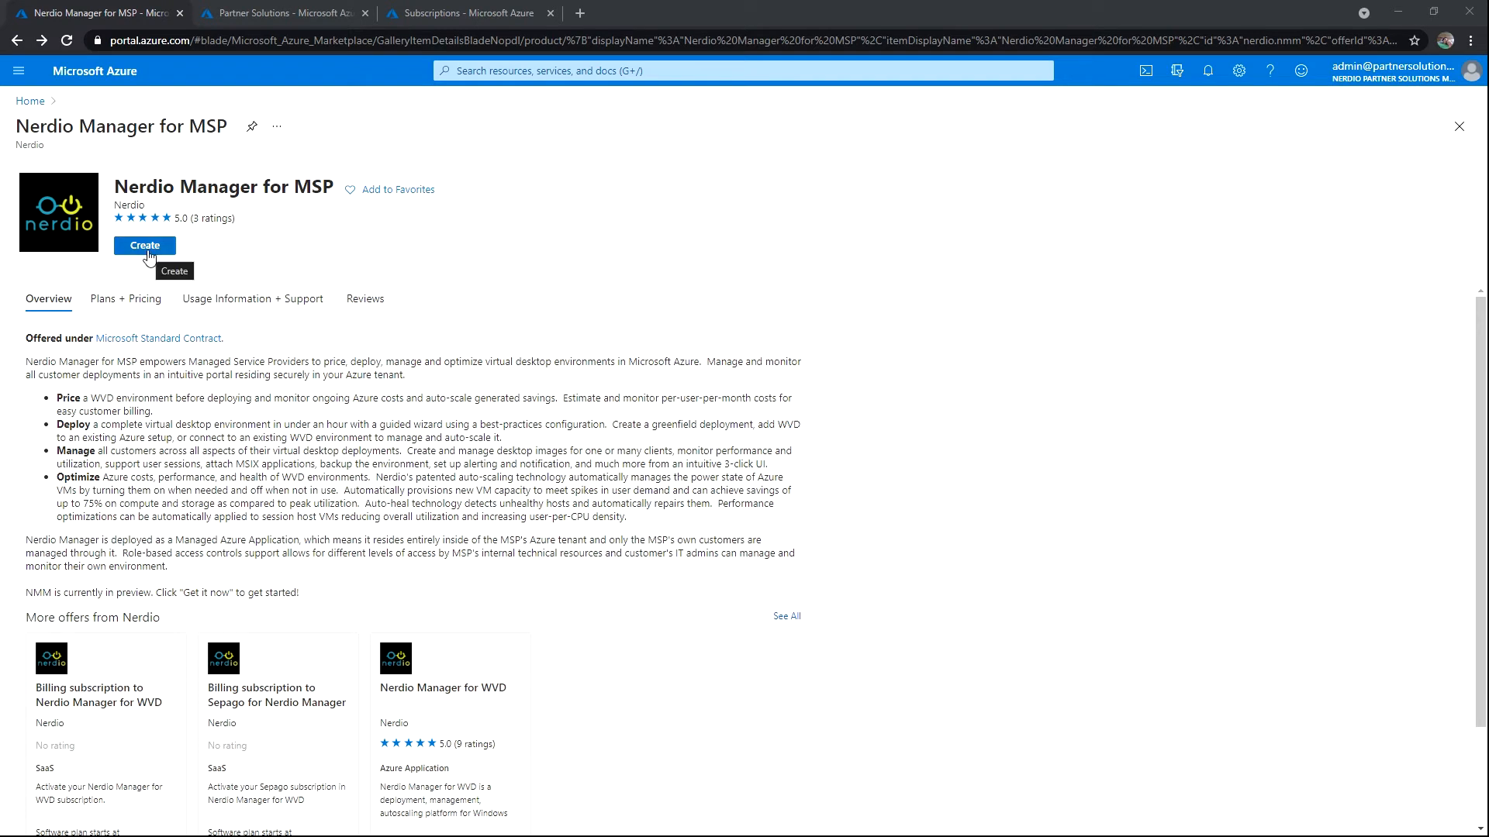
# Start creating a Nerdio Manager for MSP deployment and verify Global Administrator role and subscription Owner access.
pyautogui.click(144, 245)
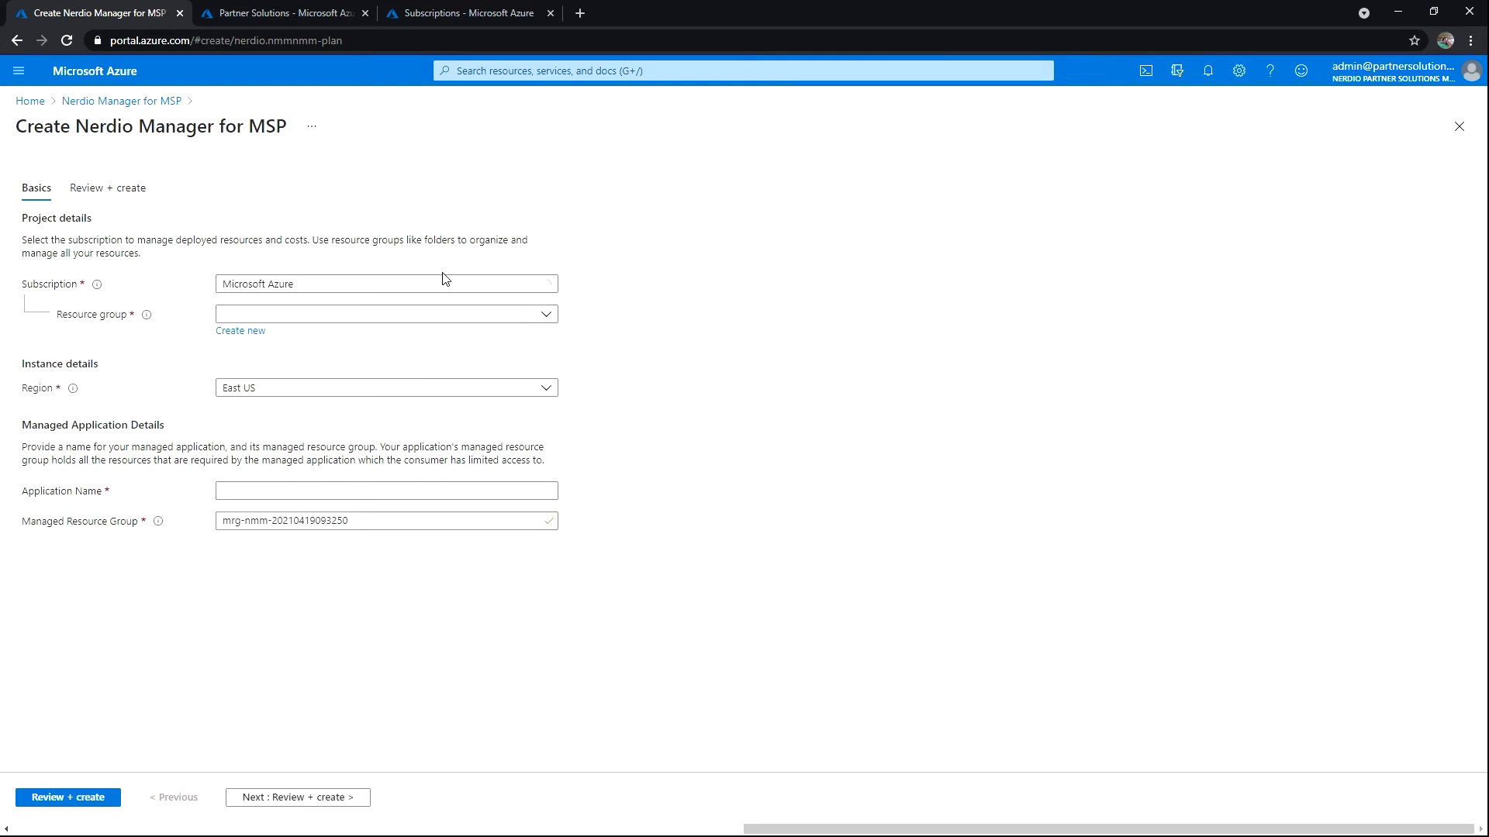
pyautogui.moveTo(1349, 73)
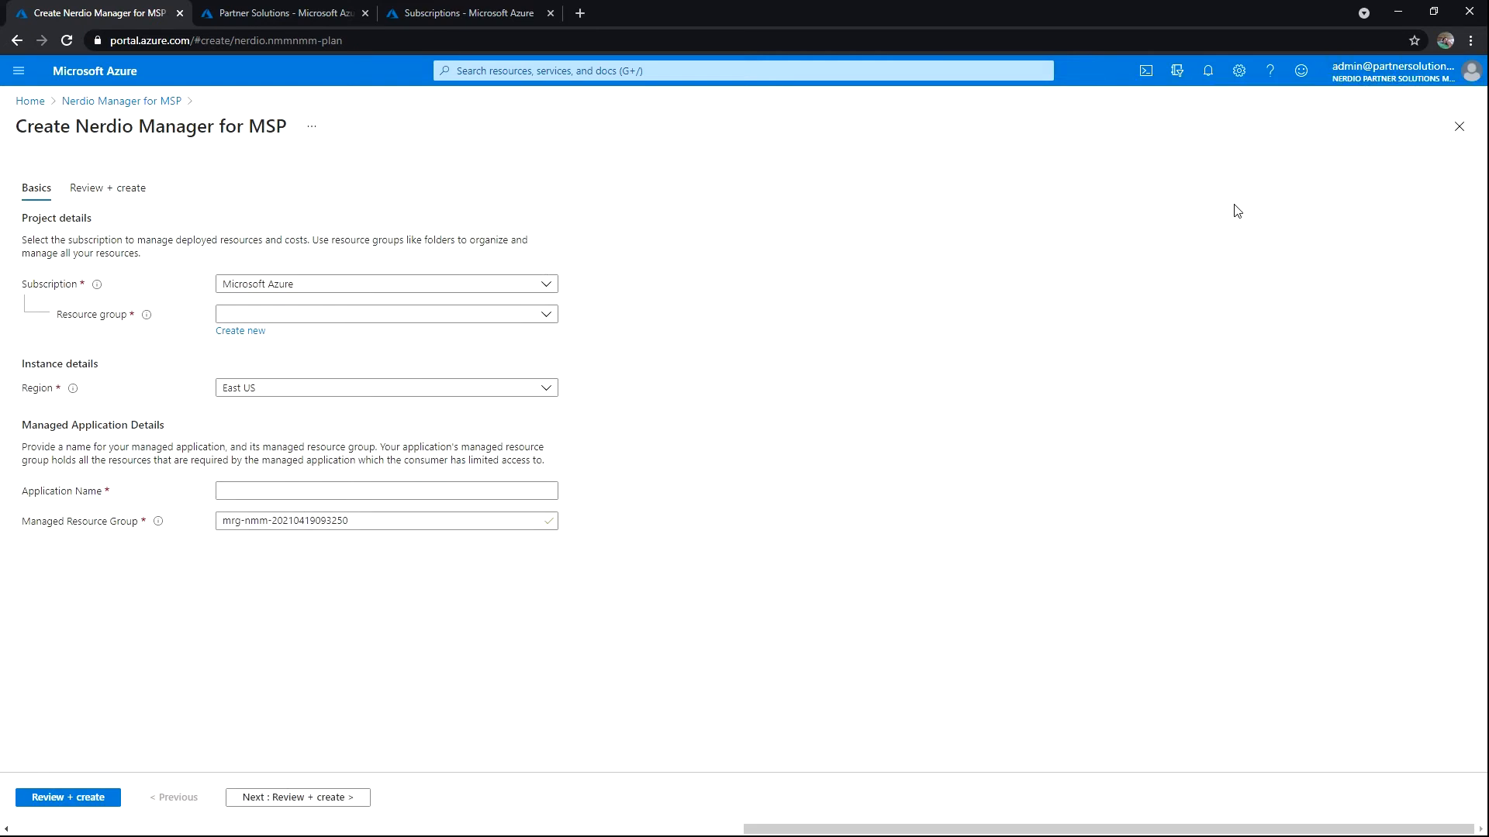
pyautogui.click(280, 12)
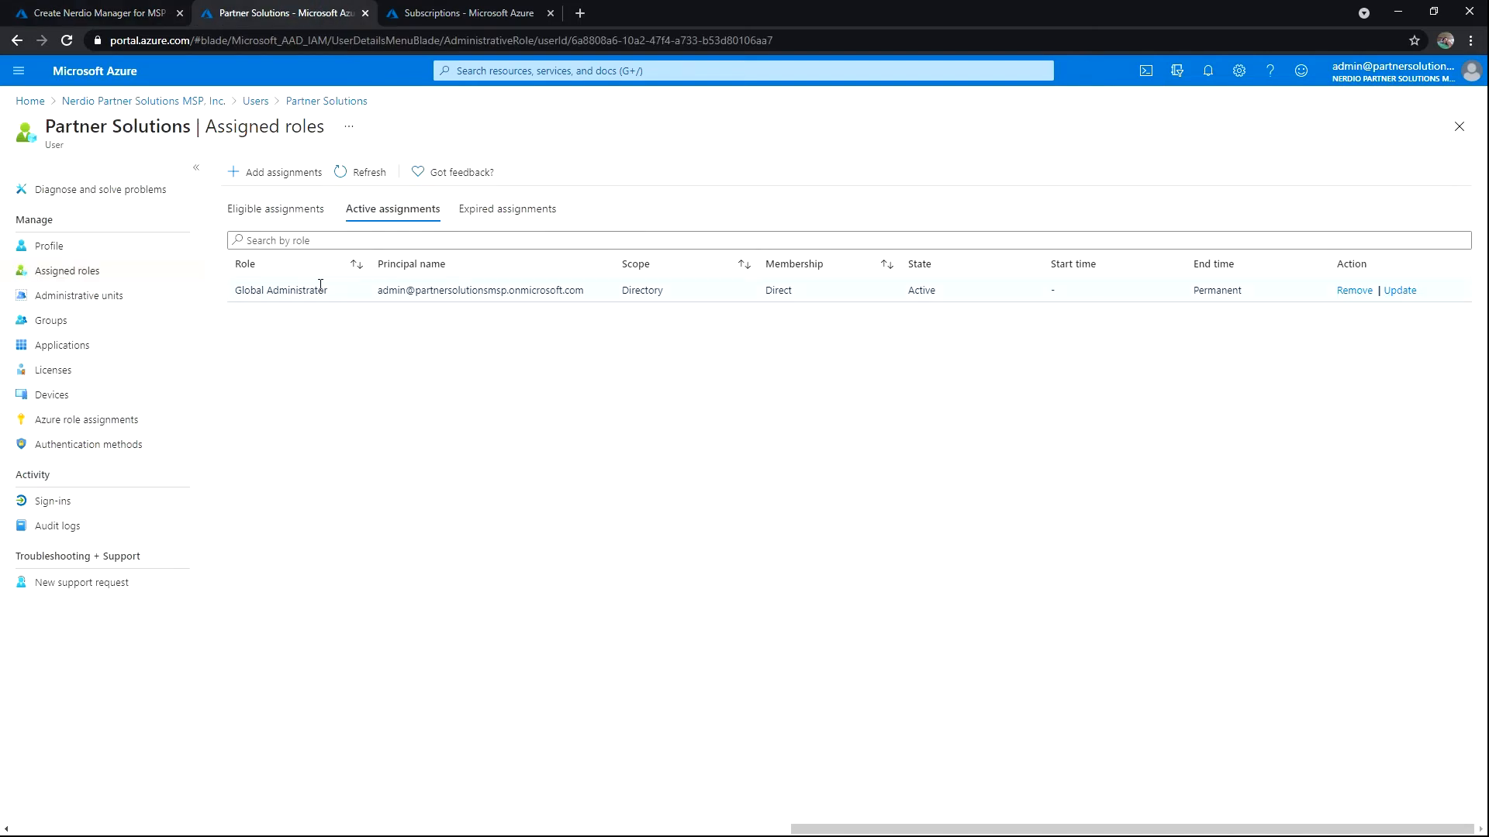
pyautogui.moveTo(295, 309)
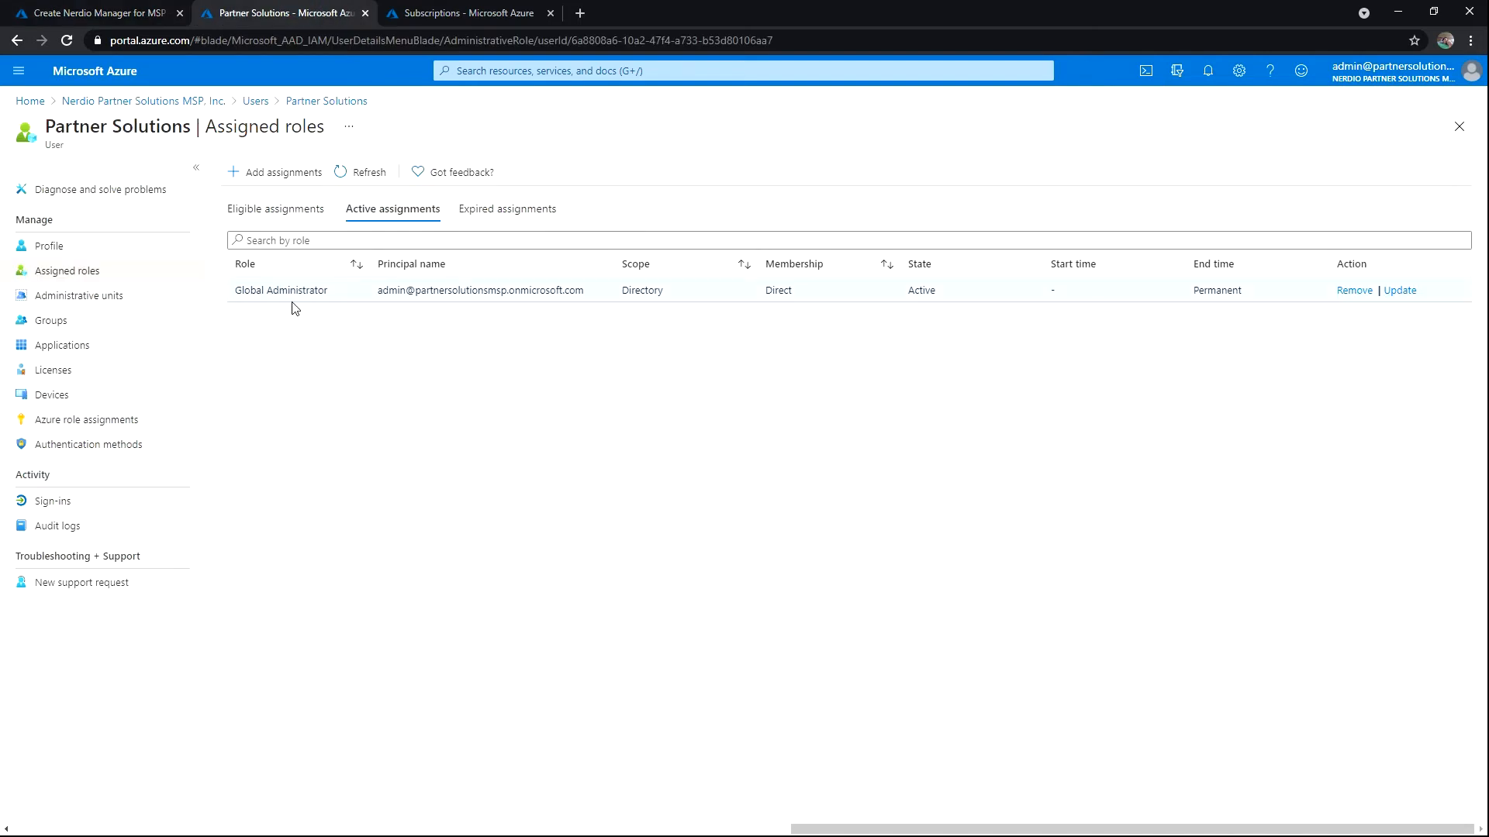
pyautogui.click(464, 13)
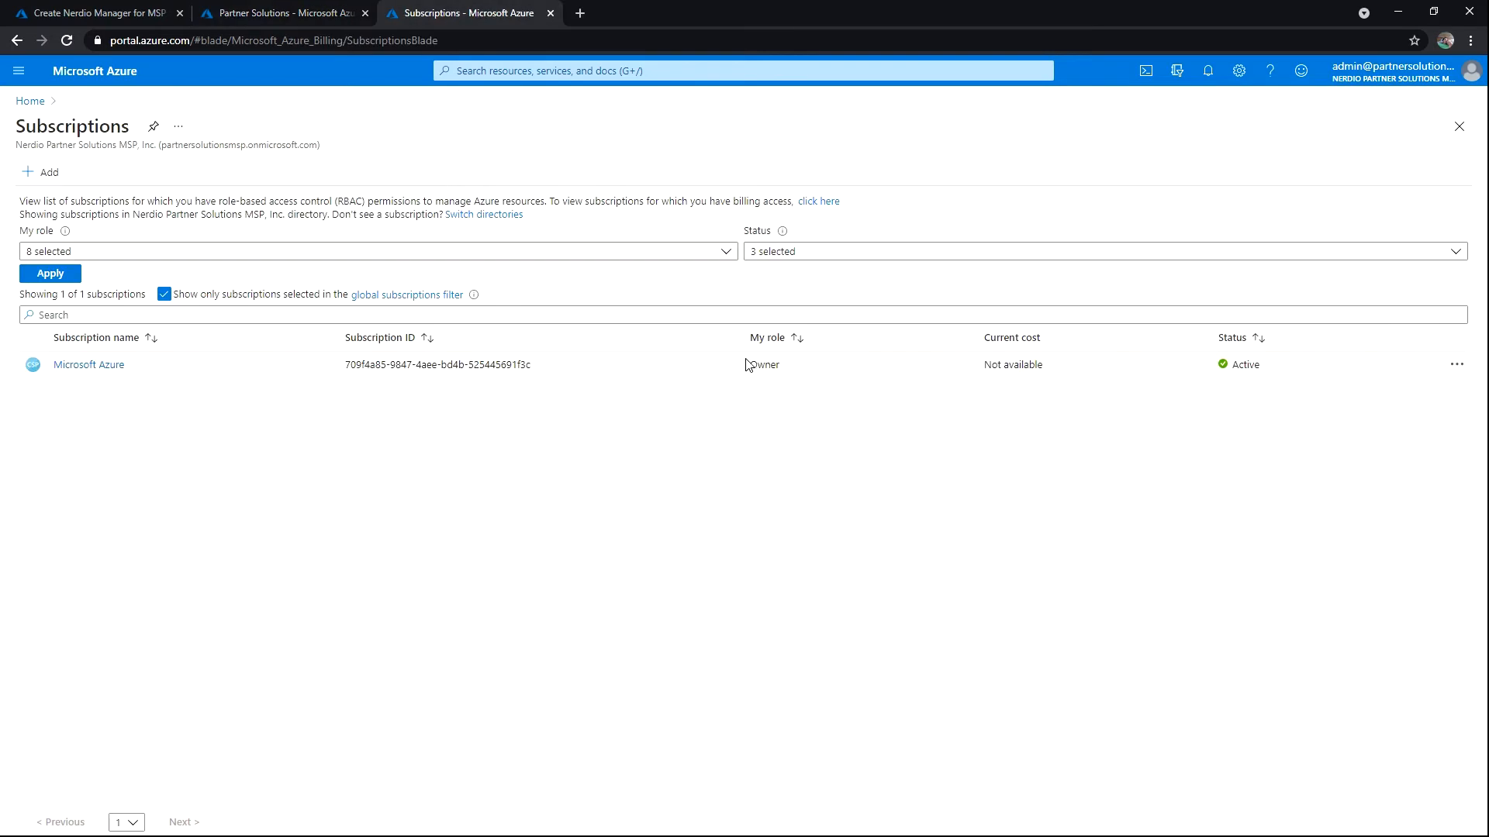
pyautogui.moveTo(369, 223)
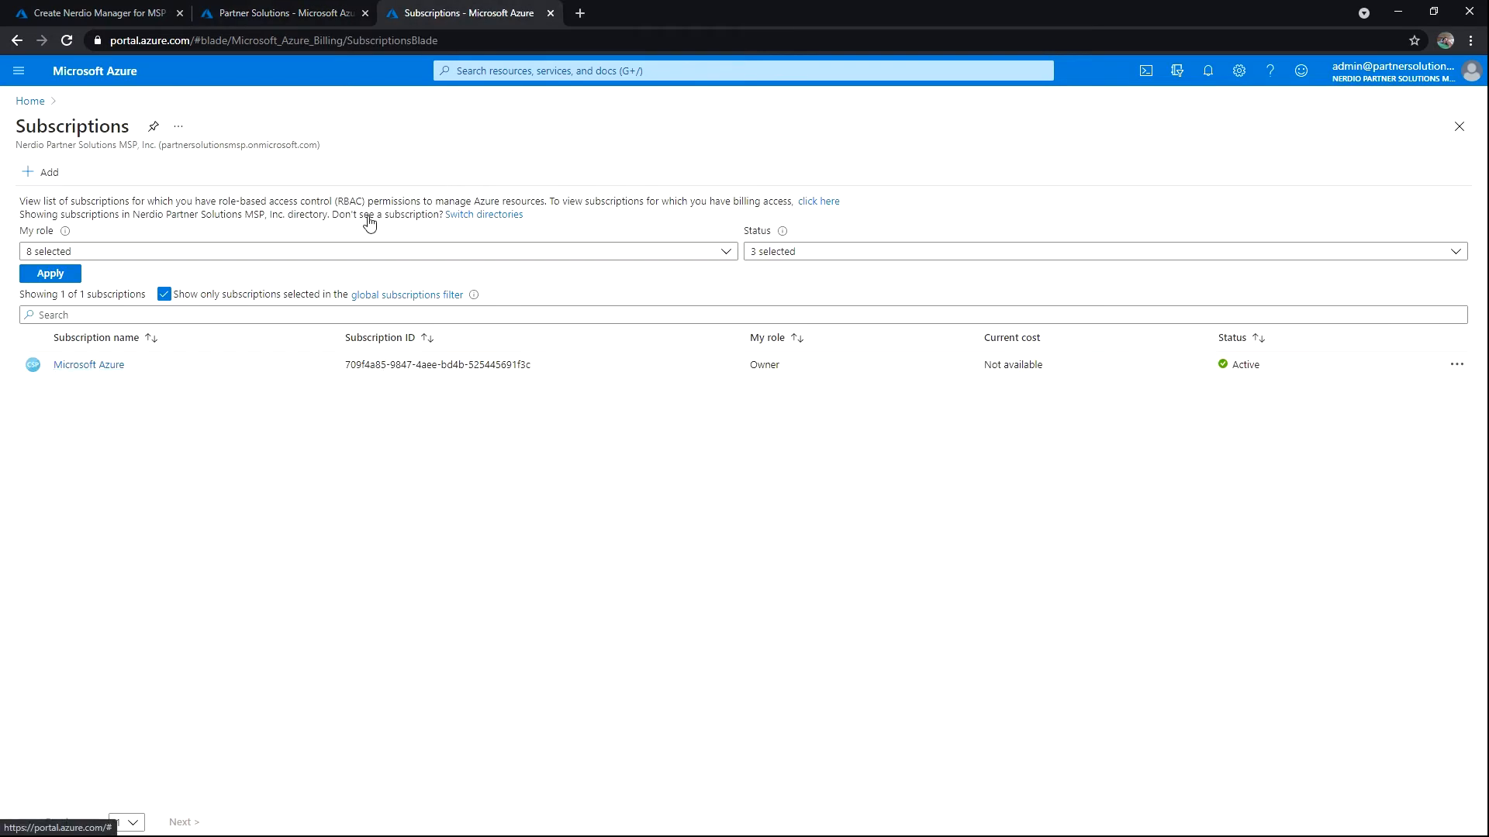
# Return to the creation form and filter the existing resource groups by 'NMM'.
pyautogui.click(95, 13)
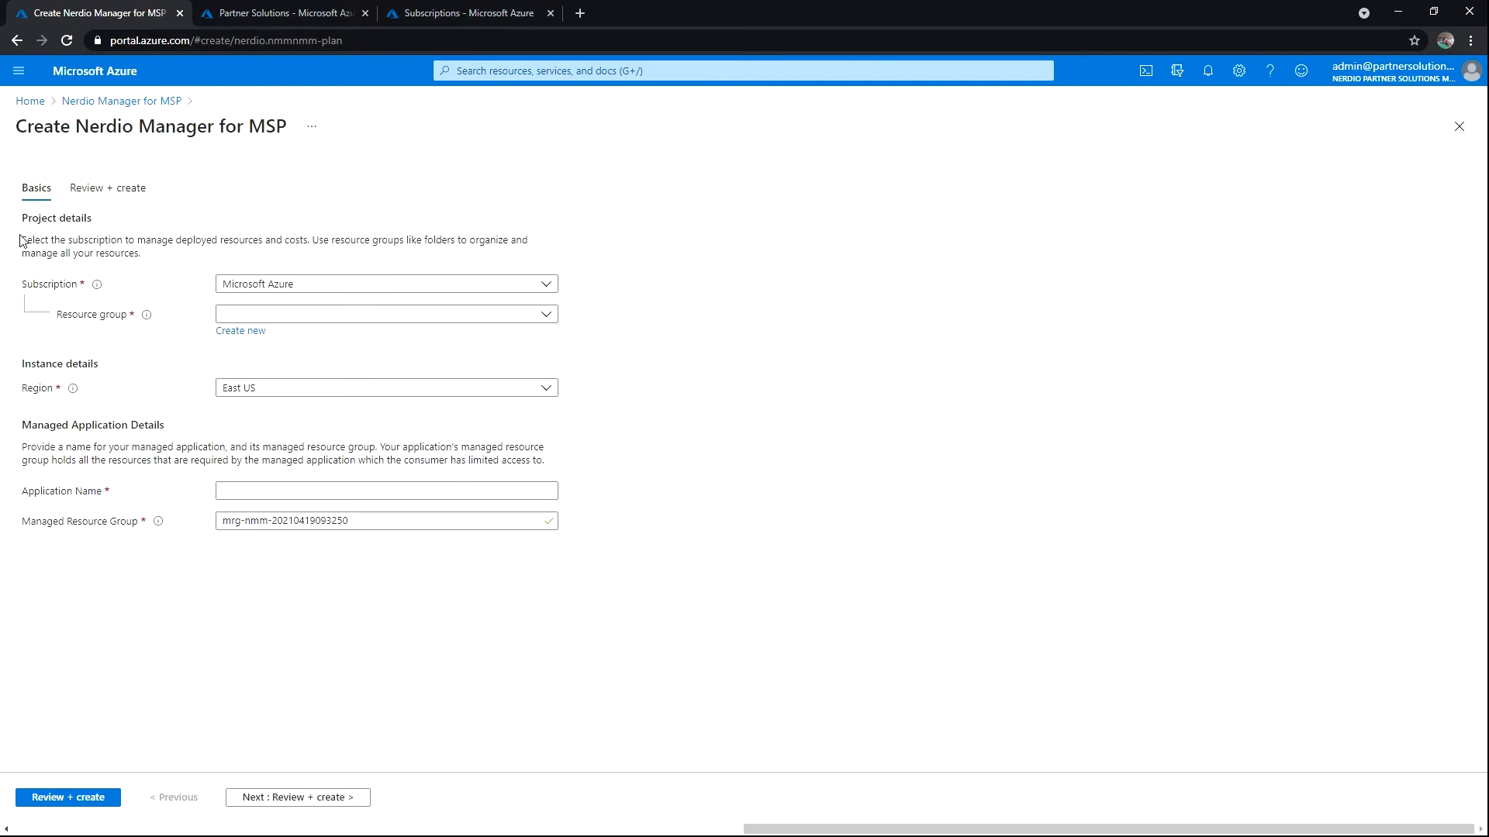
pyautogui.moveTo(59, 295)
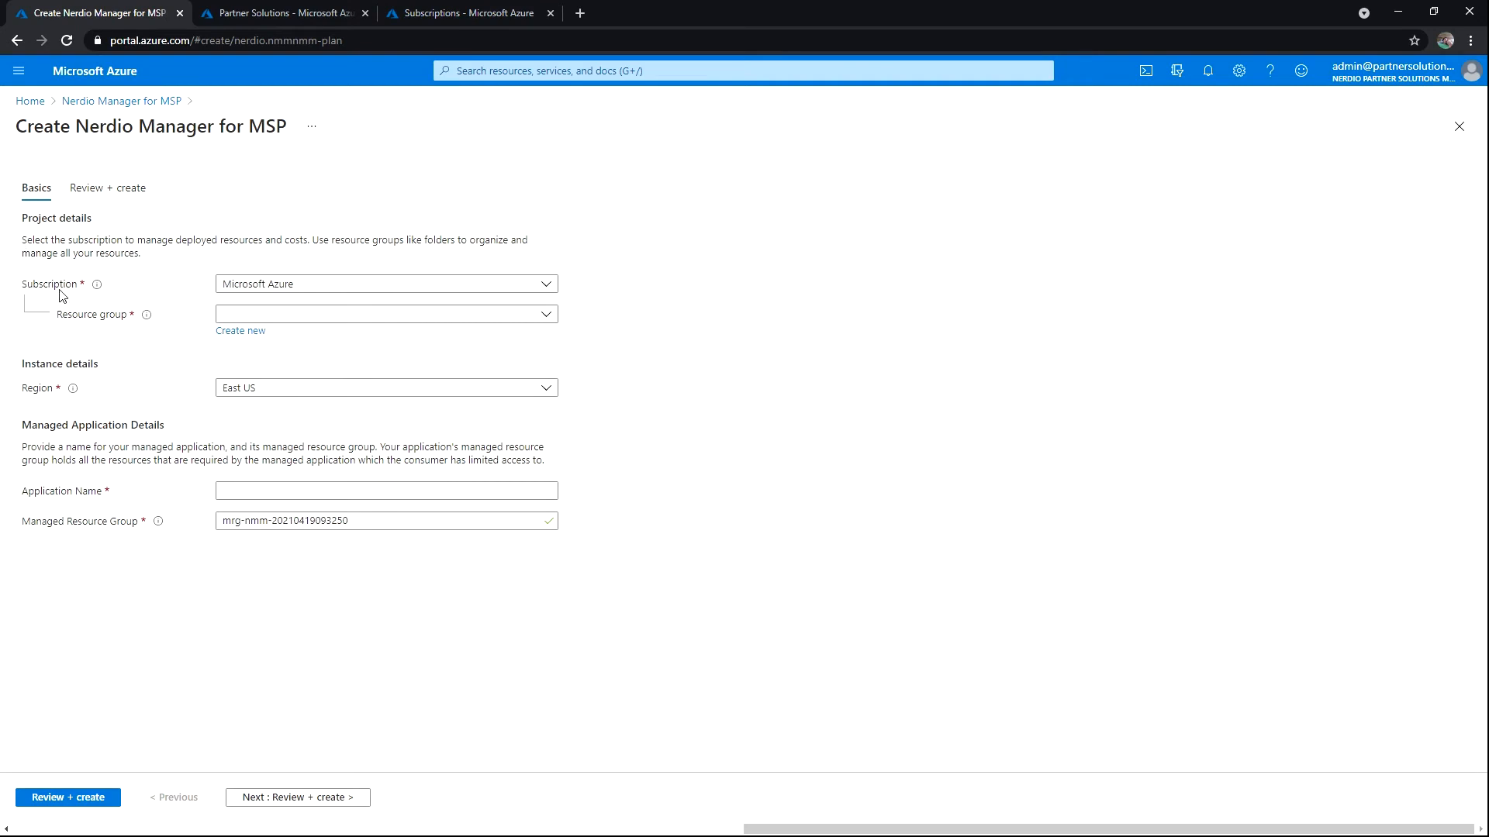
pyautogui.moveTo(121, 324)
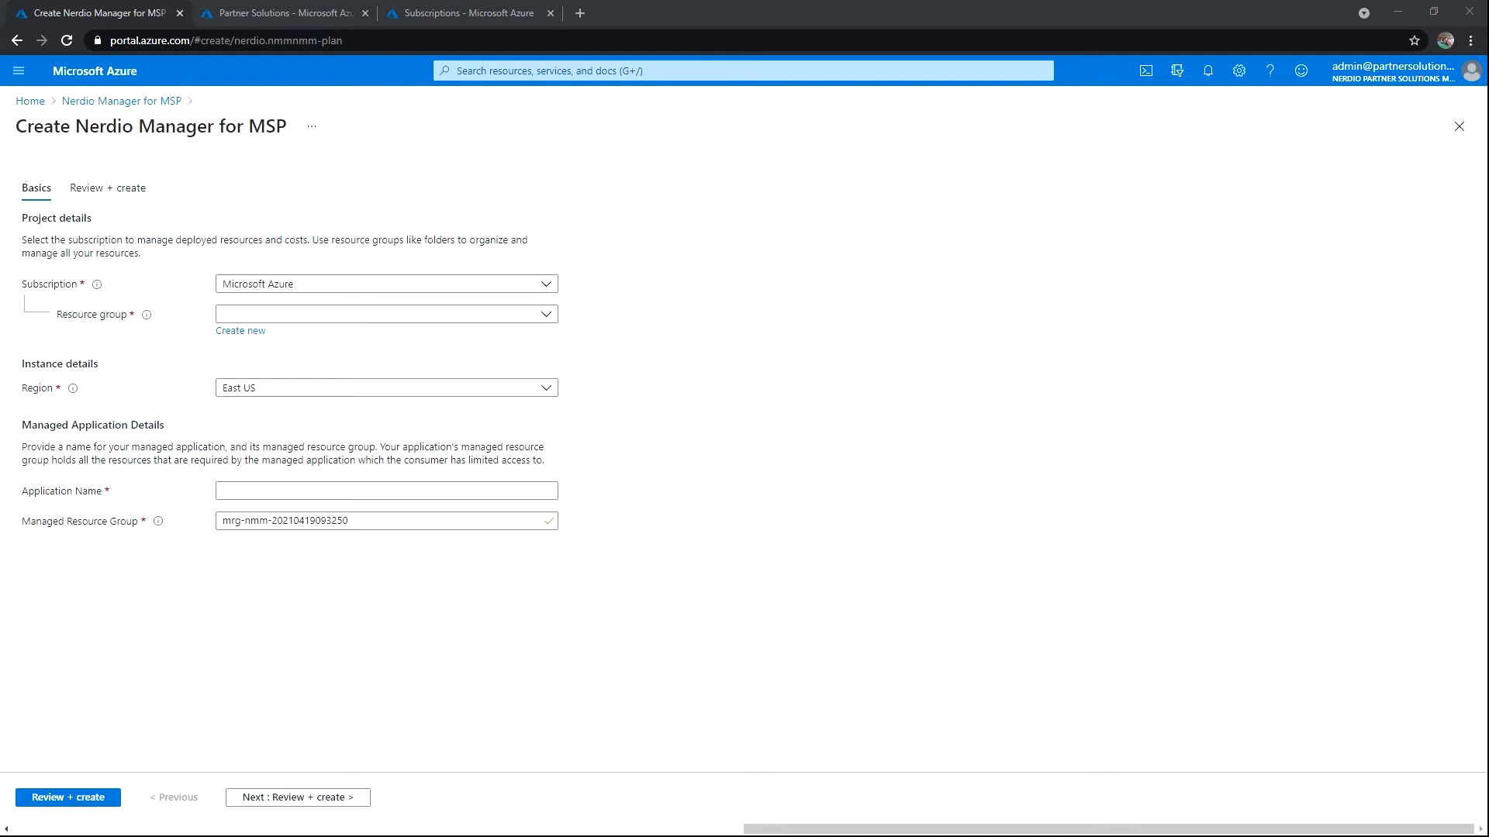
pyautogui.click(385, 492)
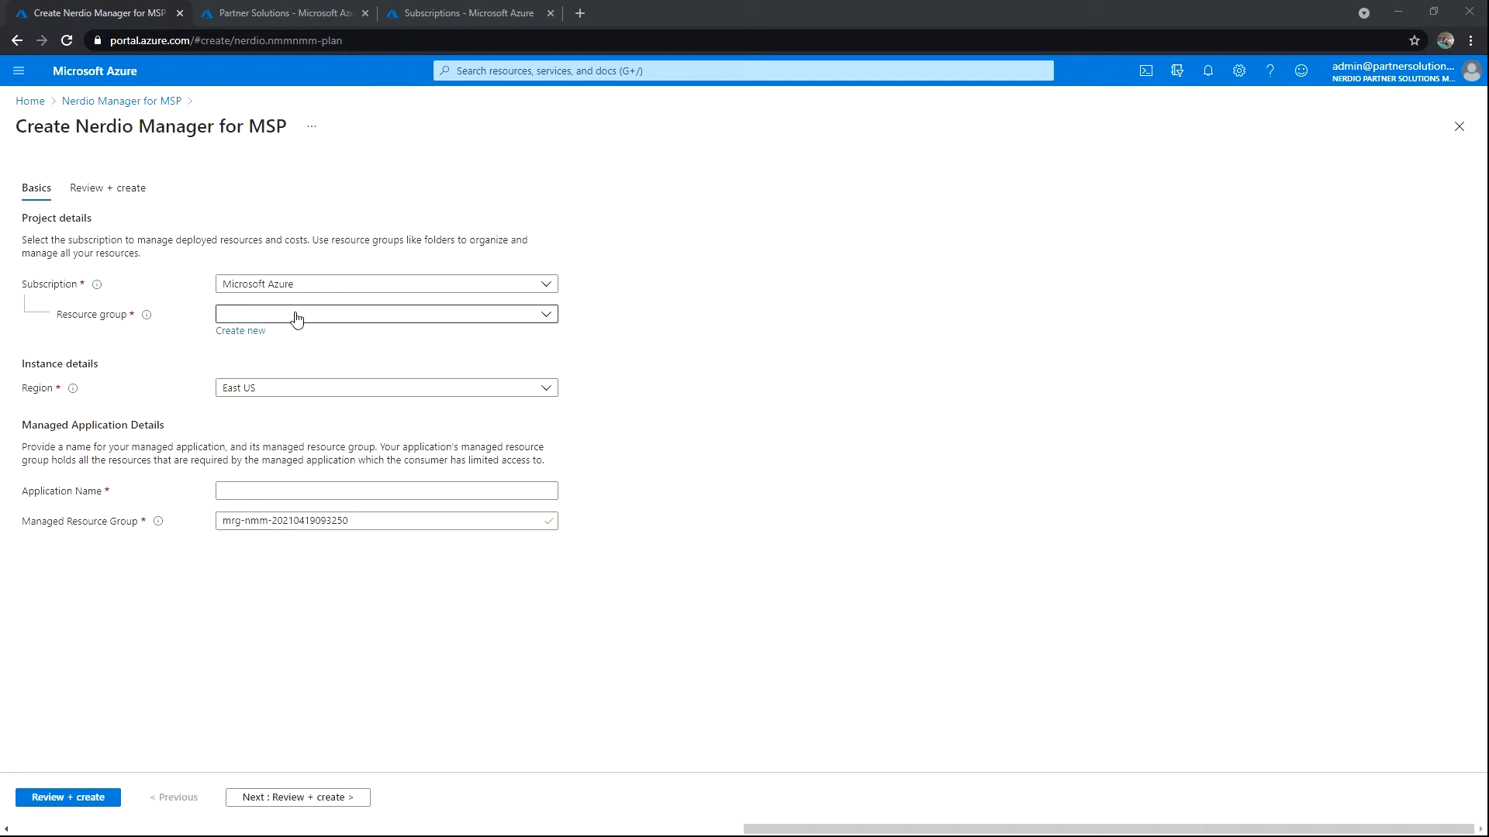
pyautogui.click(385, 315)
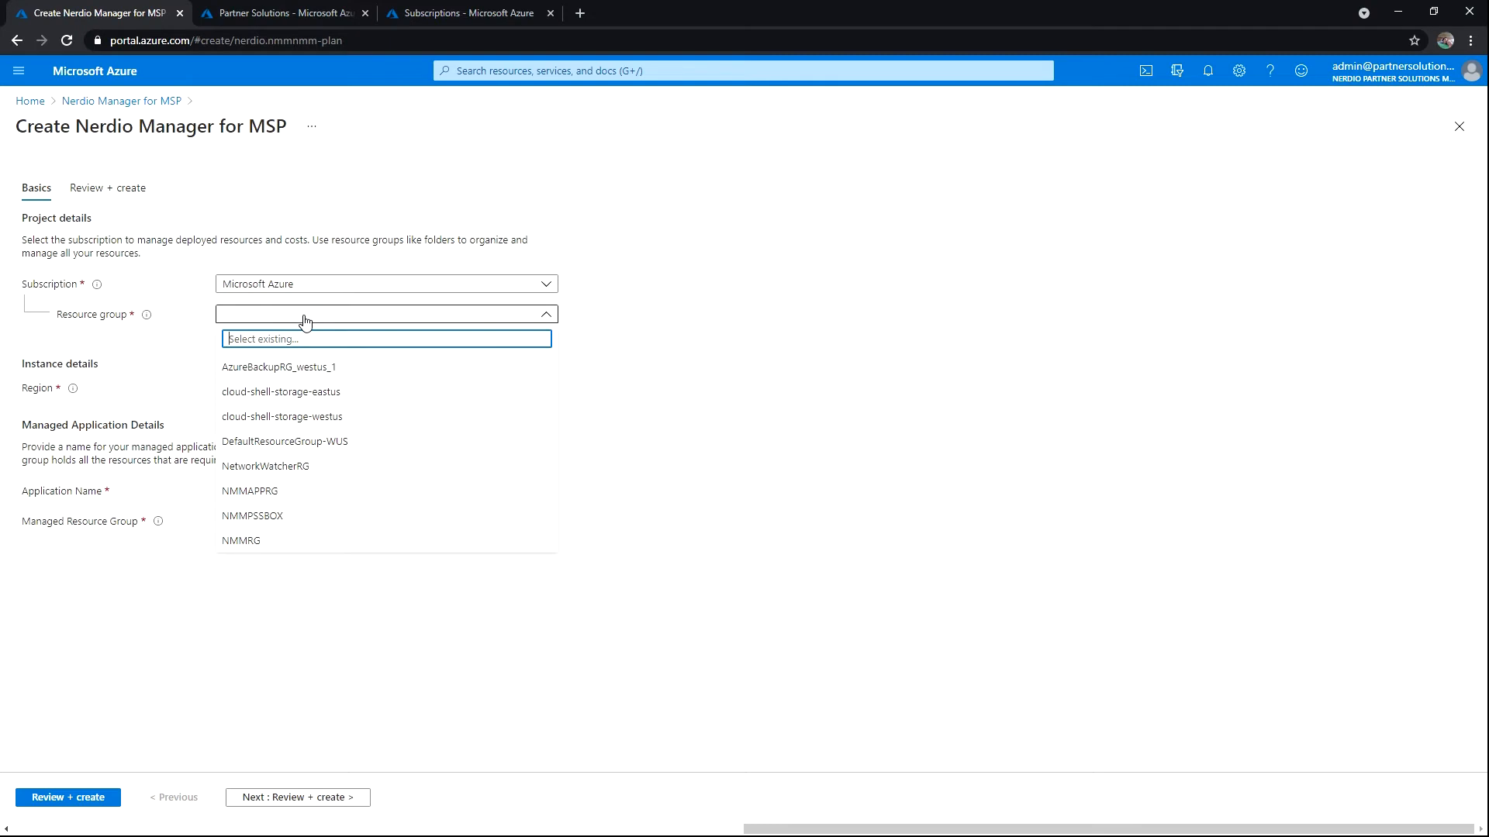
pyautogui.write('NMM')
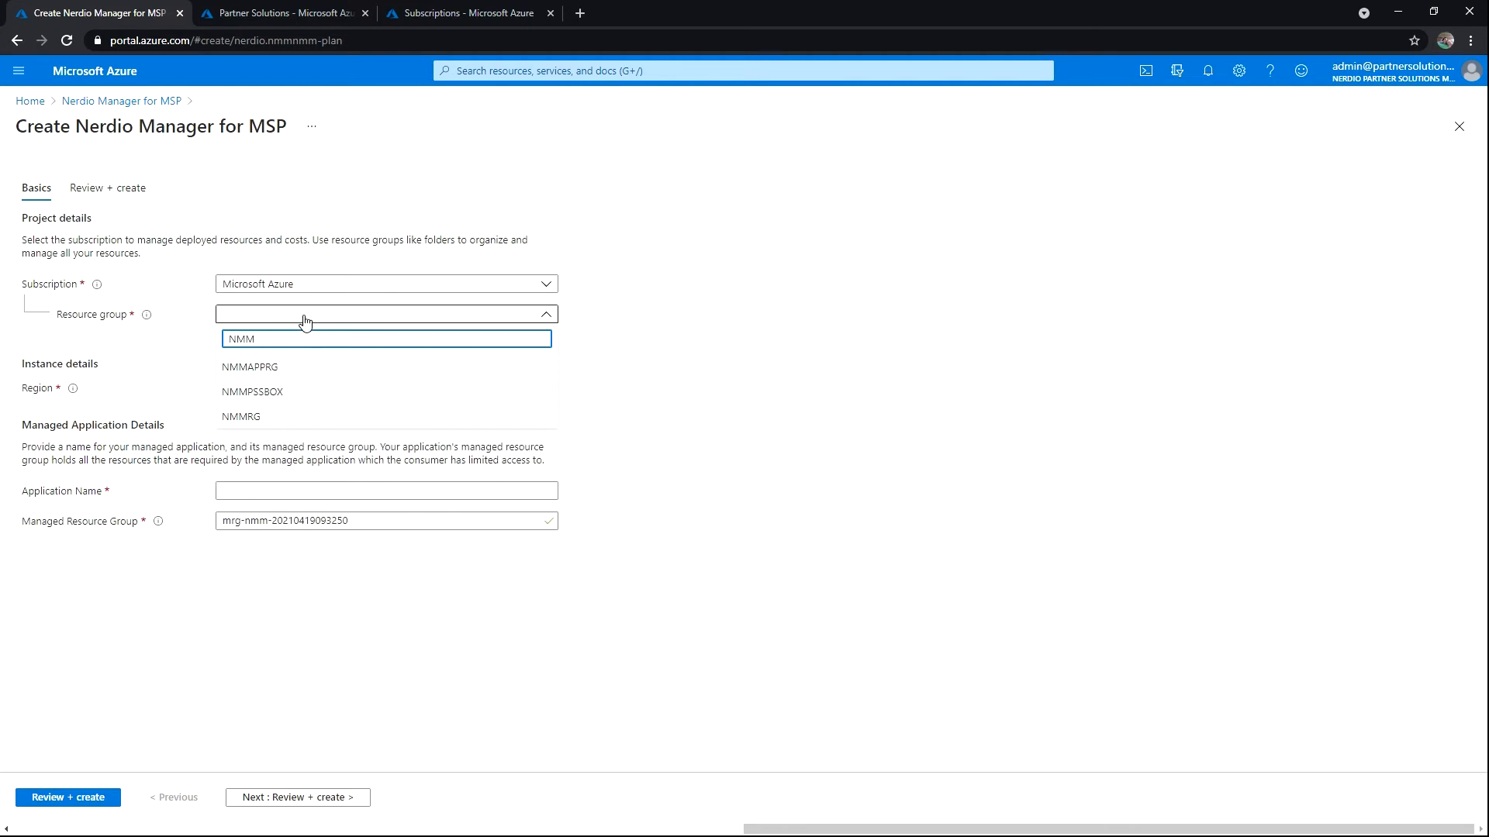
# Create a new resource group named NMMRGMAO for the deployment.
pyautogui.click(384, 315)
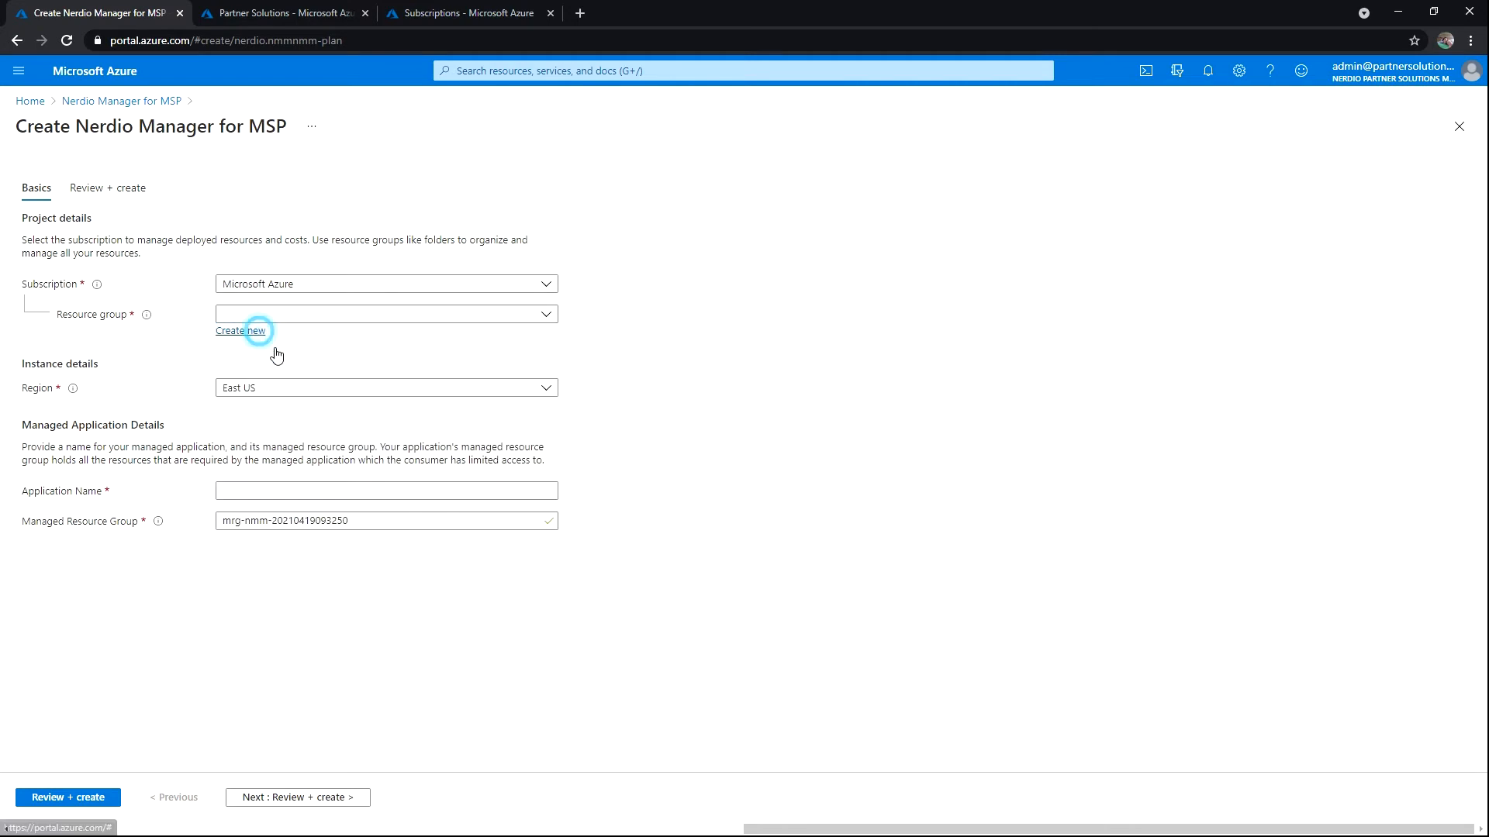
pyautogui.click(241, 330)
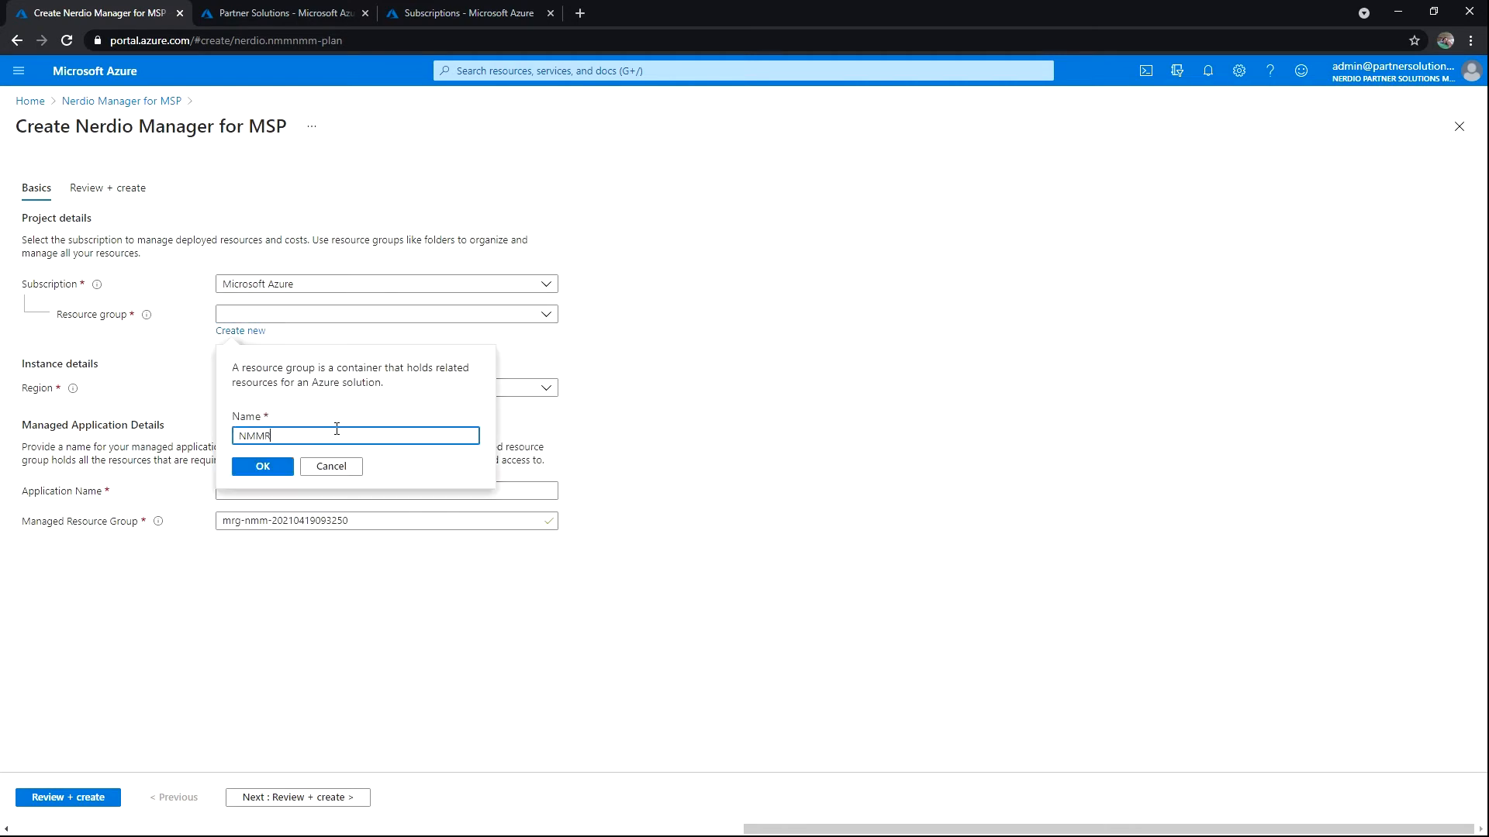
pyautogui.write('GMA')
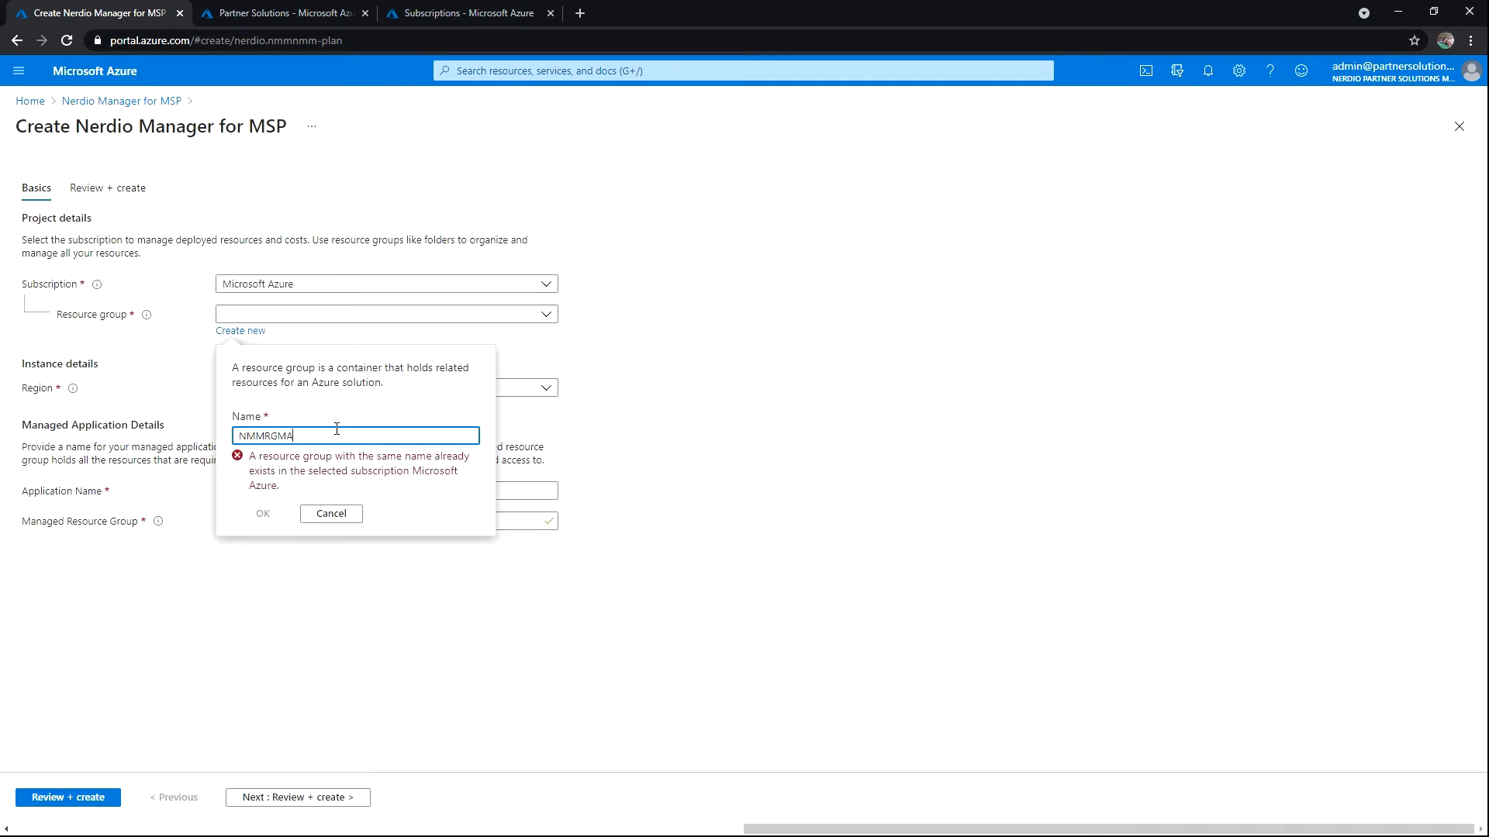
pyautogui.write('O')
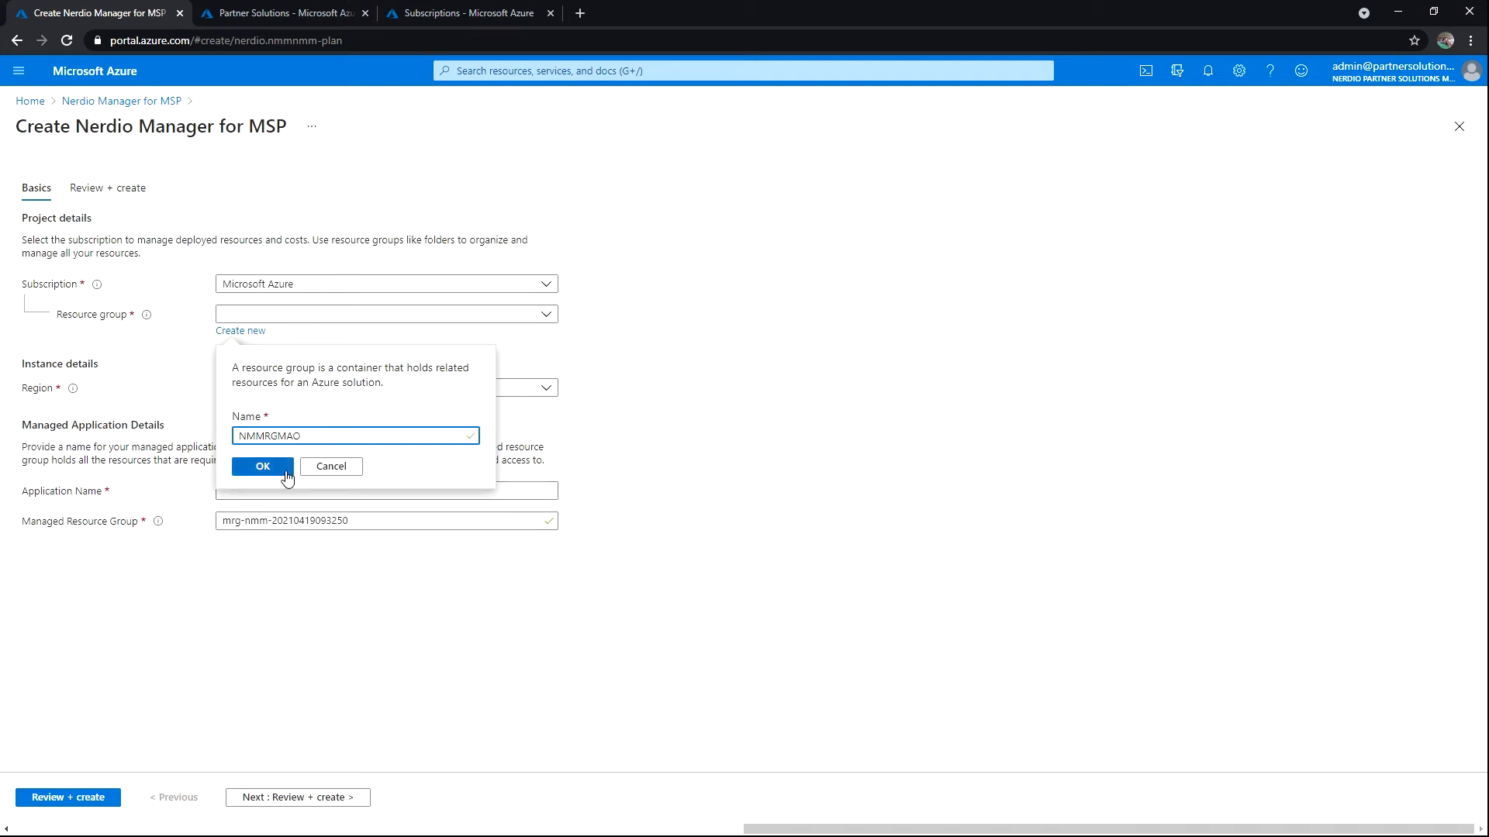
pyautogui.click(260, 467)
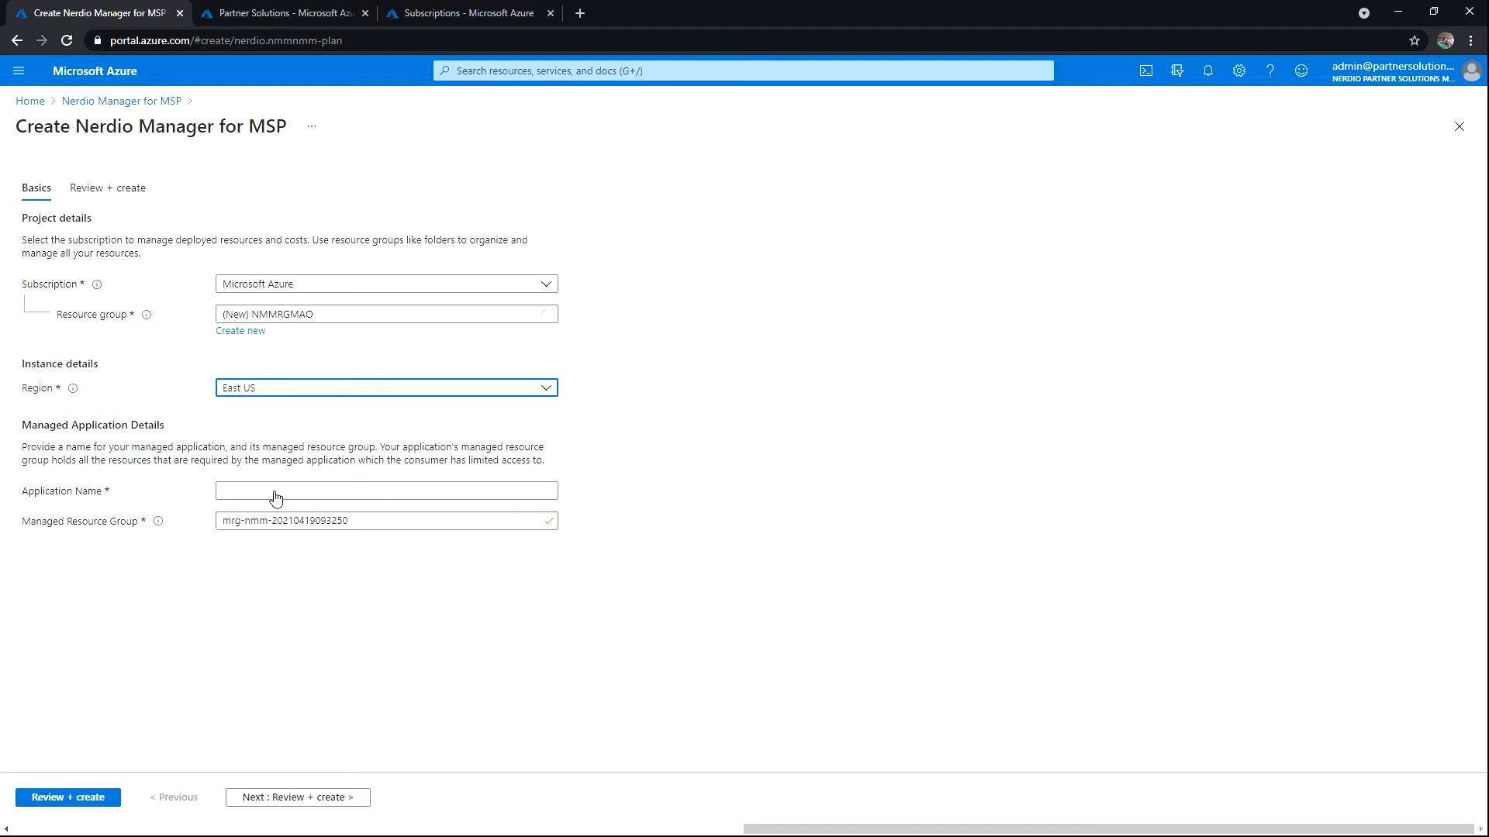
# Set region West US, application name NerdioManagerMSP, and select the managed resource group name.
pyautogui.click(385, 388)
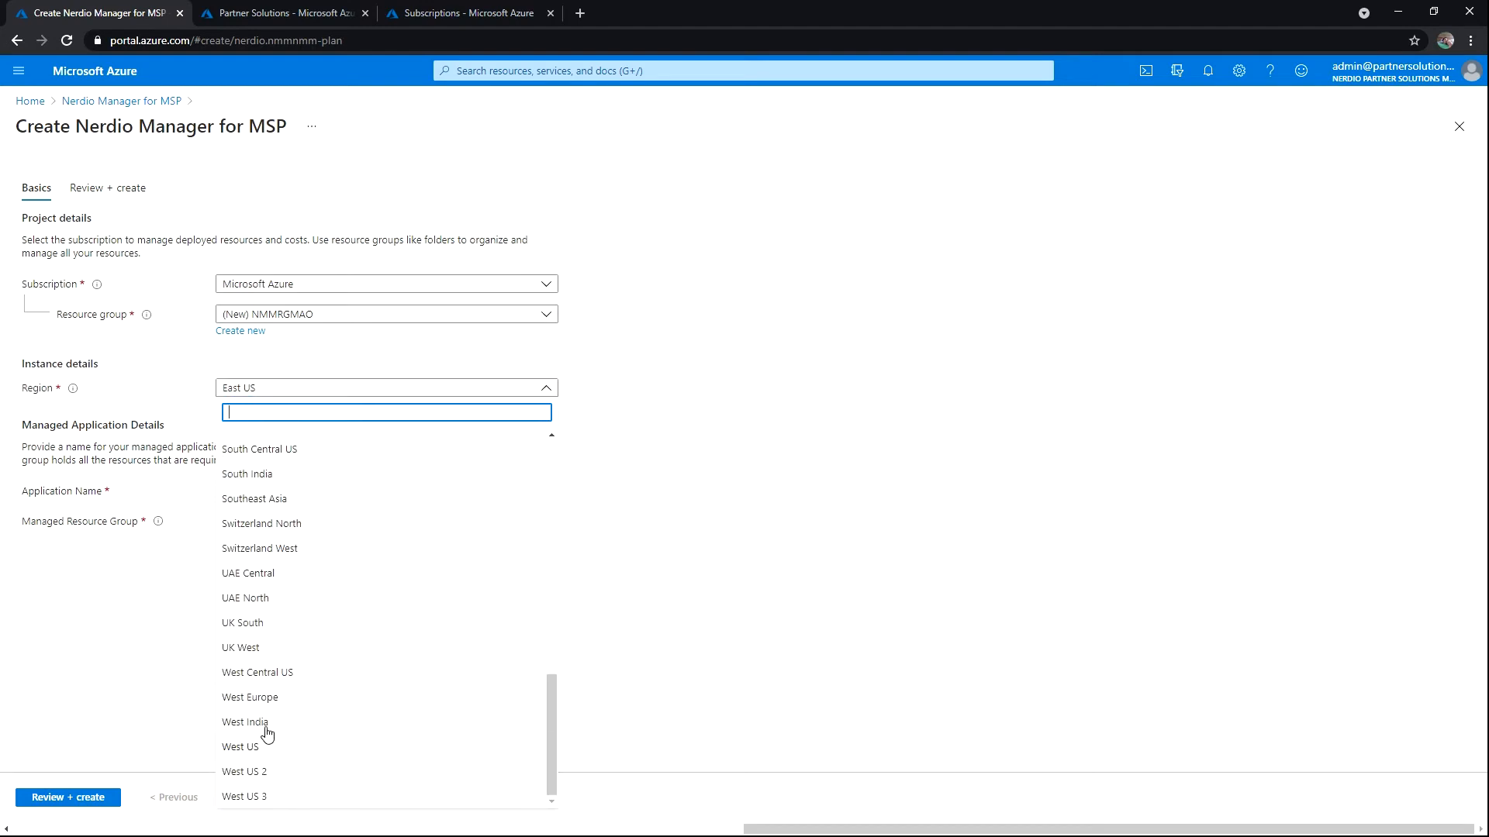
pyautogui.click(239, 746)
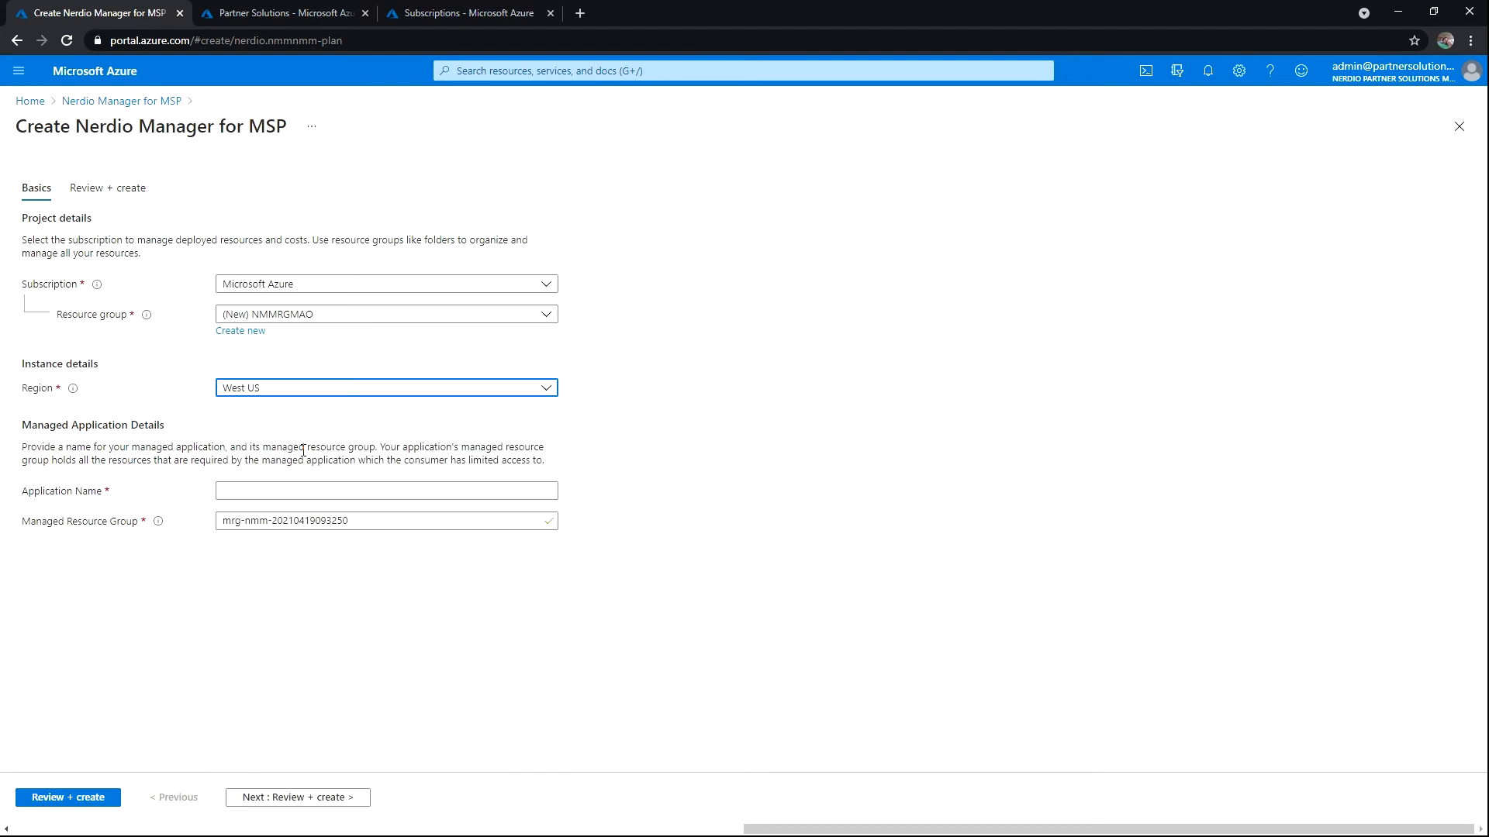
pyautogui.click(386, 492)
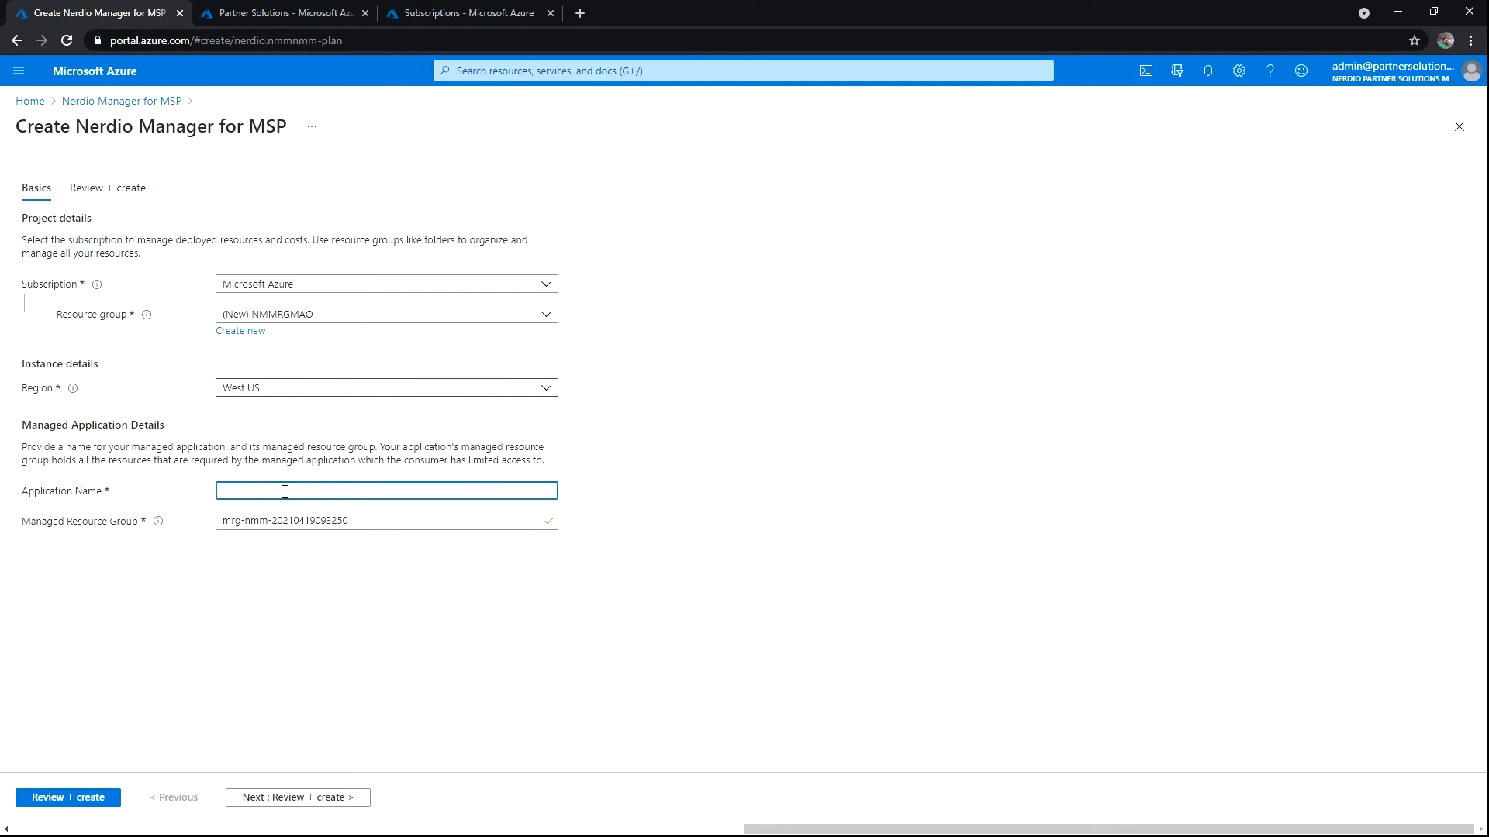
pyautogui.write('Nerdio')
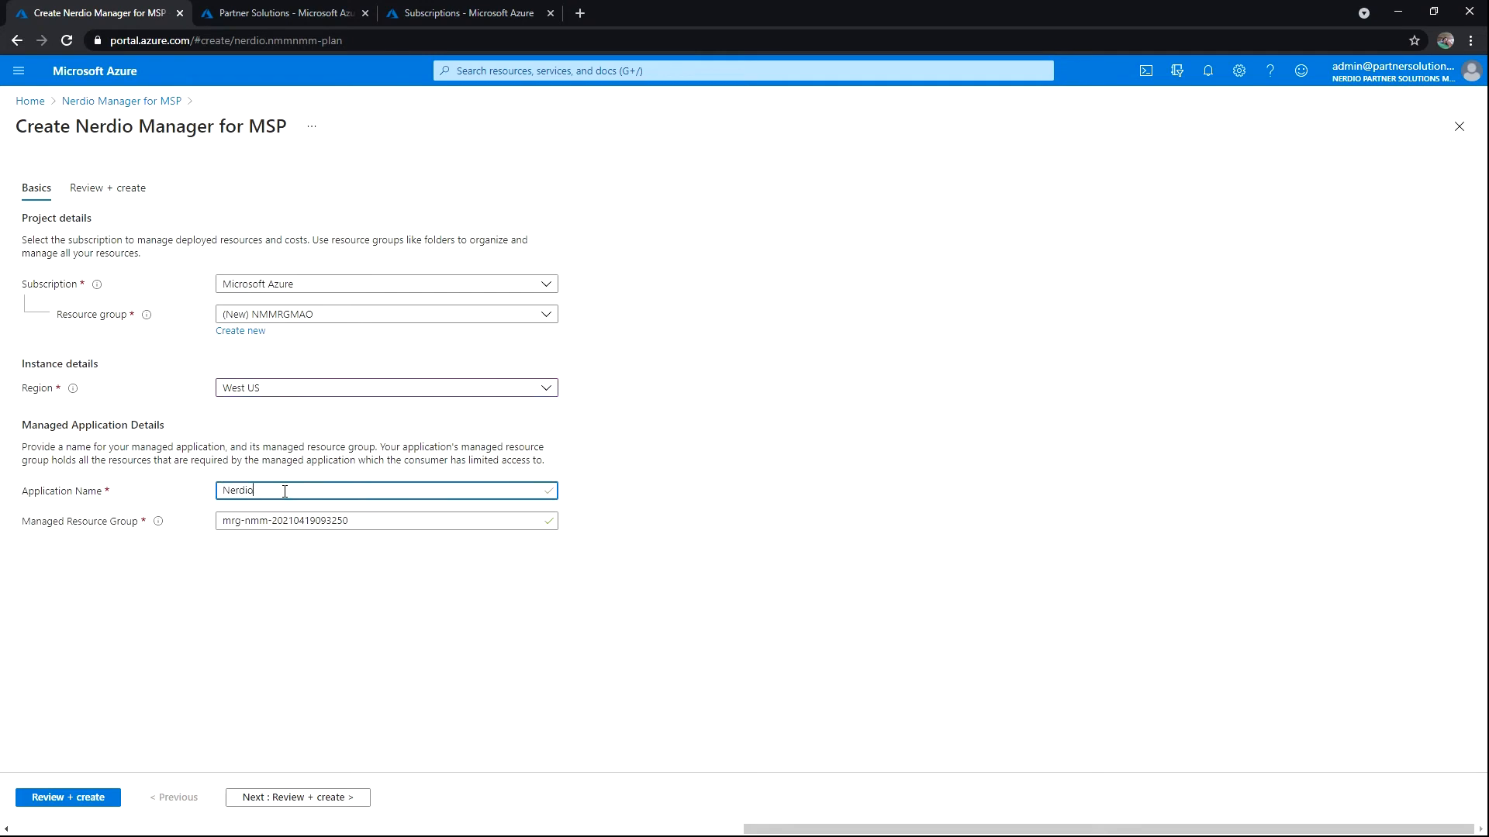
pyautogui.write('ManagerMSP')
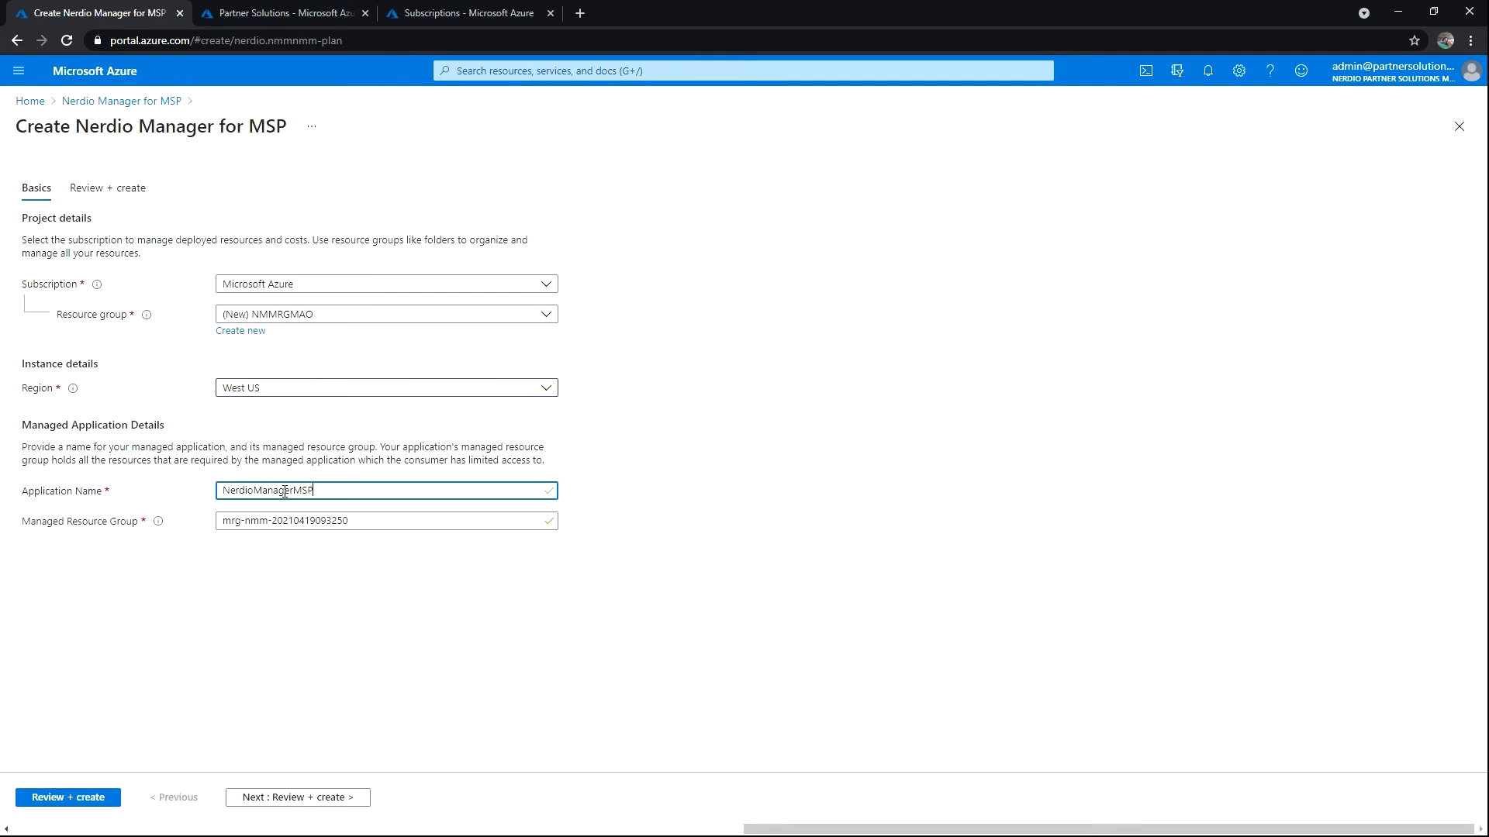
pyautogui.click(384, 521)
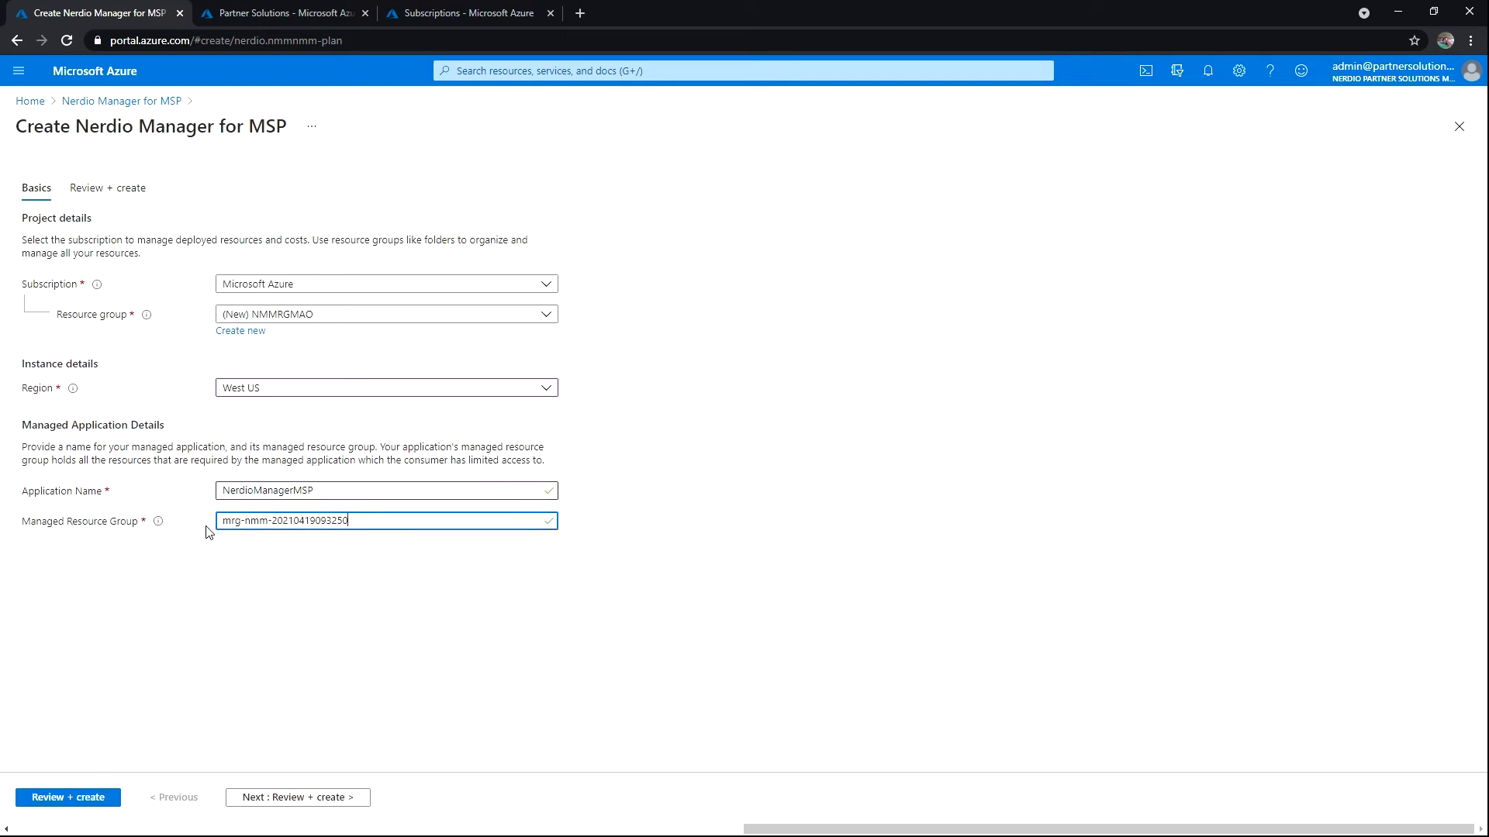
pyautogui.tripleClick(385, 521)
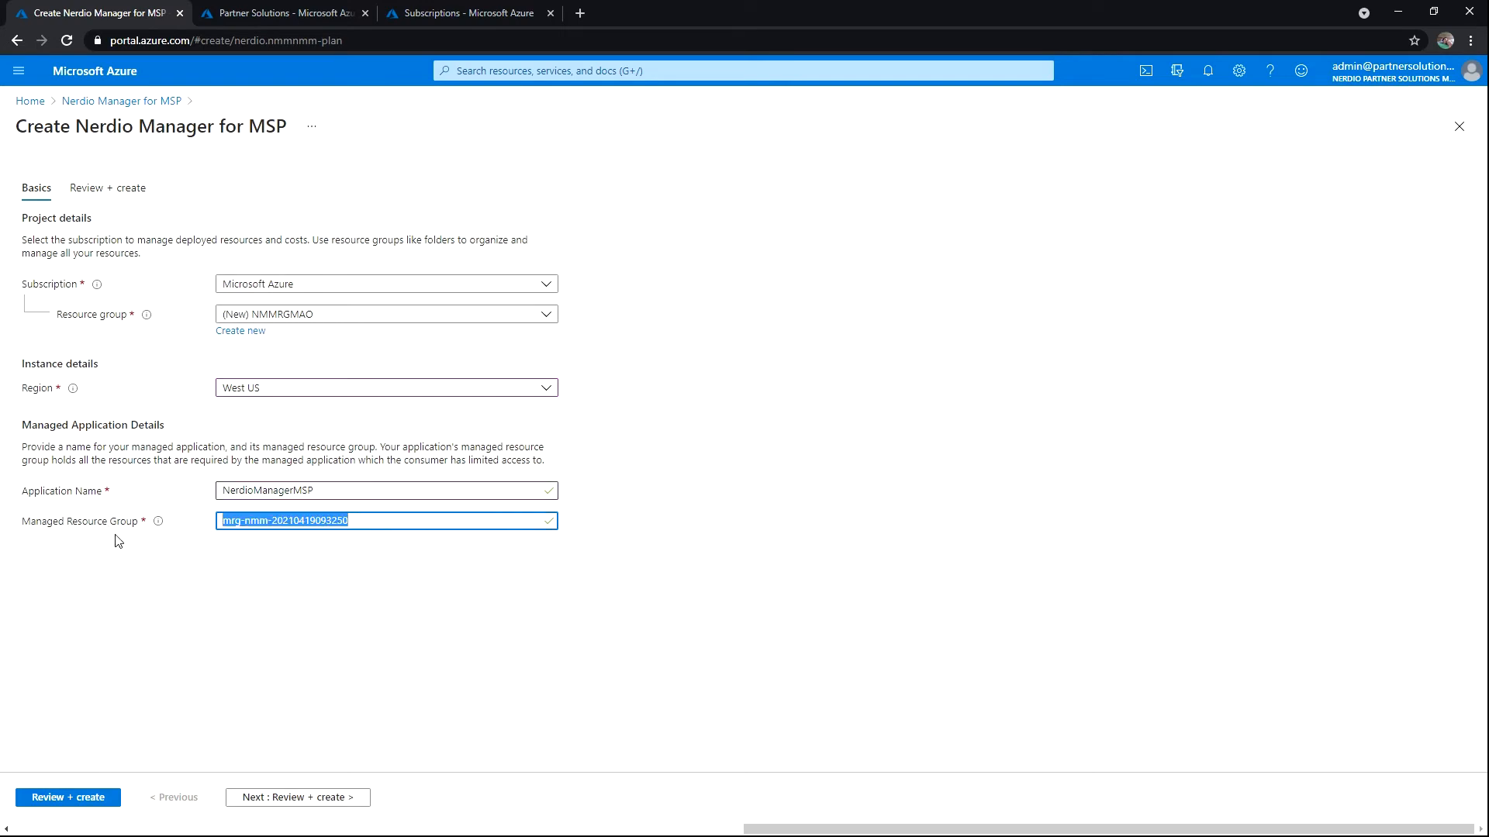
# Validate and submit the Nerdio Manager for MSP deployment, then check its status in notifications.
pyautogui.click(298, 797)
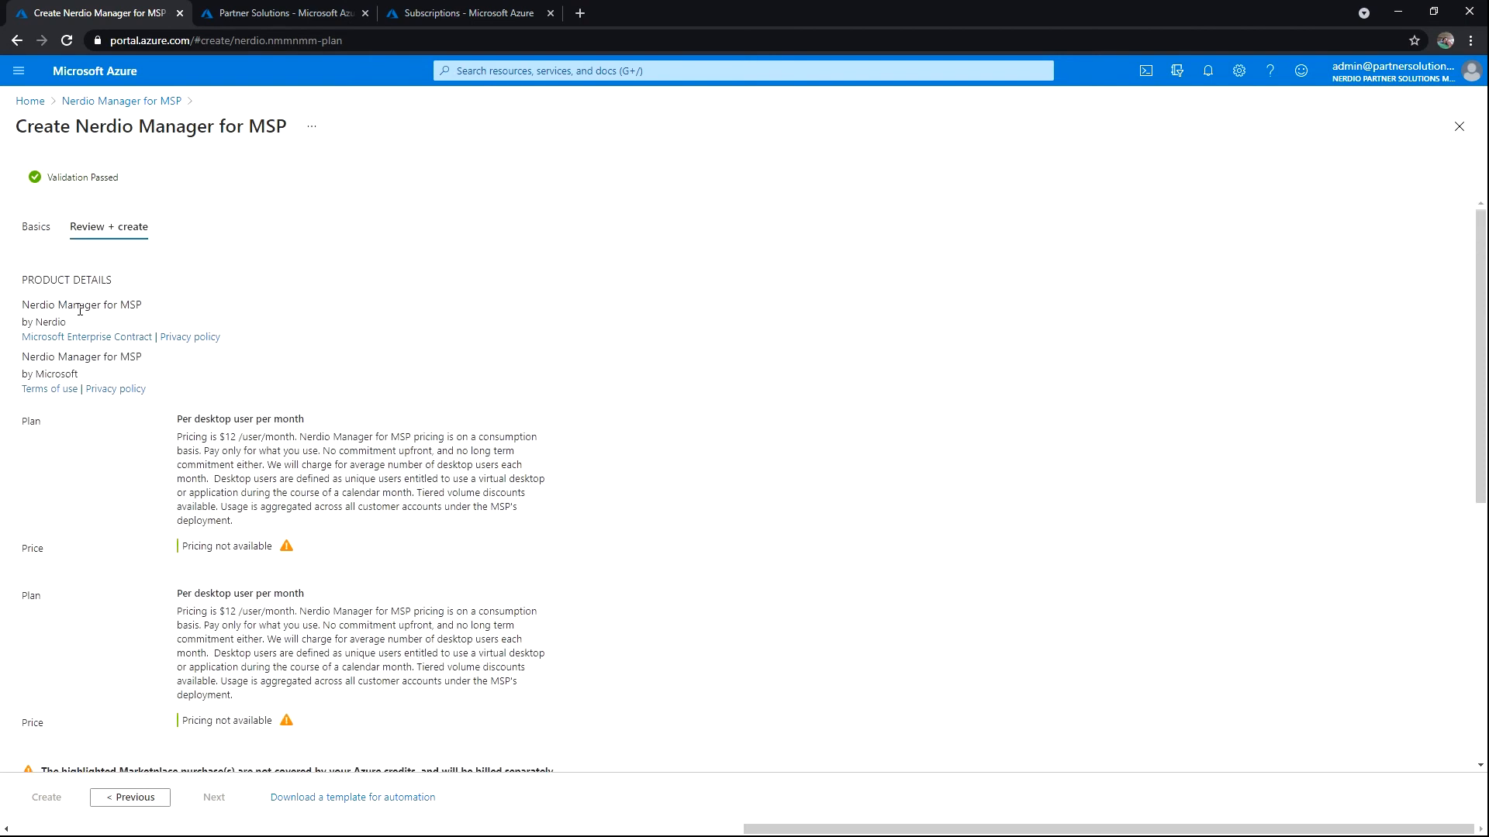
pyautogui.scroll(-3)
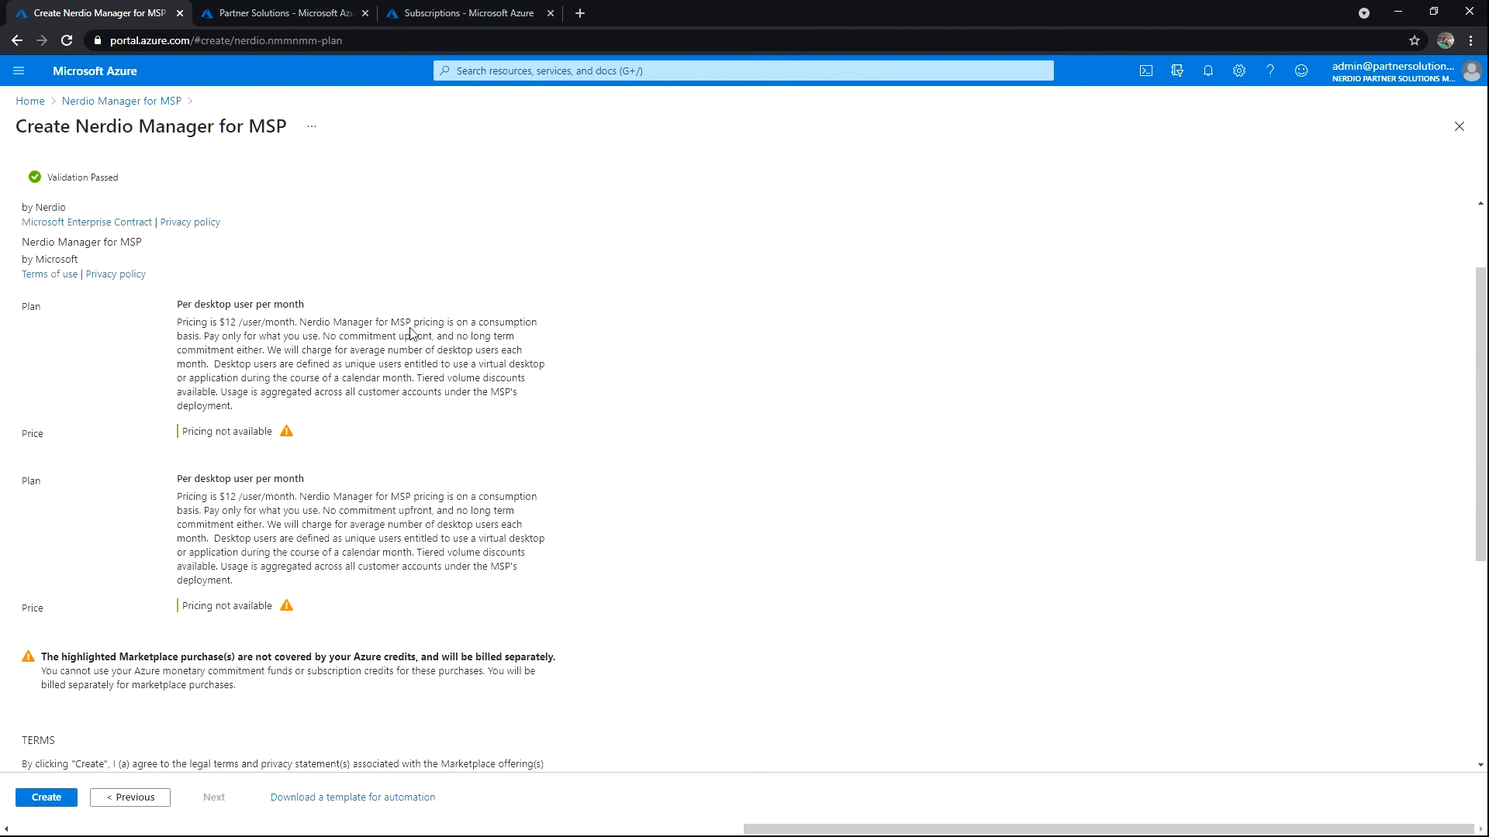
pyautogui.scroll(-3)
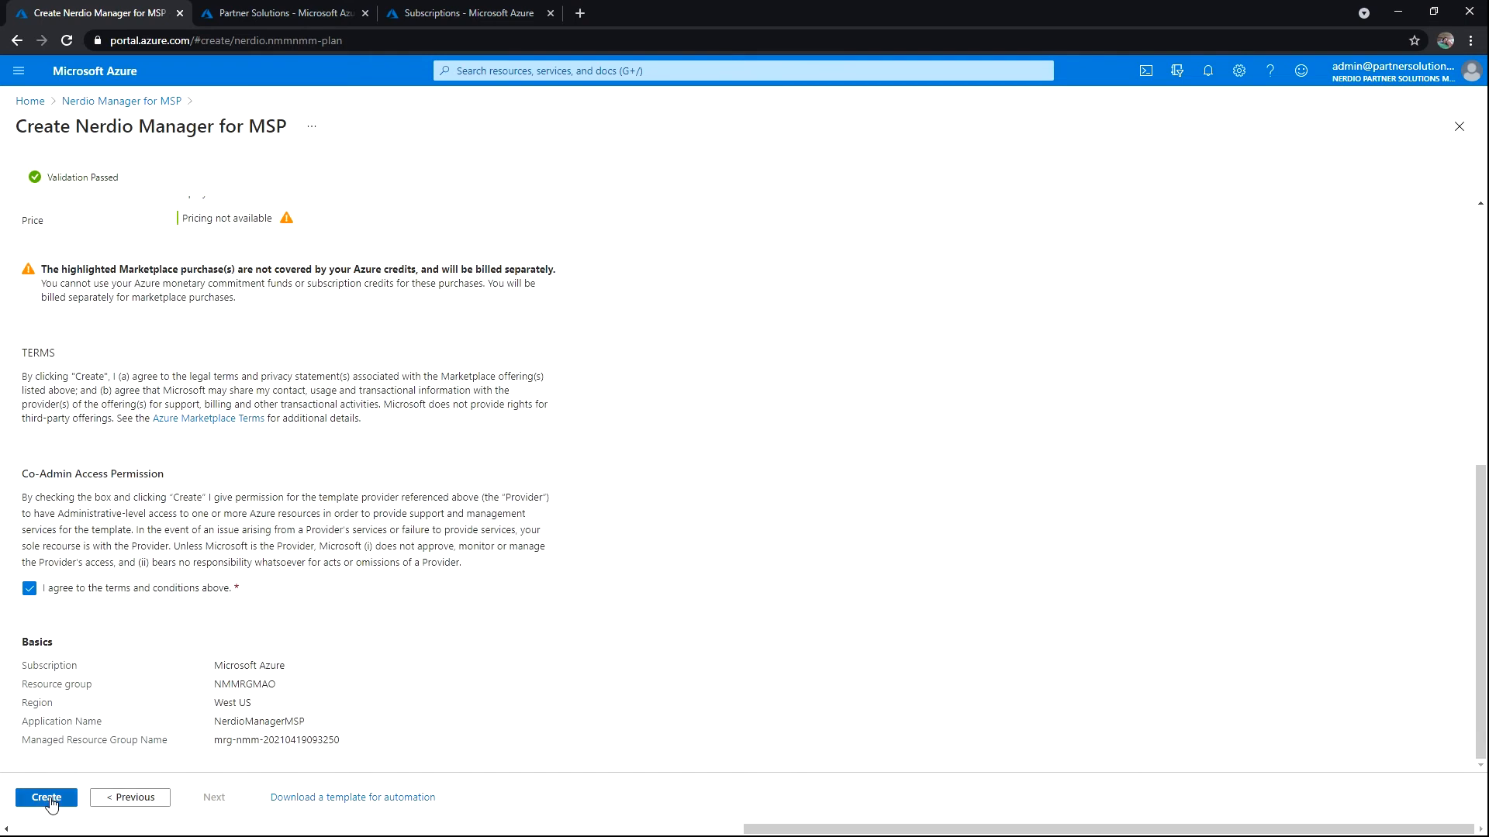
pyautogui.click(45, 797)
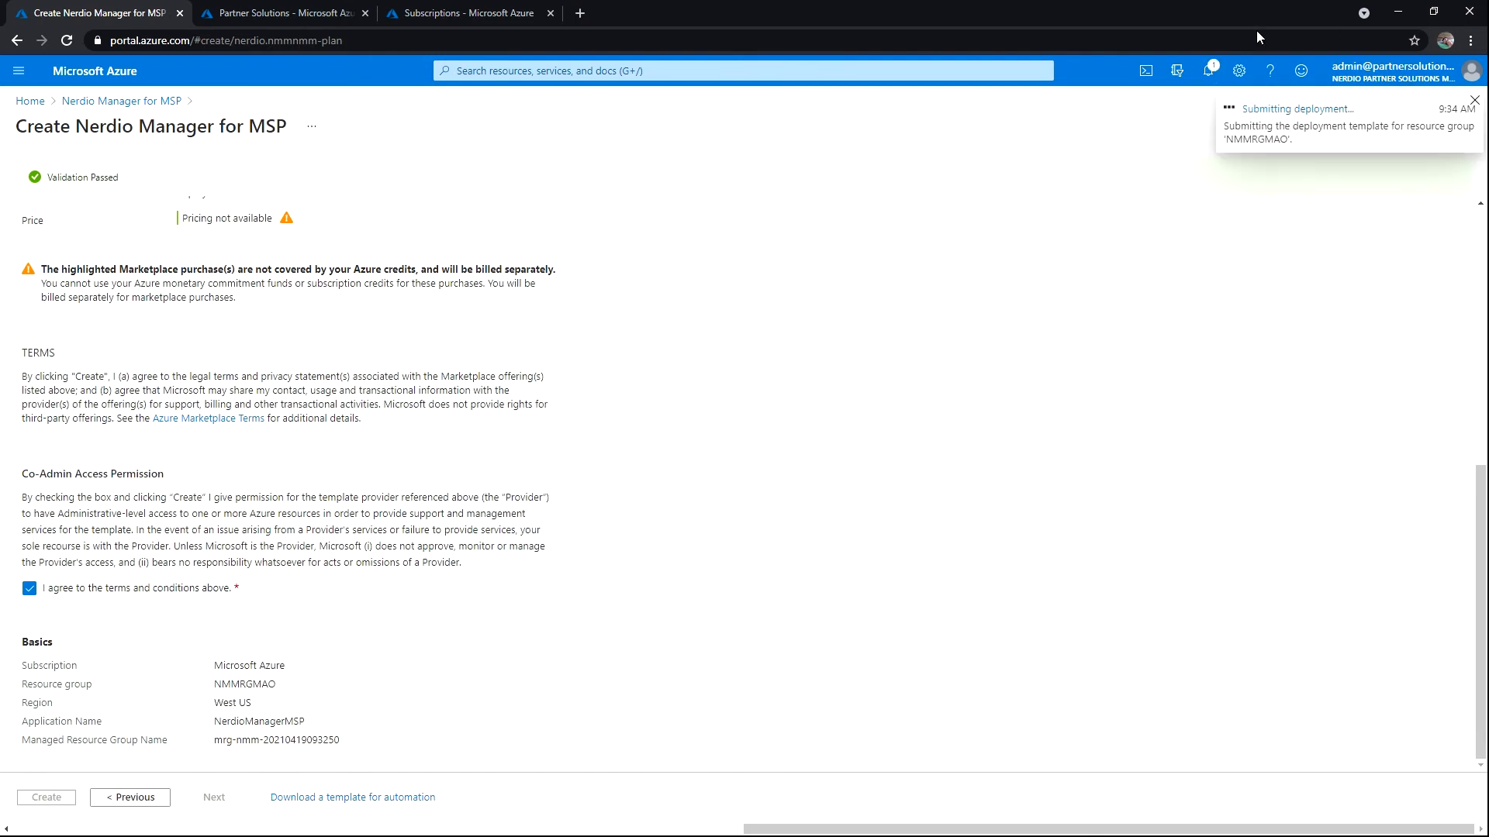
pyautogui.click(1208, 70)
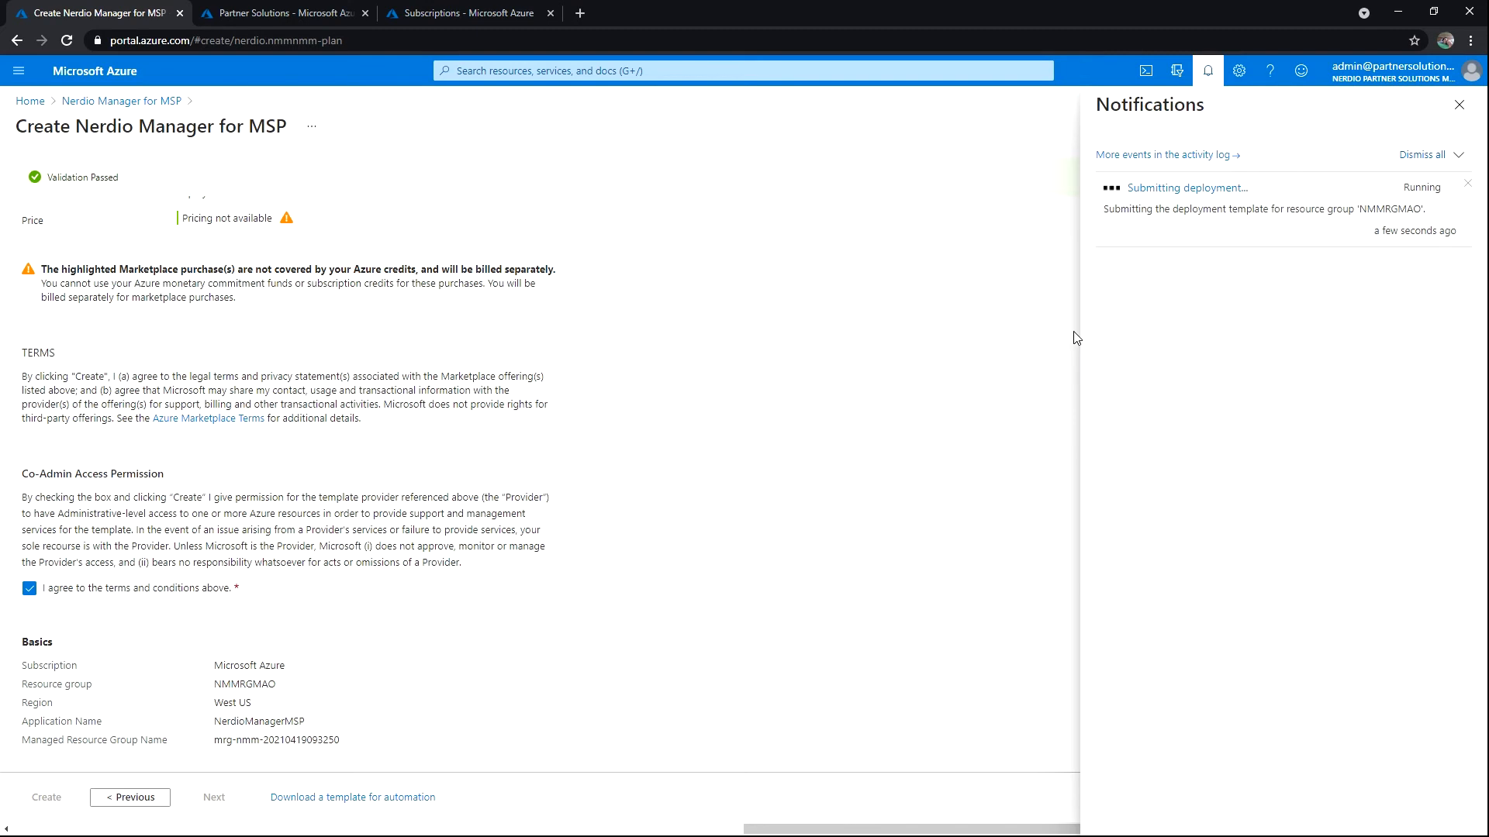
# Open the running nerdio.nmm deployment's overview from the notification.
pyautogui.click(1186, 187)
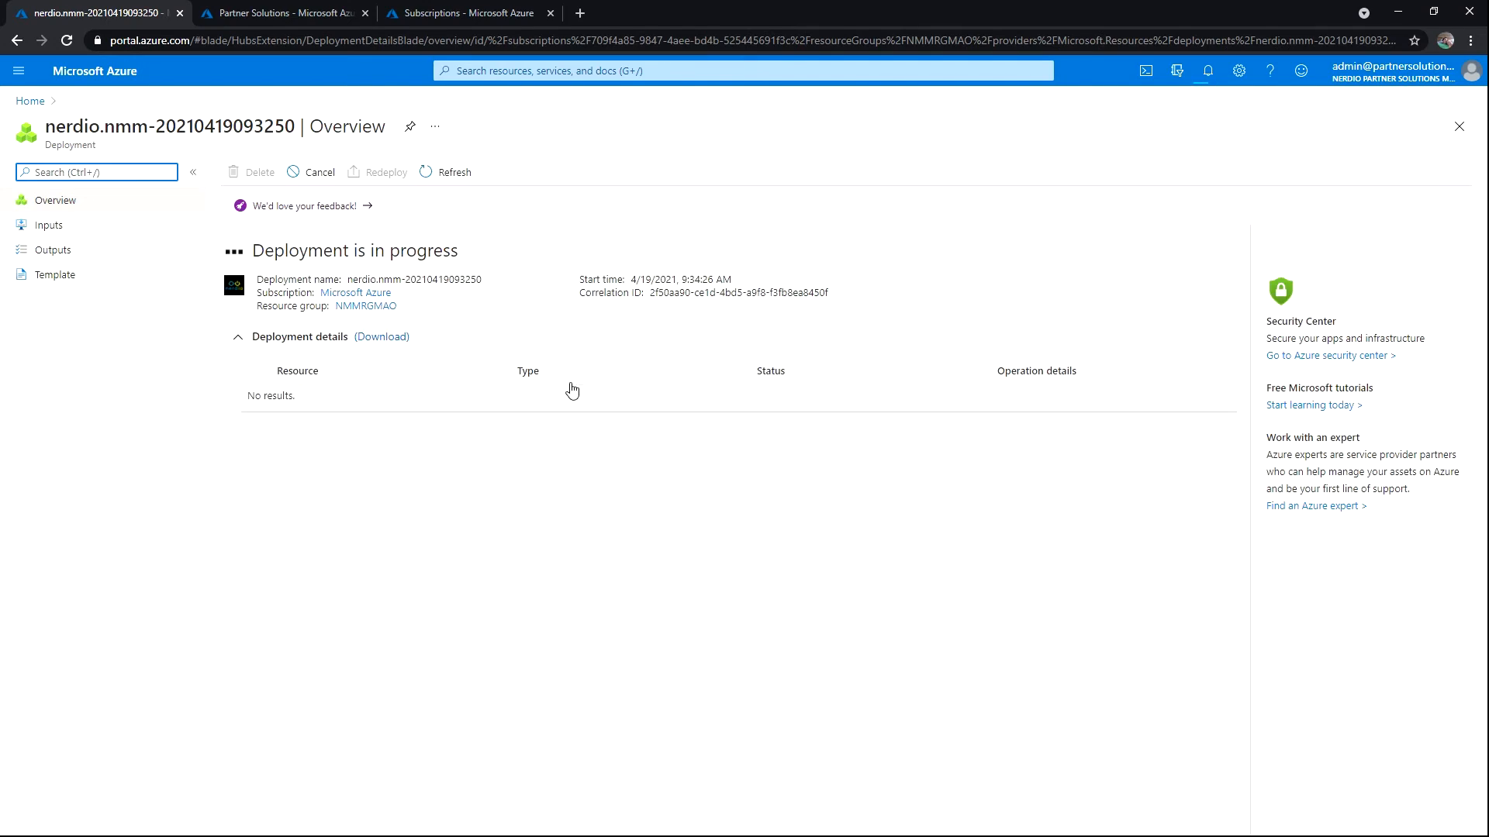
pyautogui.moveTo(1025, 282)
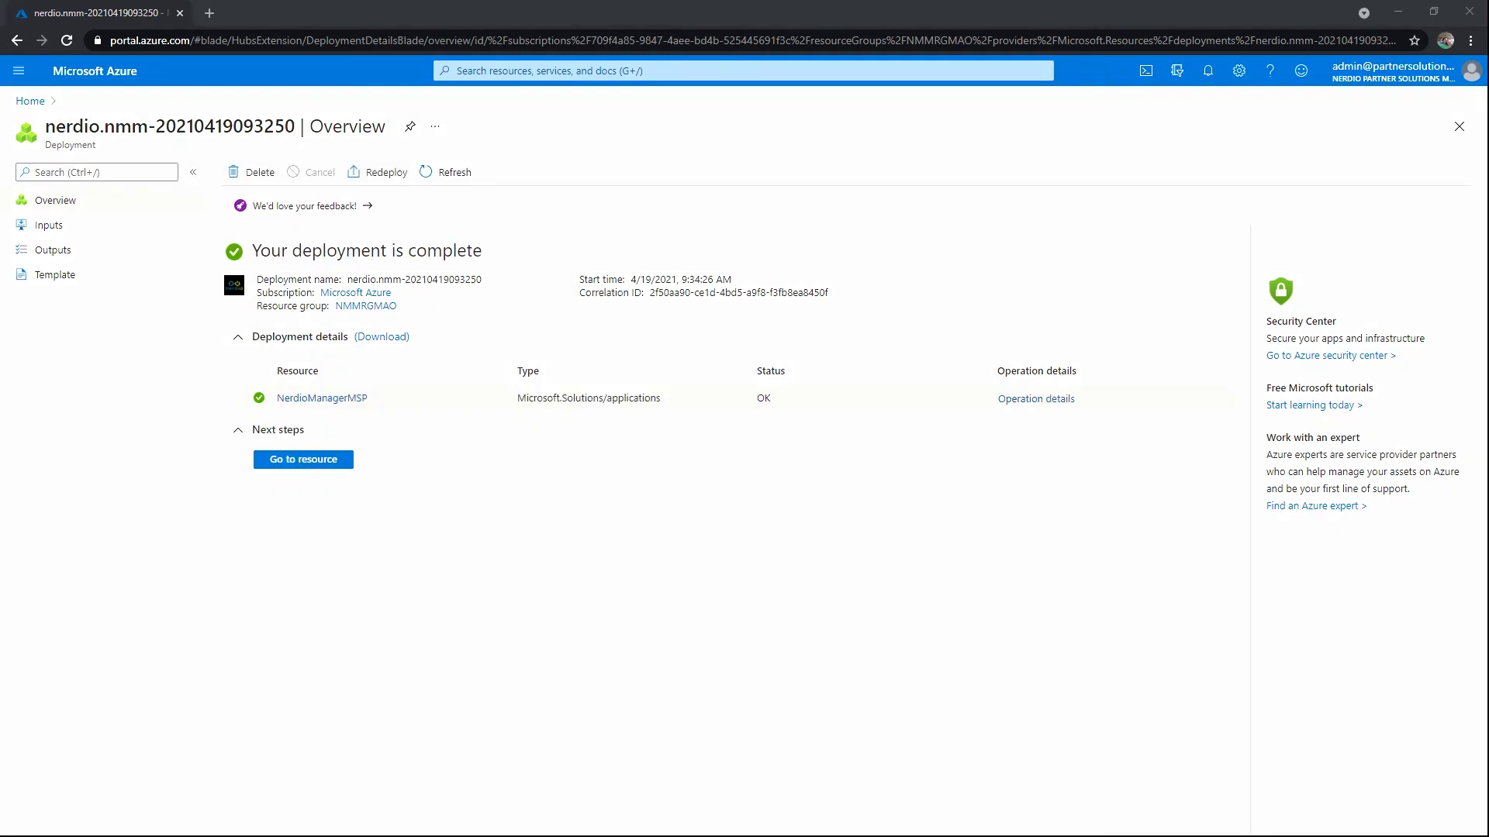
pyautogui.moveTo(315, 232)
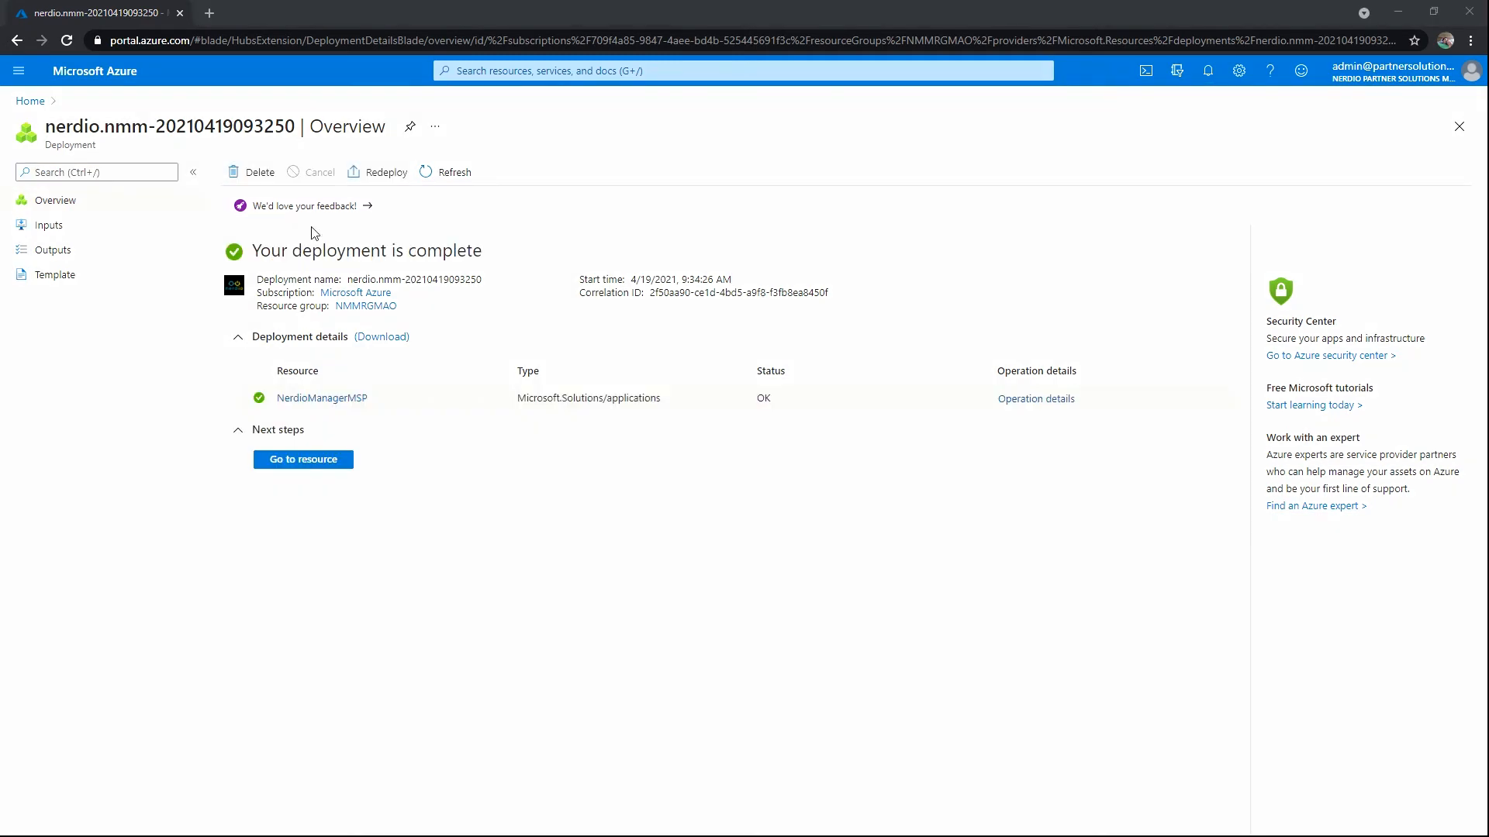
pyautogui.moveTo(321, 399)
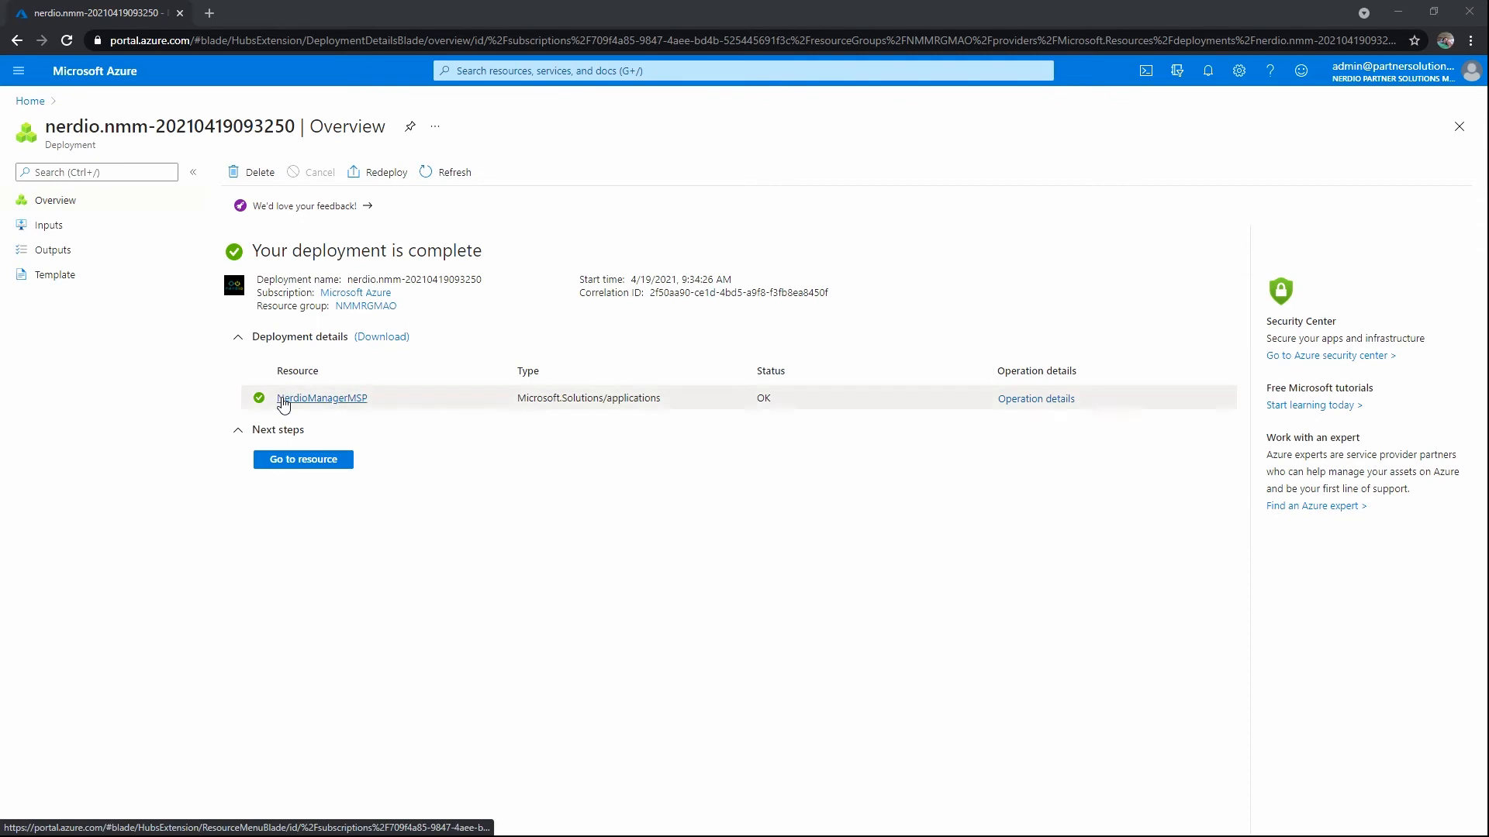
pyautogui.moveTo(358, 399)
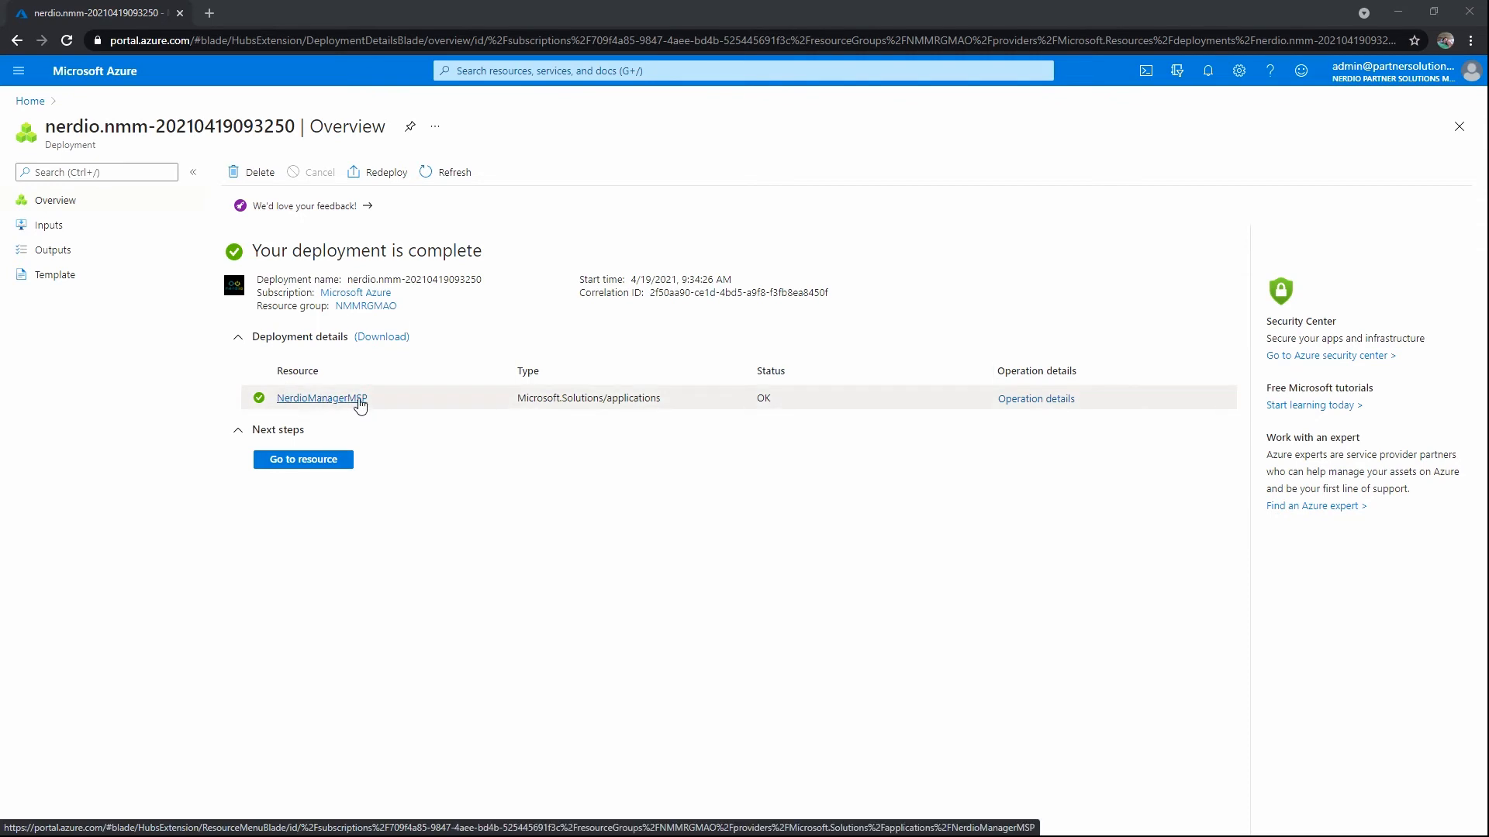
pyautogui.moveTo(639, 488)
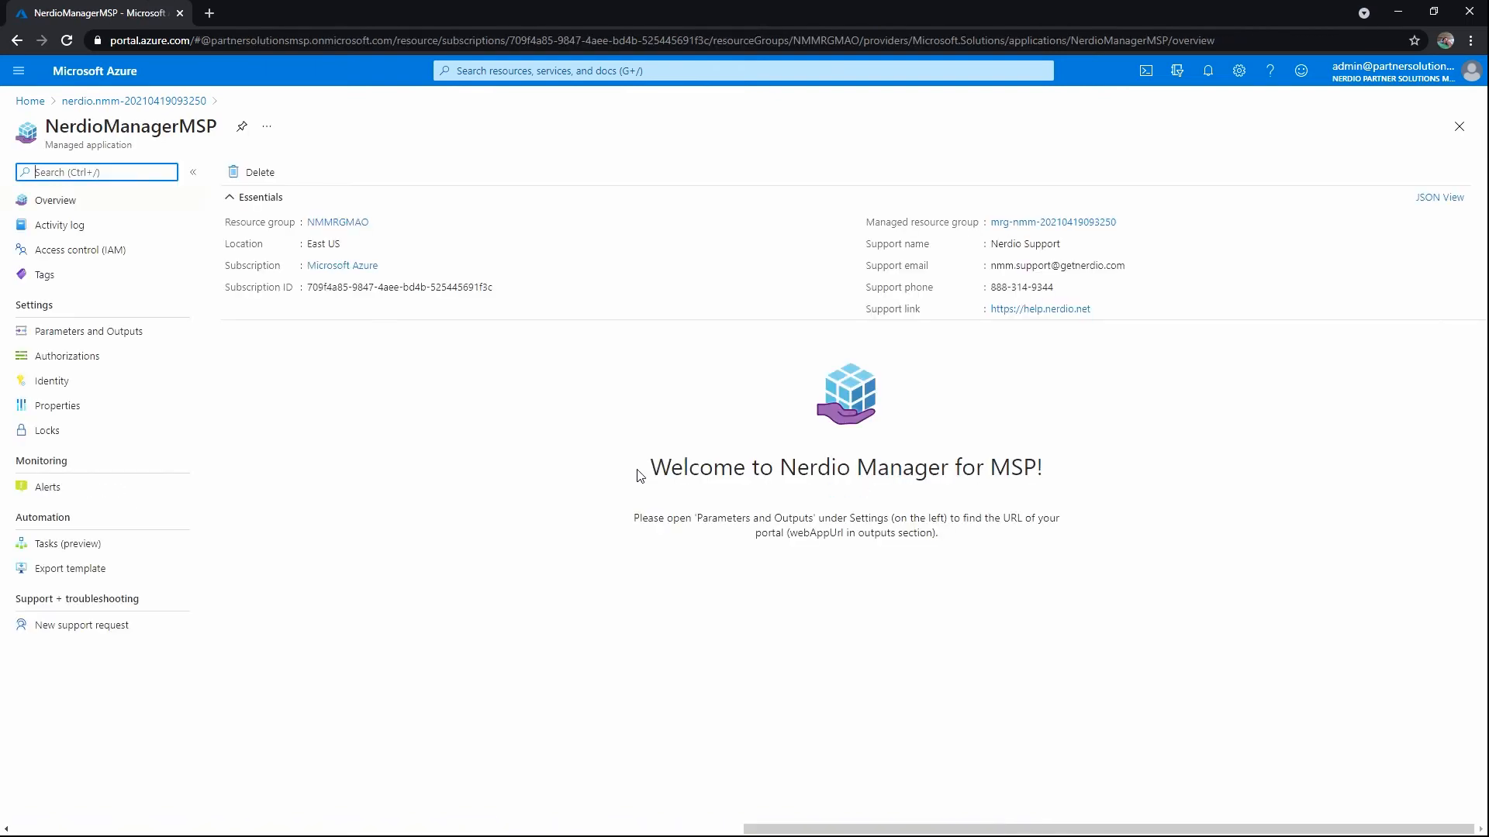
pyautogui.moveTo(1016, 248)
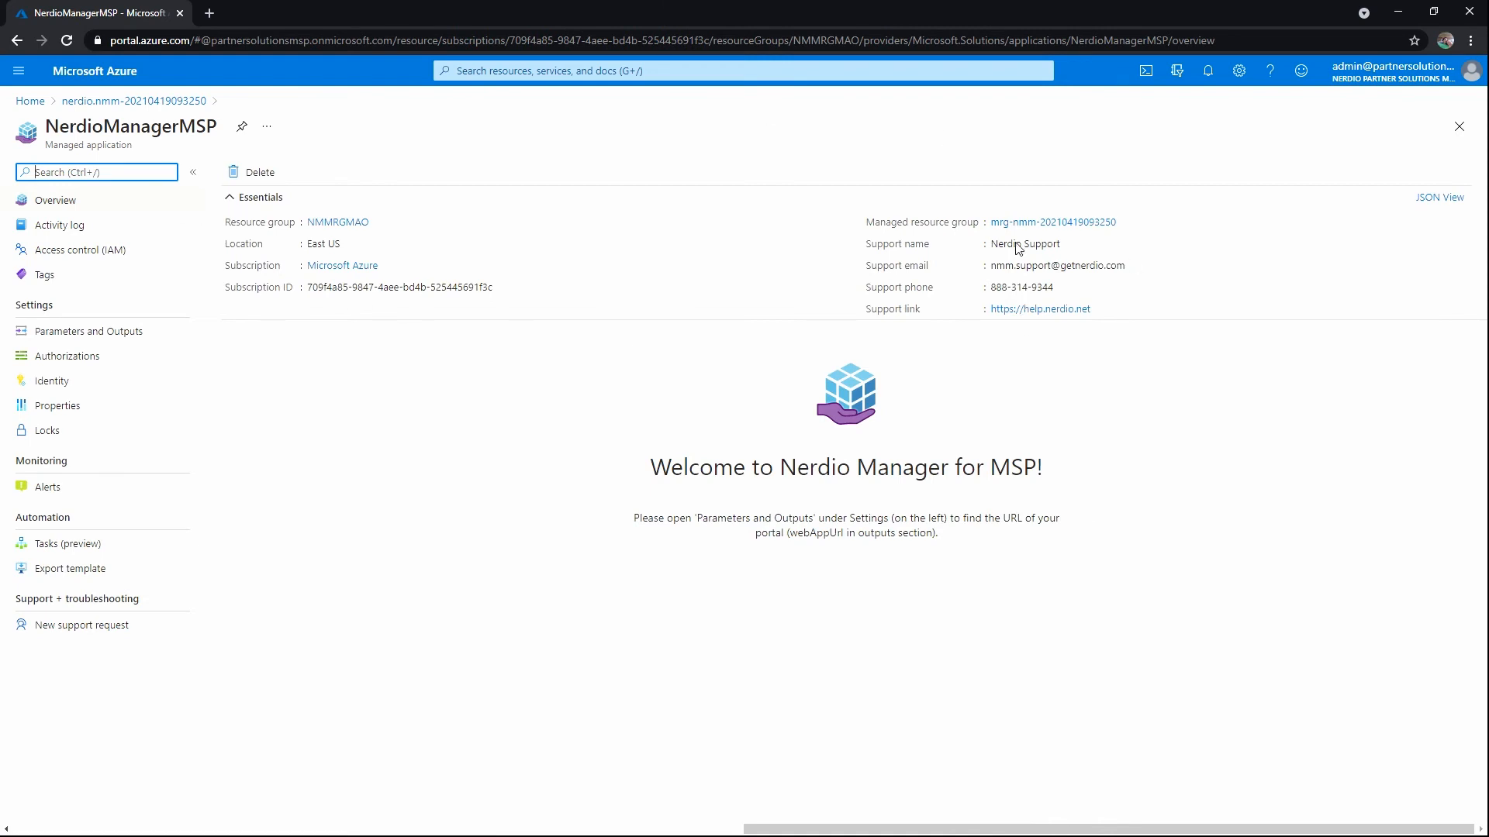
# Open the managed resource group and its web-admin-portal-ofcandur5dp2y App Service.
pyautogui.click(1051, 222)
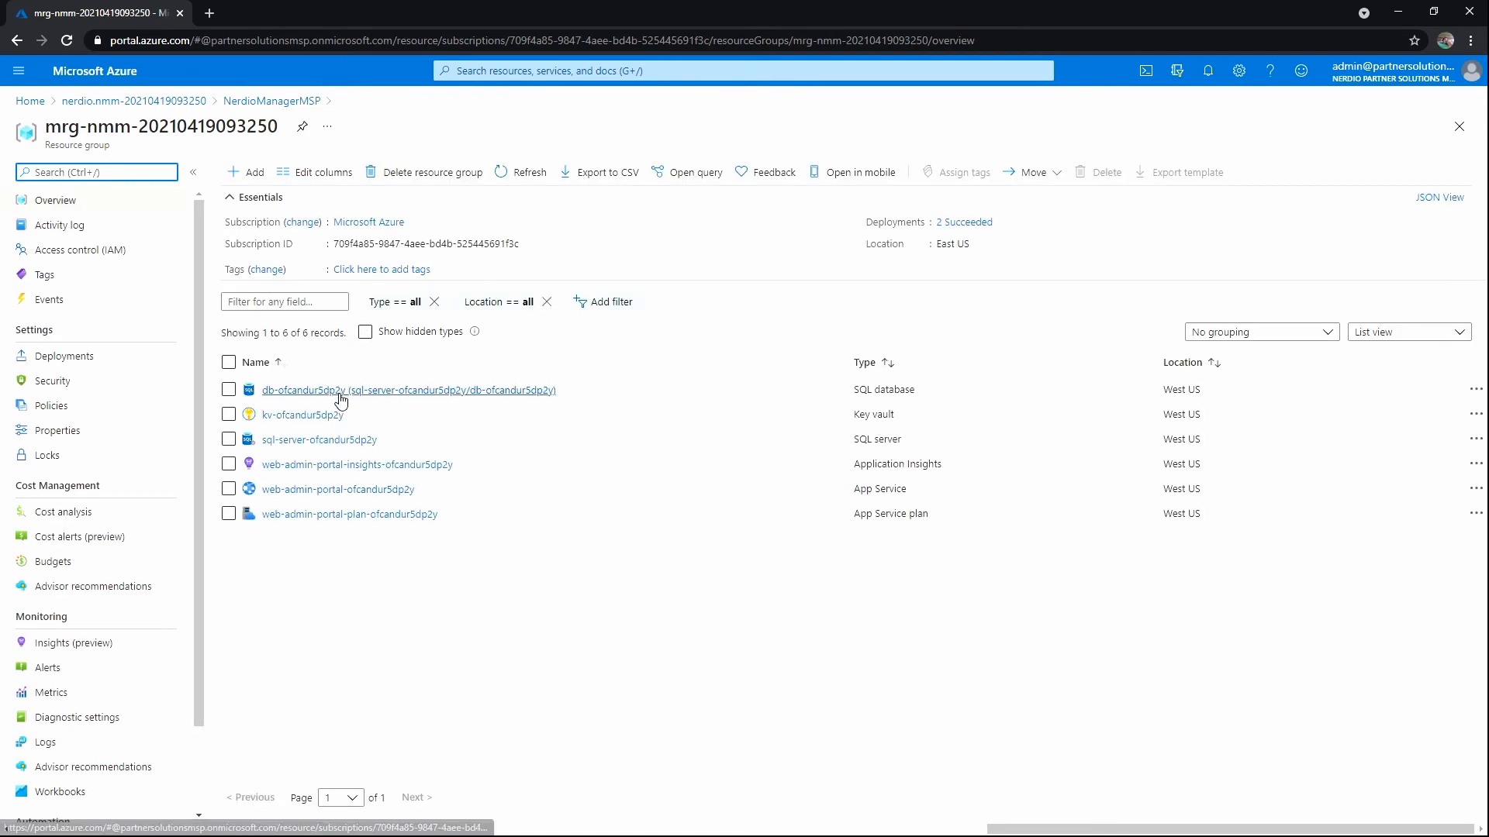
pyautogui.moveTo(732, 592)
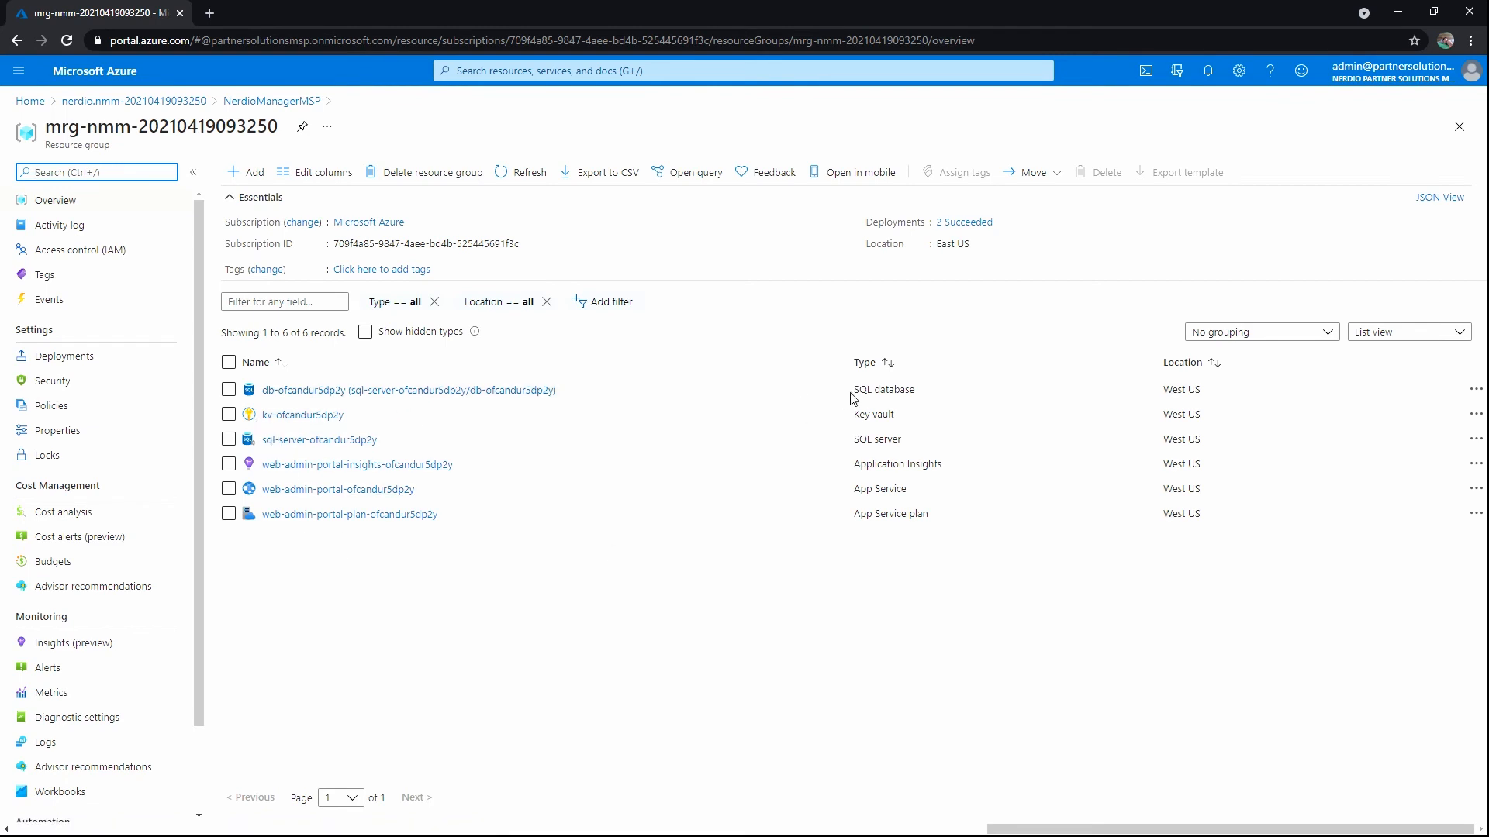
pyautogui.moveTo(894, 484)
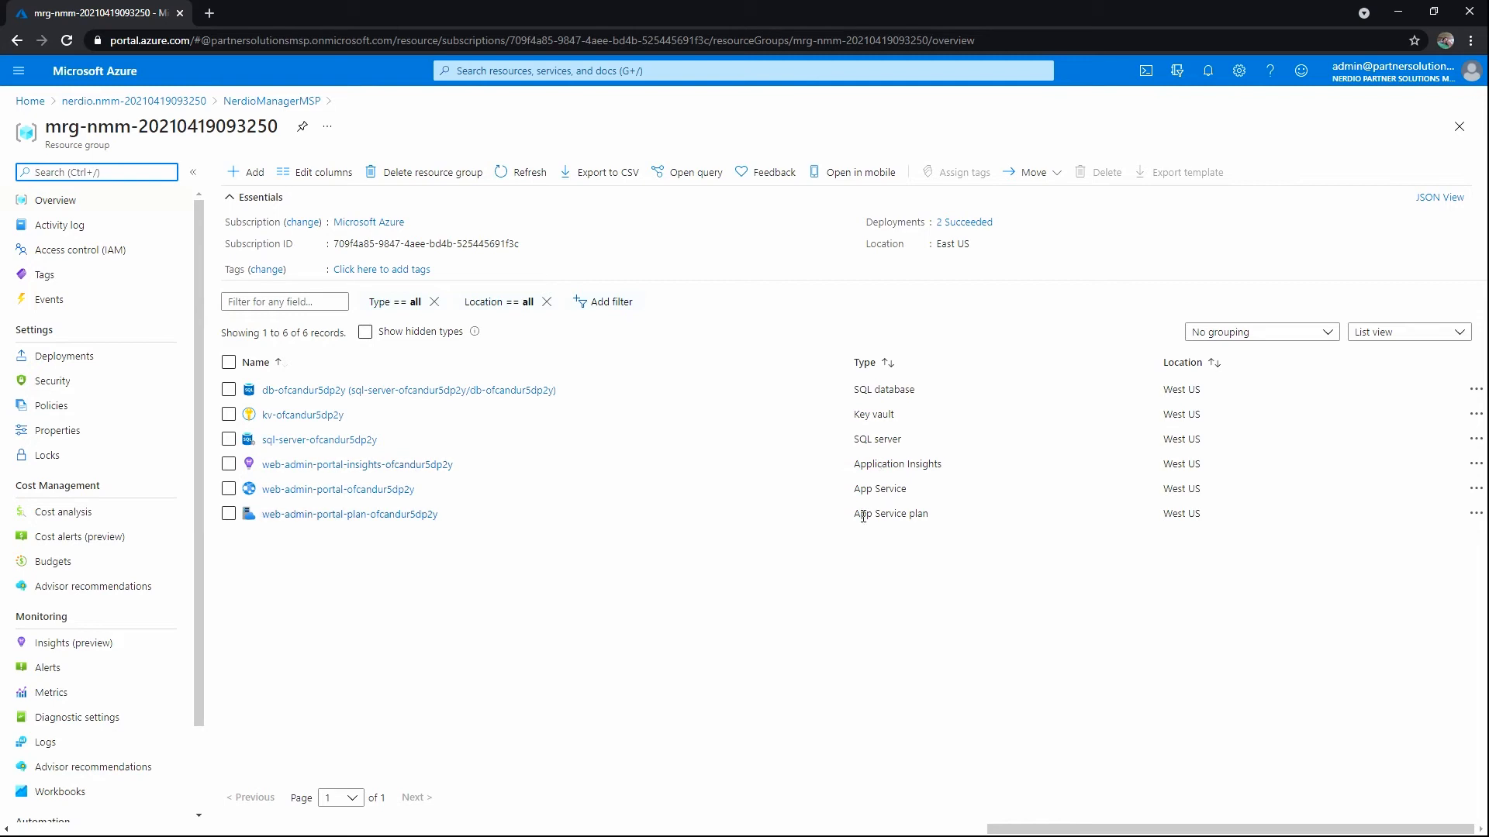
pyautogui.moveTo(894, 527)
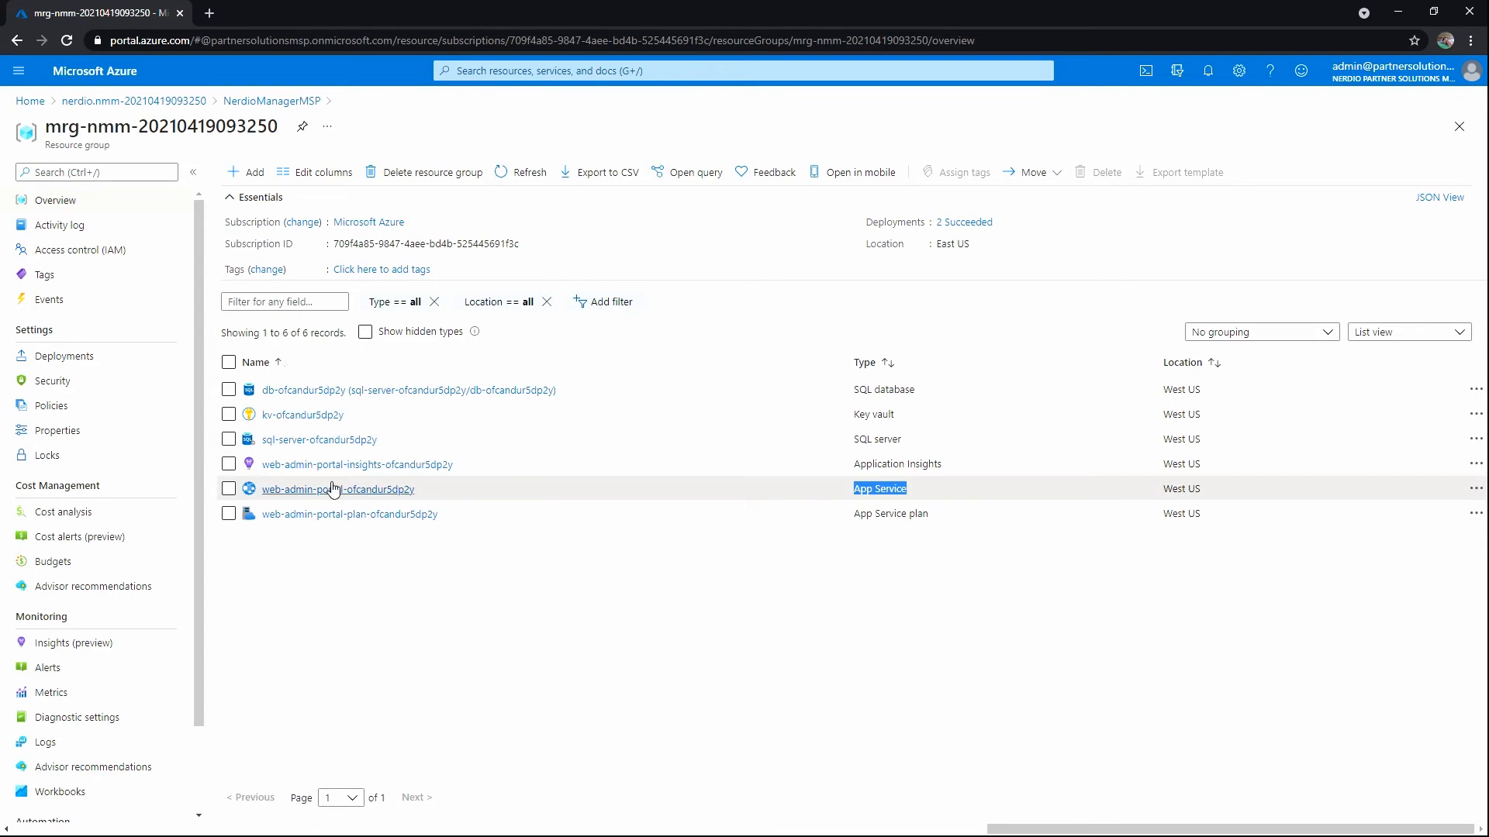
pyautogui.moveTo(366, 501)
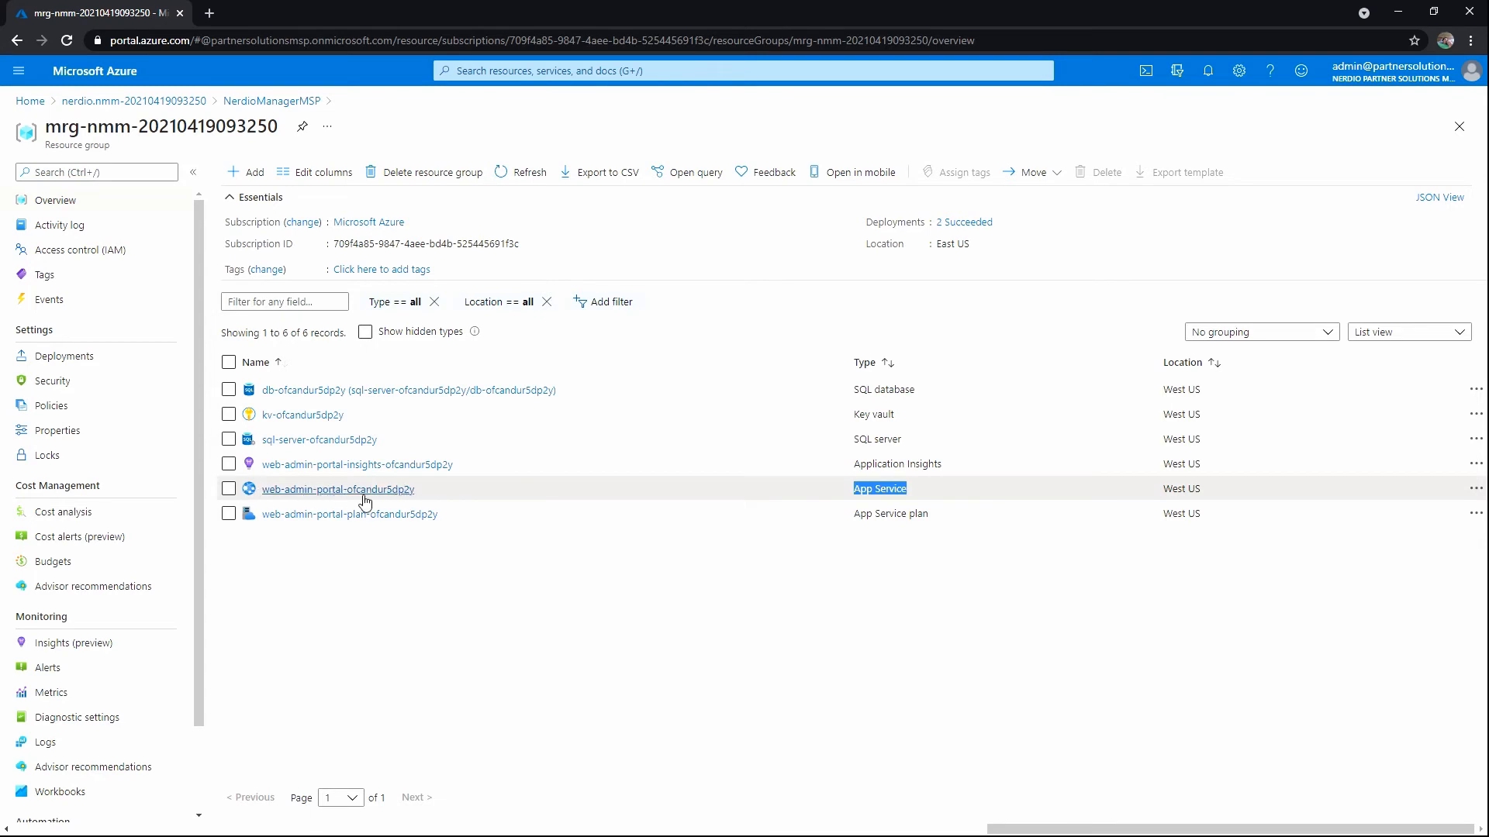
pyautogui.moveTo(336, 489)
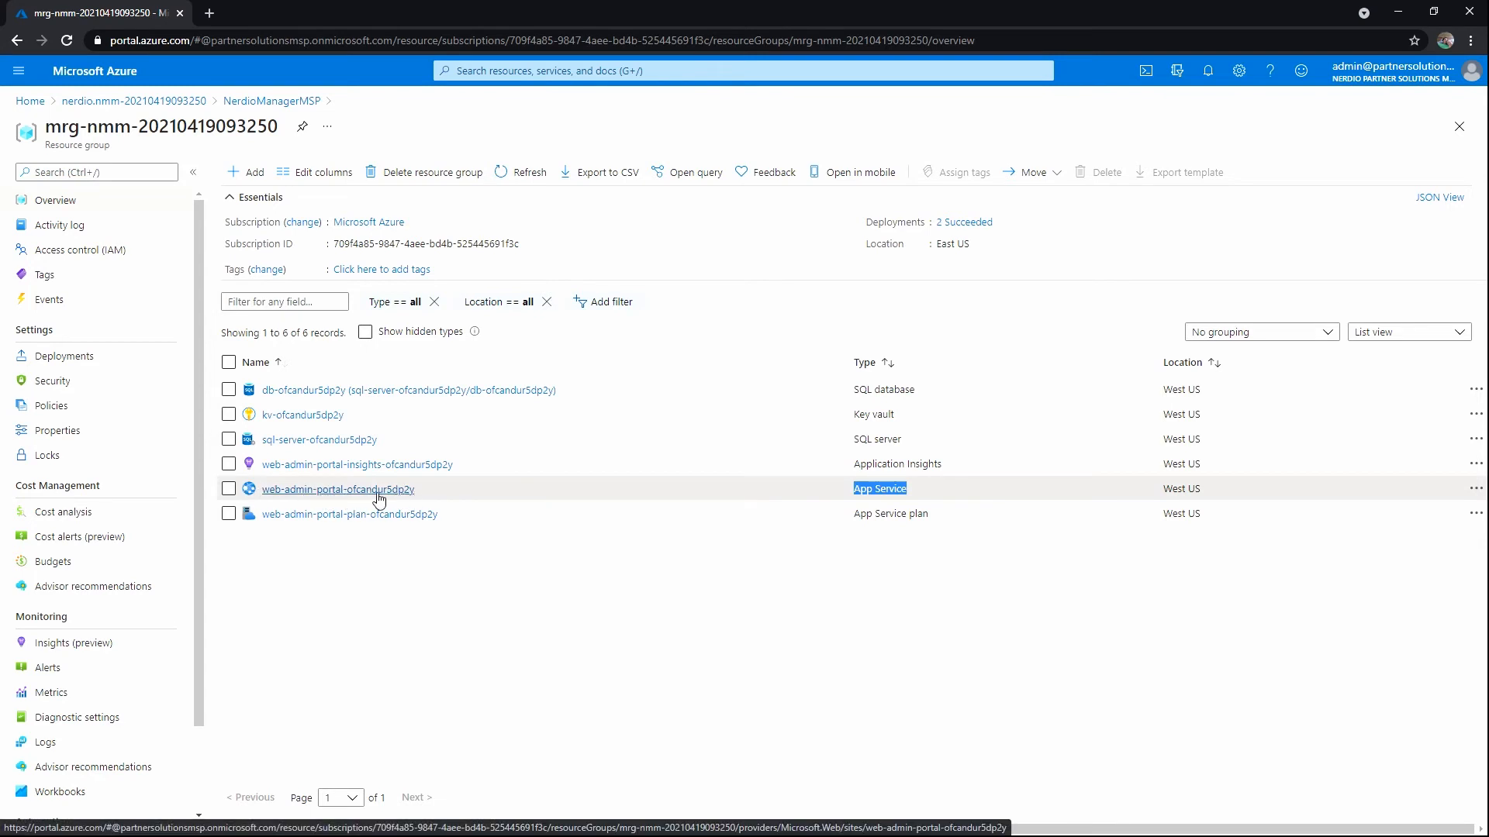
pyautogui.click(336, 488)
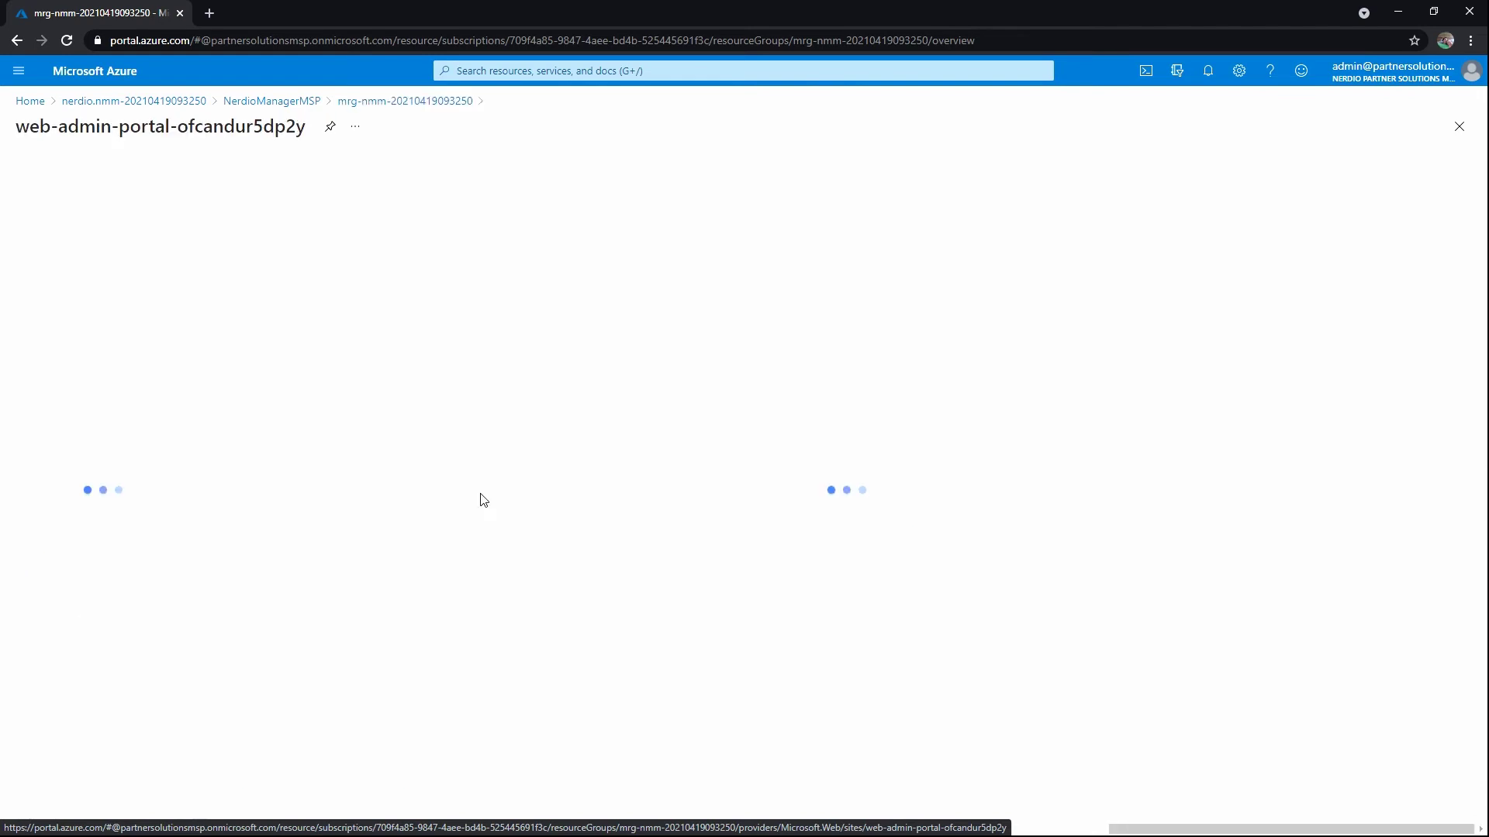
pyautogui.moveTo(611, 515)
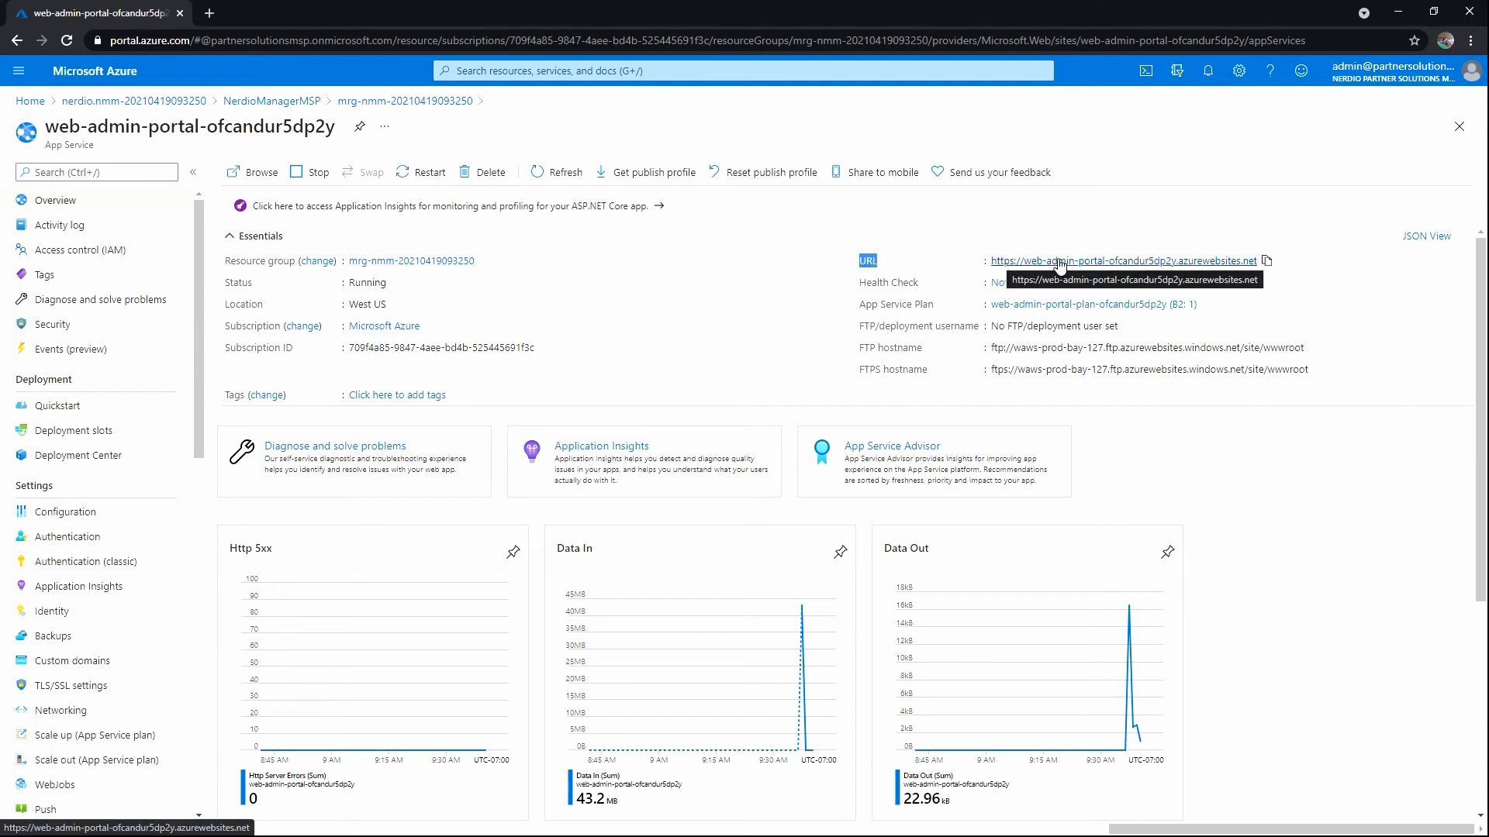
pyautogui.moveTo(1186, 265)
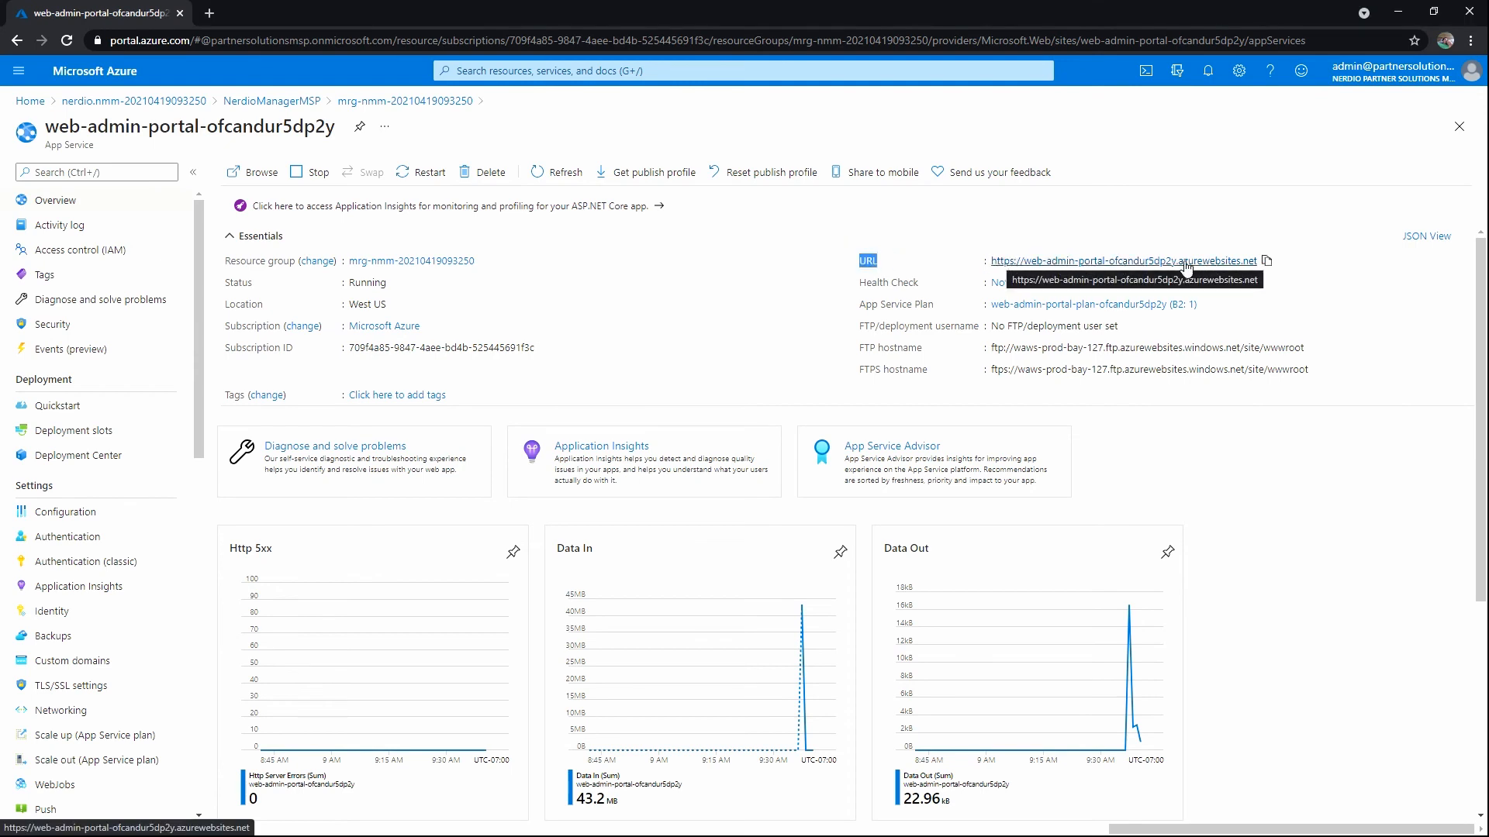
# Open the web admin portal site in a new tab and return to the managed resource group.
pyautogui.click(1123, 260)
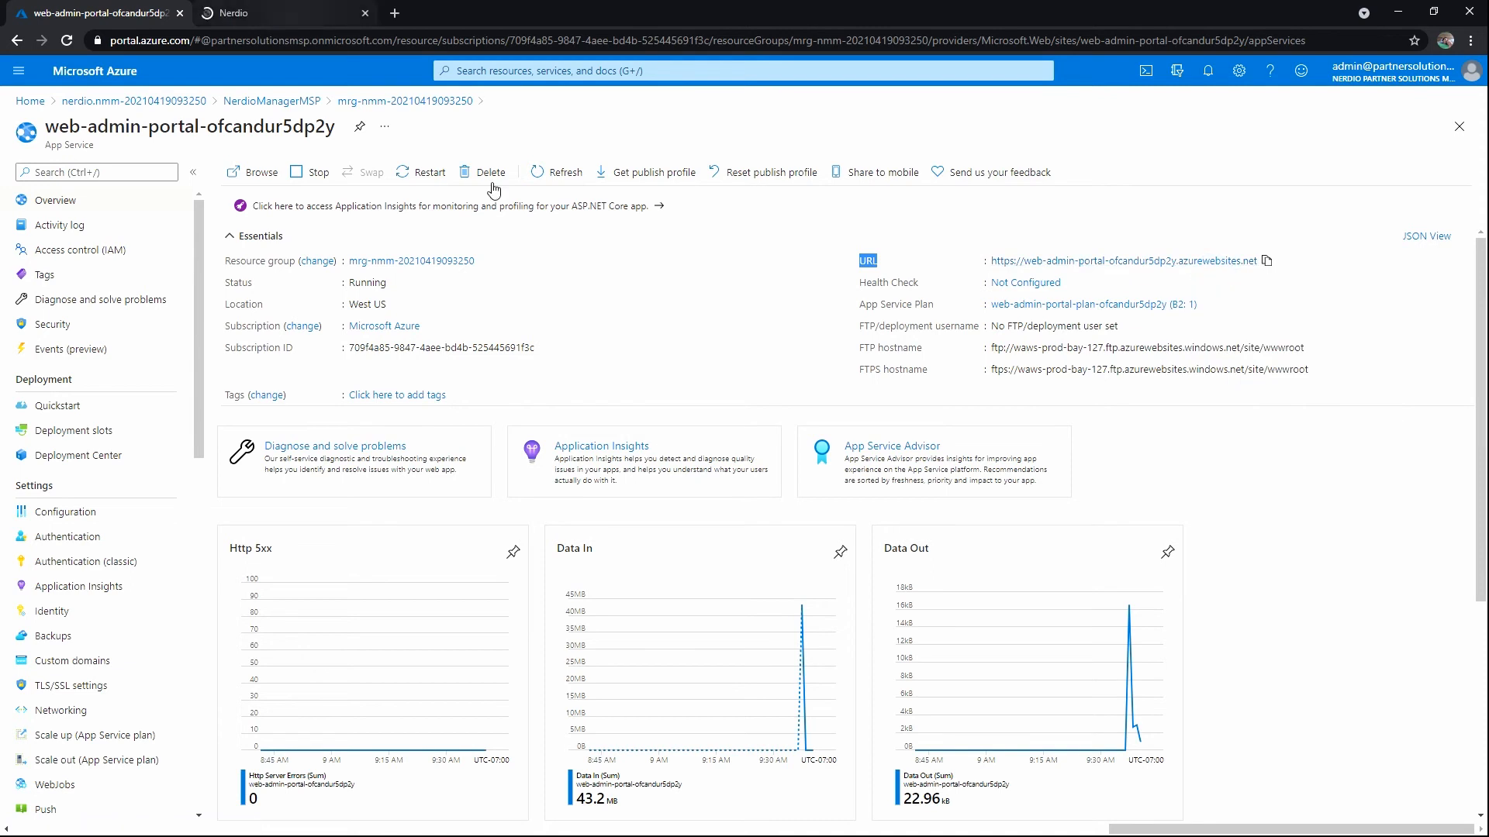
pyautogui.moveTo(1114, 274)
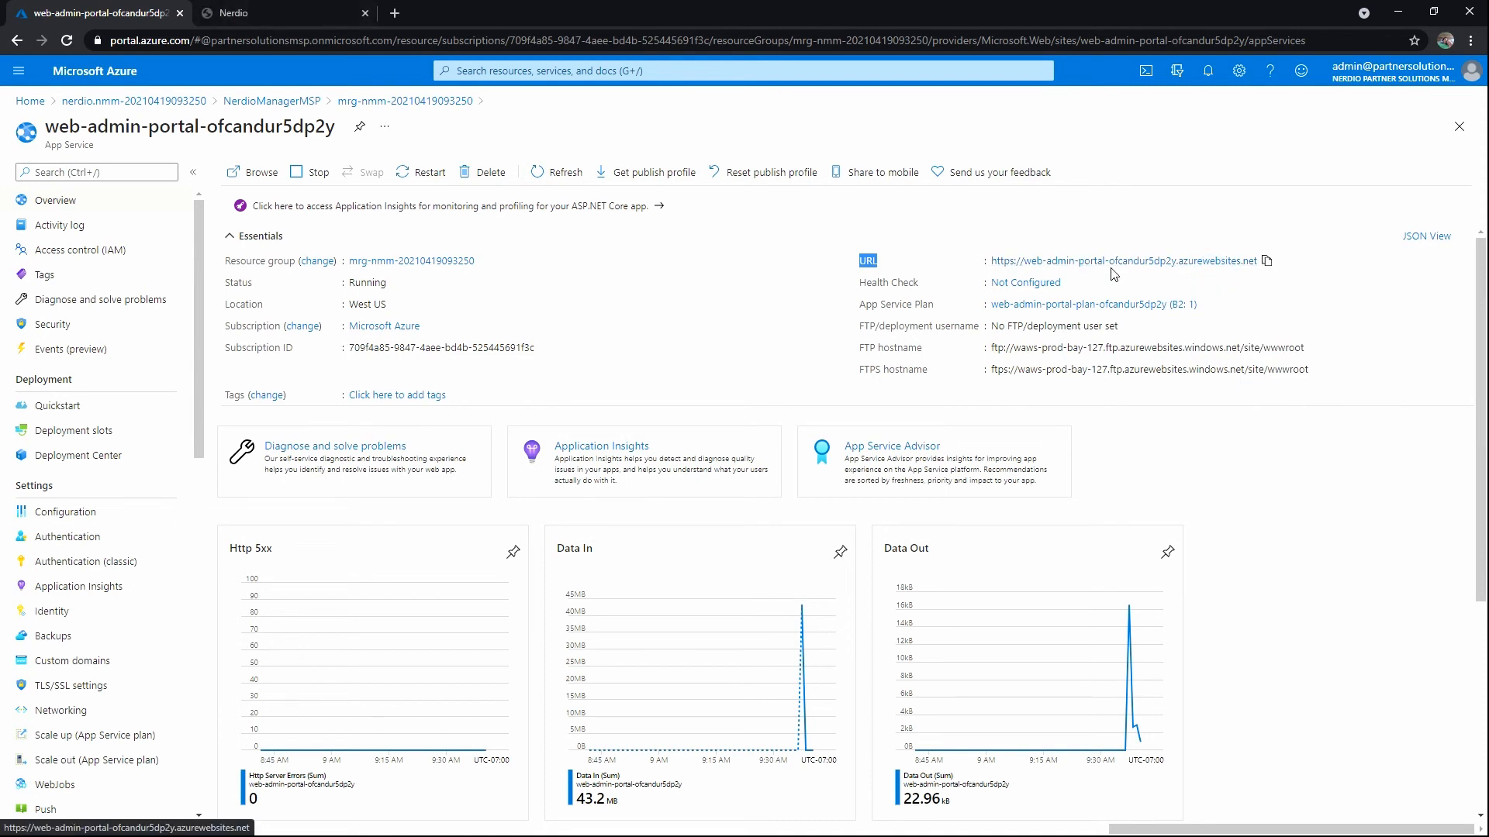
pyautogui.moveTo(569, 338)
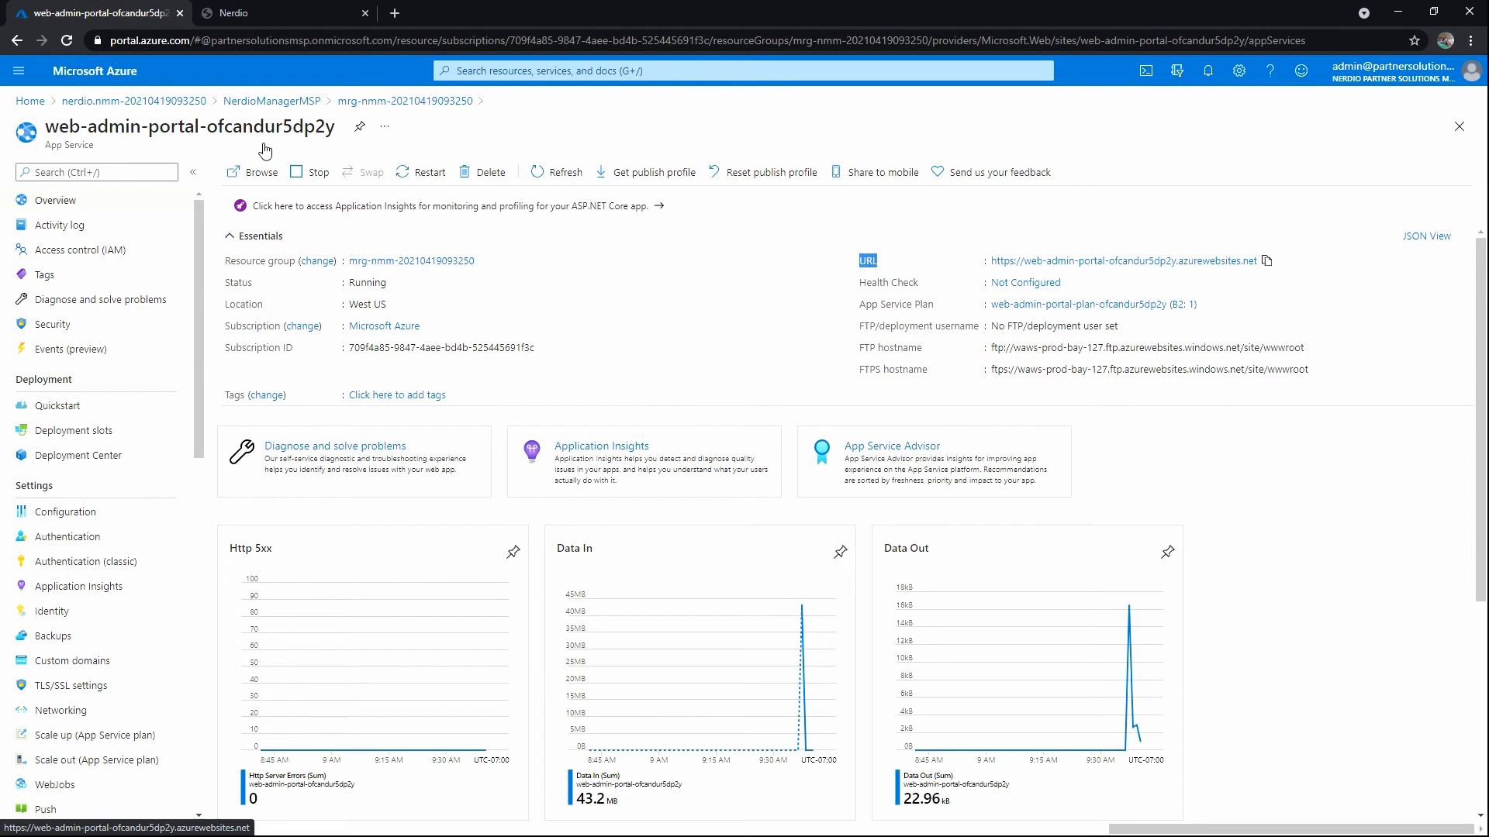
pyautogui.click(403, 100)
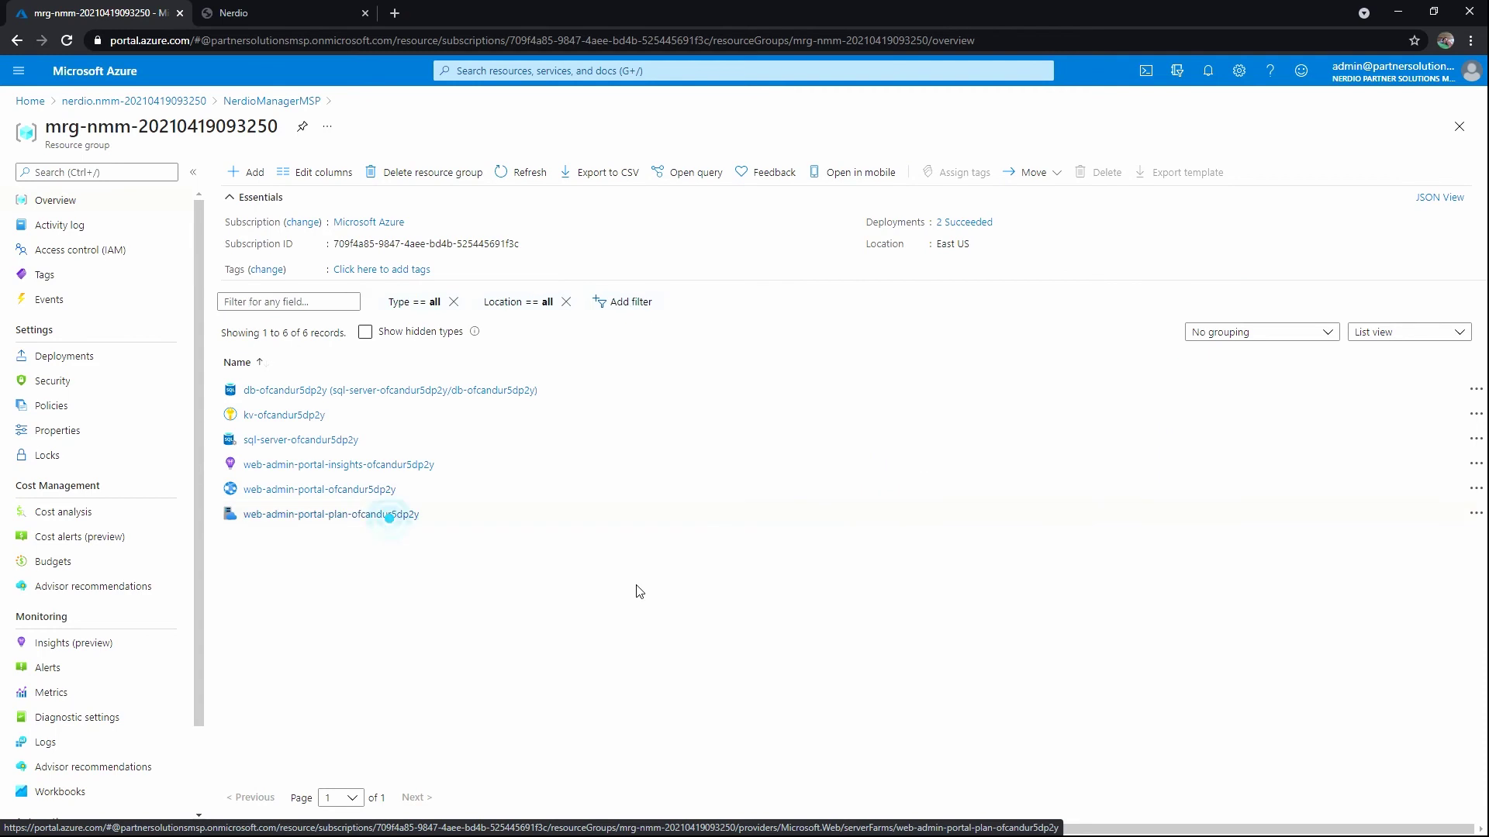
# Open the web-admin-portal-plan-ofcandur5dp2y App Service plan overview.
pyautogui.click(330, 513)
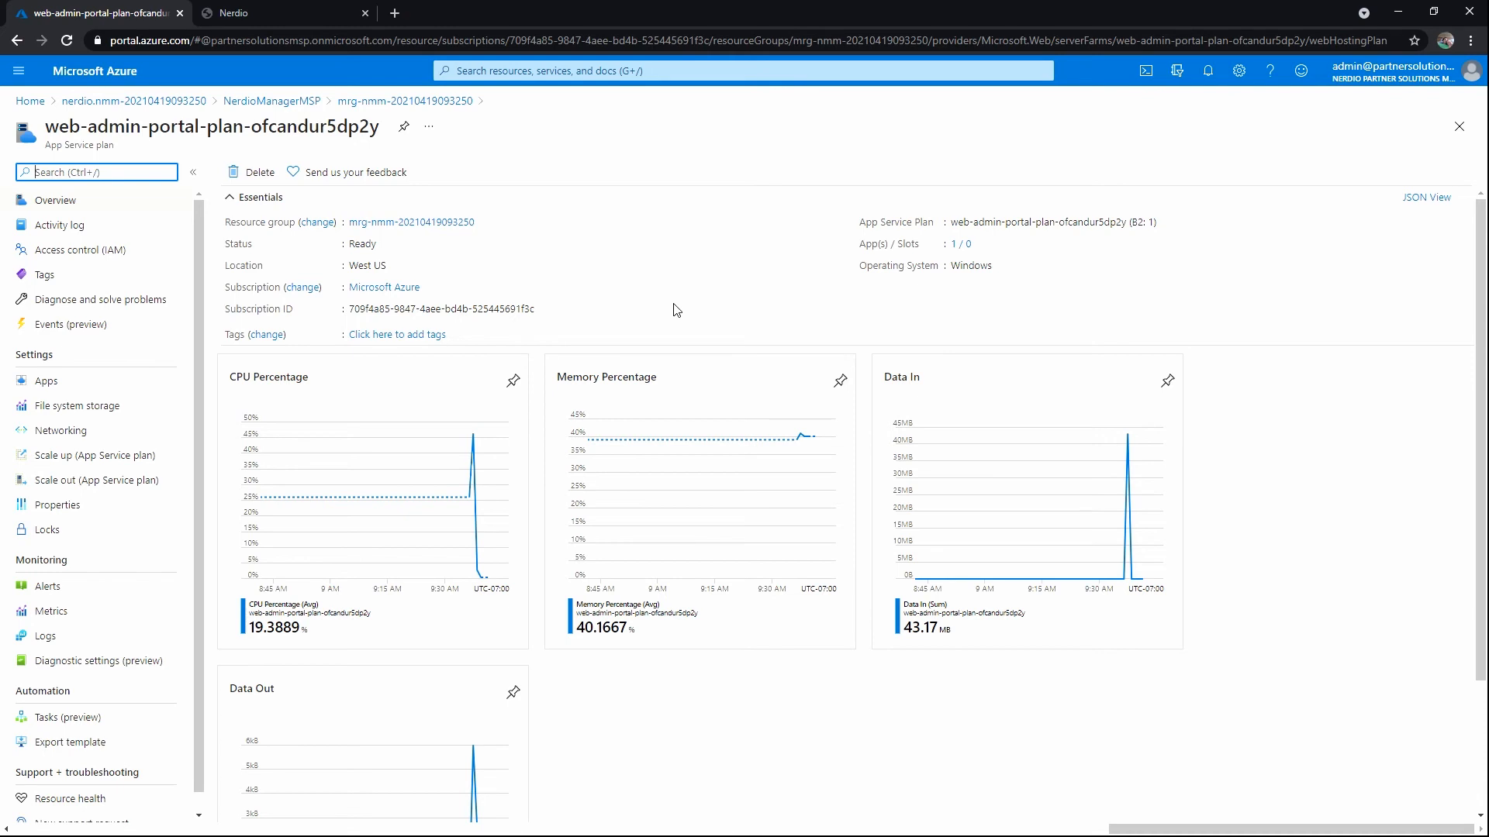
pyautogui.moveTo(257, 446)
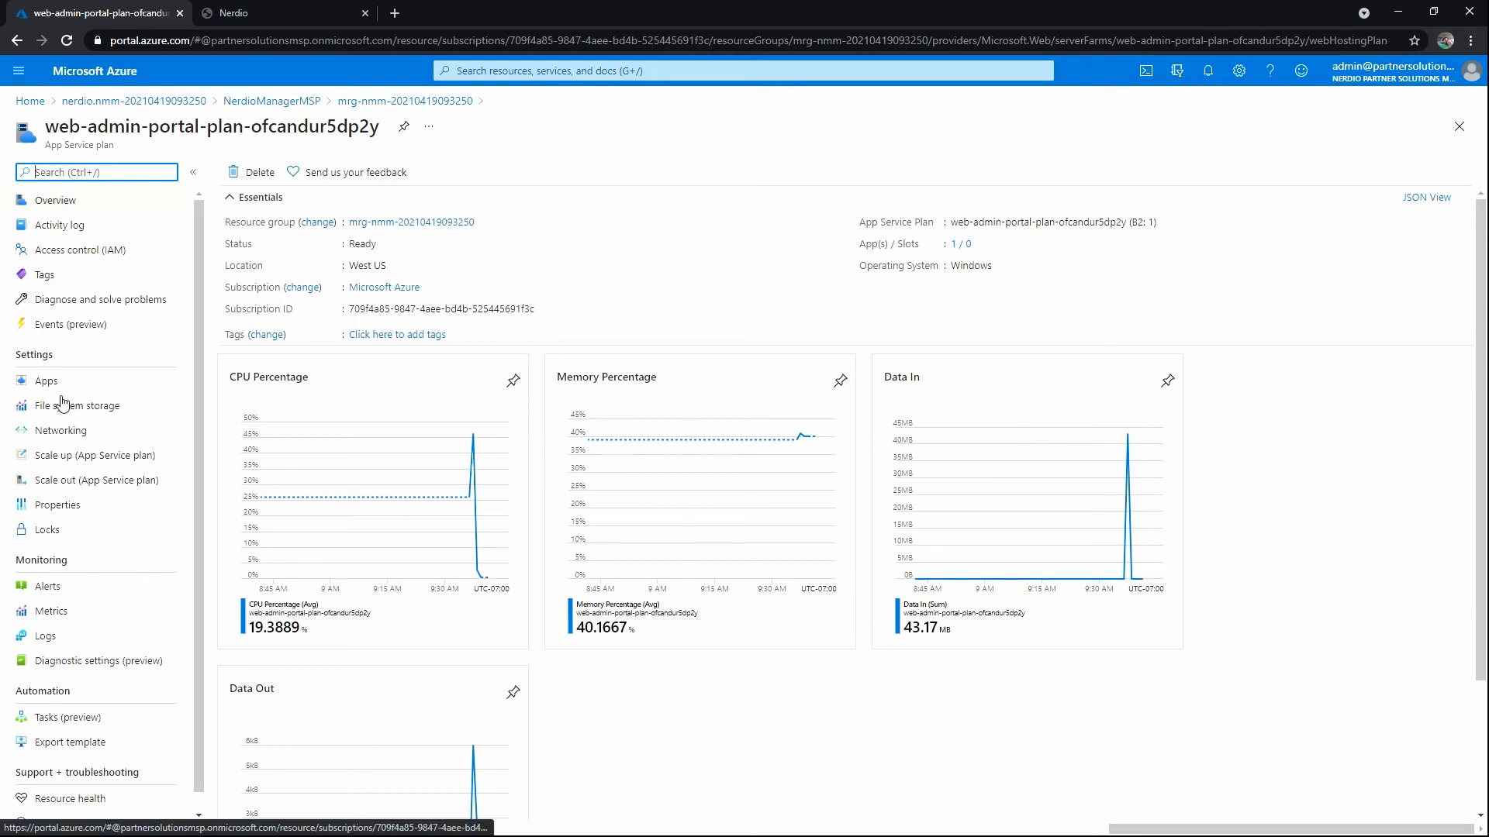
pyautogui.moveTo(79, 405)
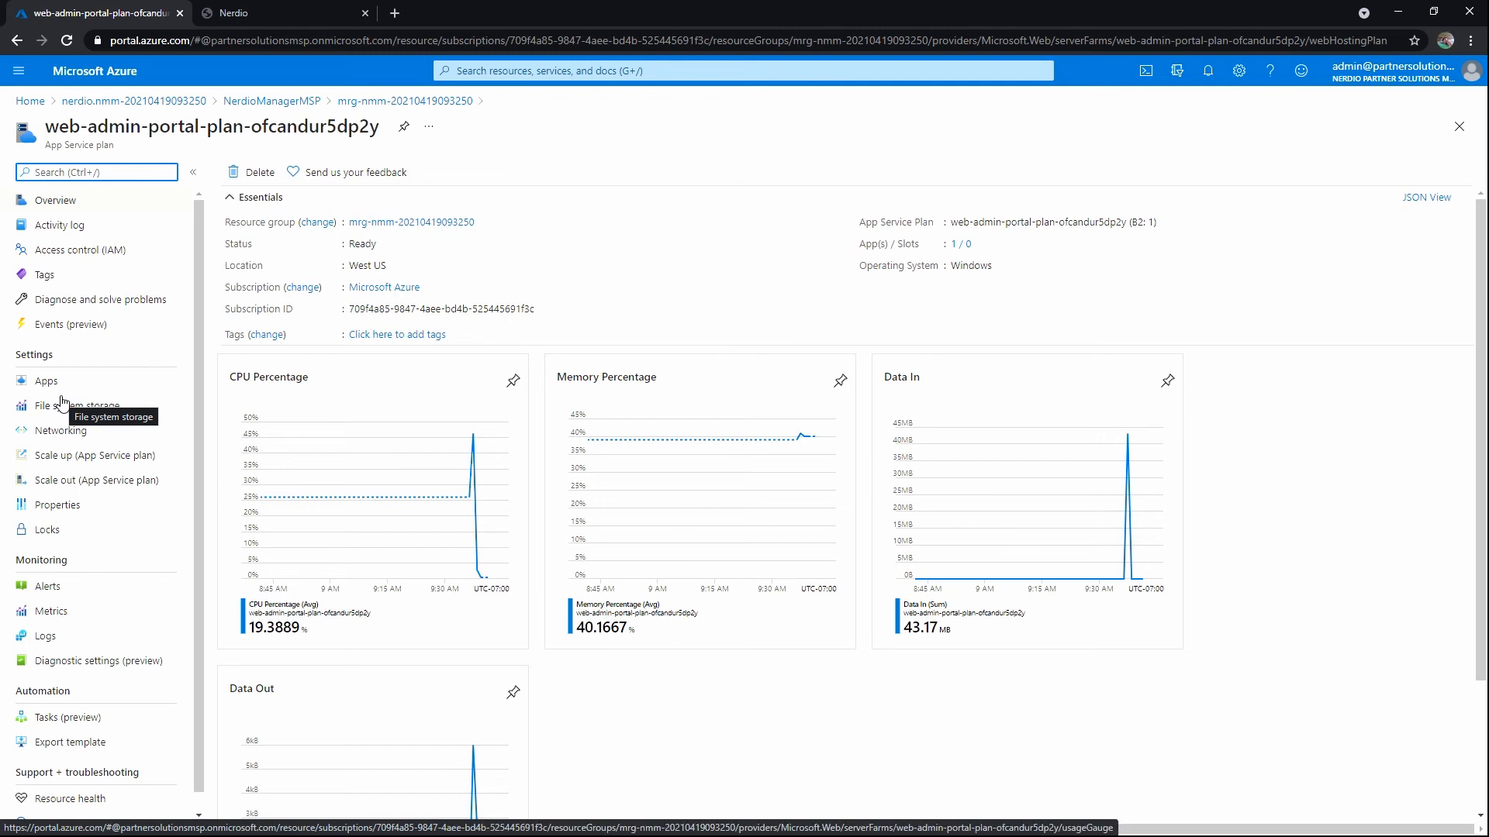
pyautogui.moveTo(465, 282)
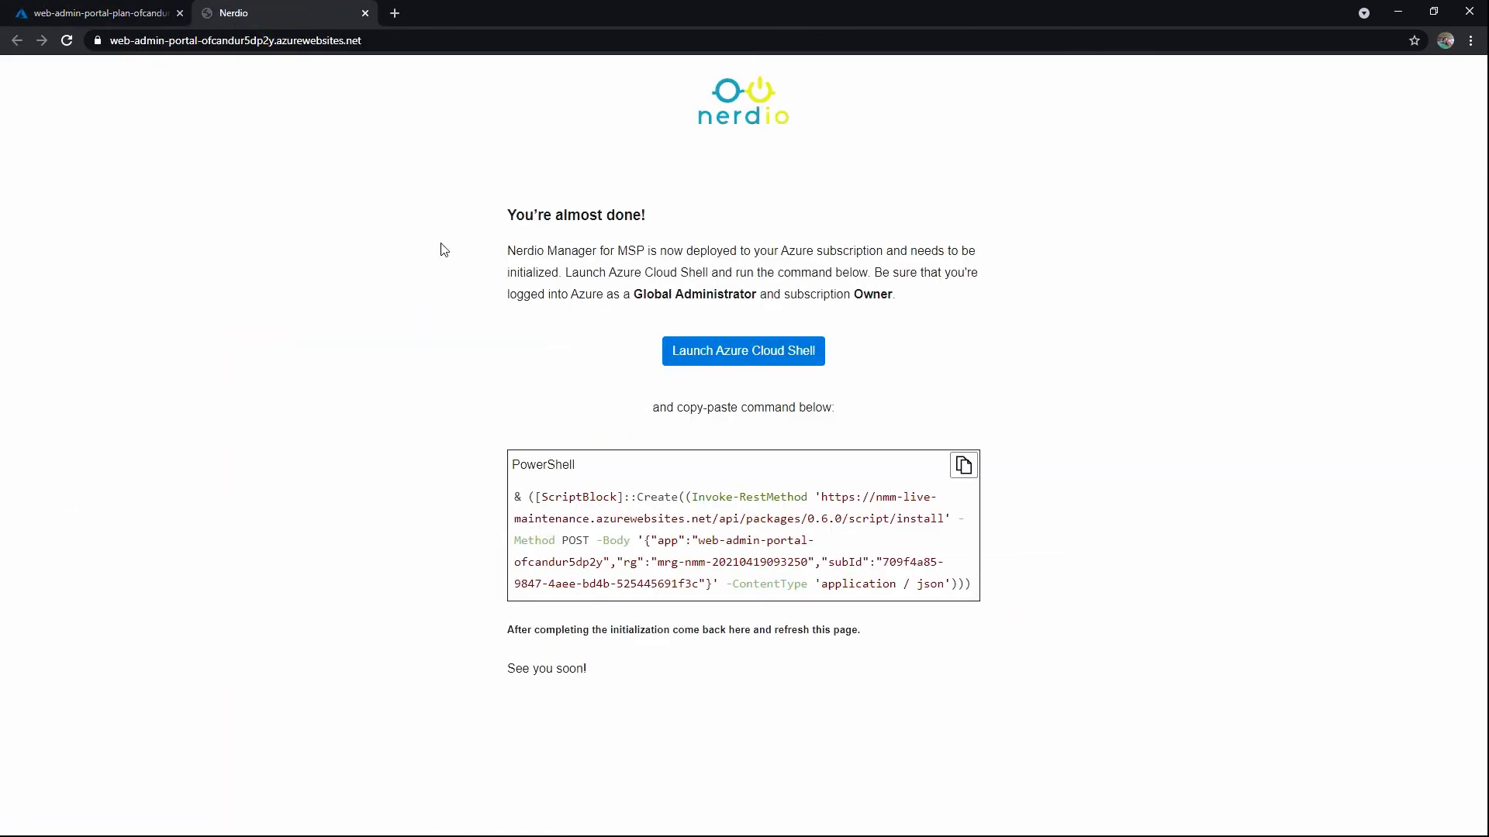
pyautogui.moveTo(614, 608)
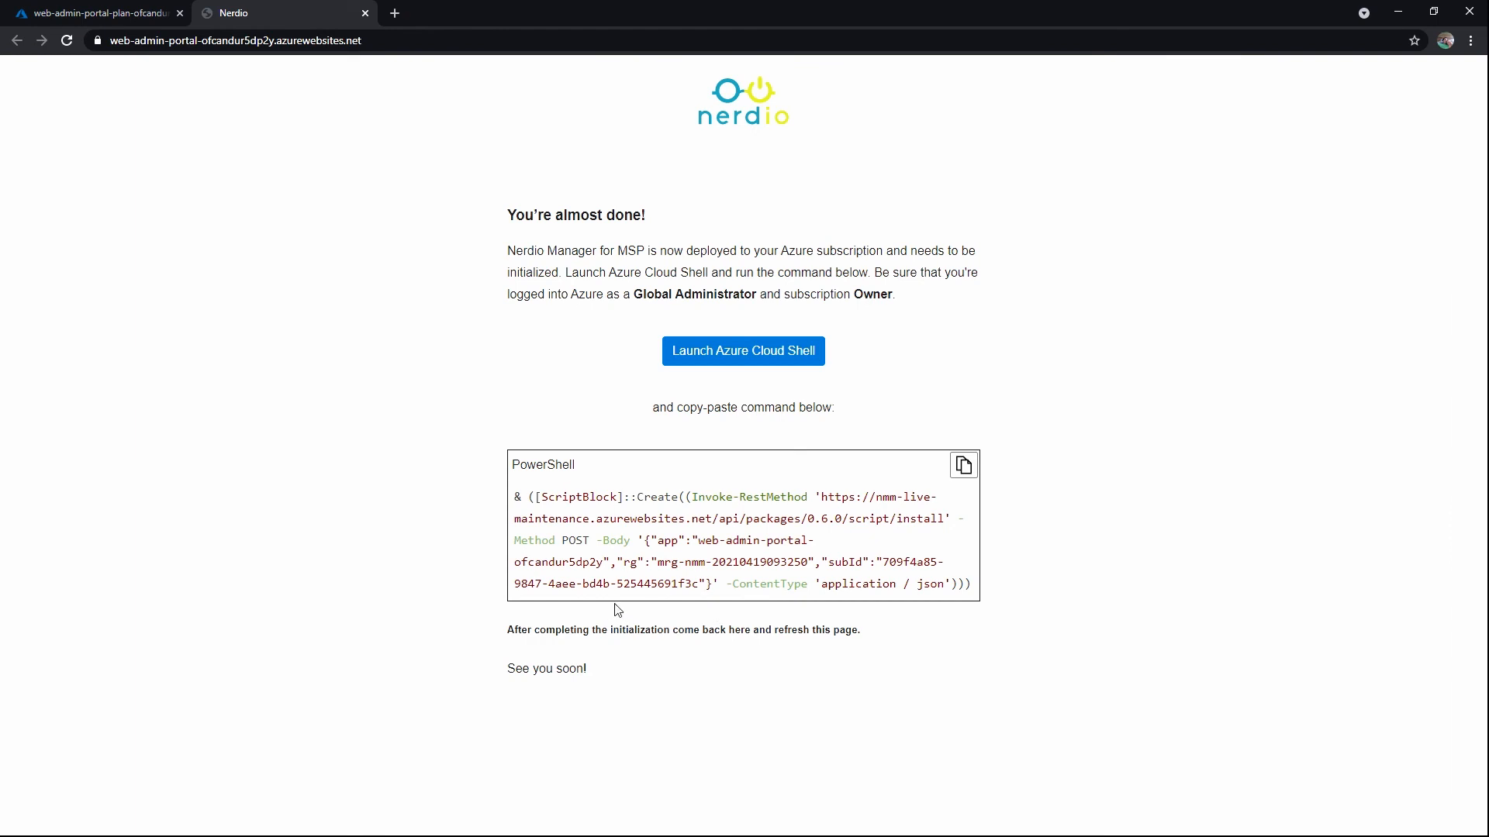
pyautogui.moveTo(261, 56)
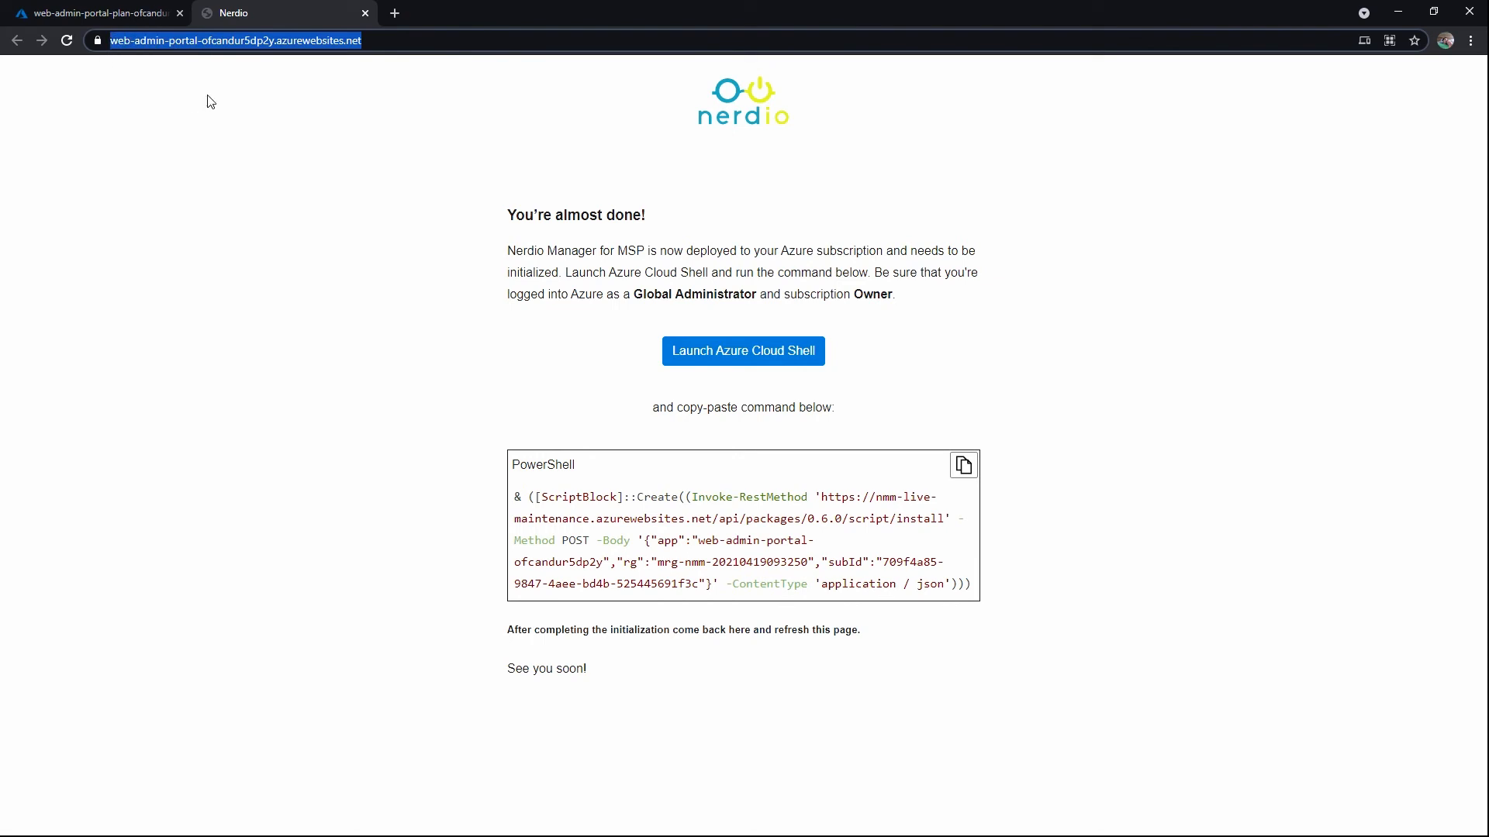
pyautogui.moveTo(687, 382)
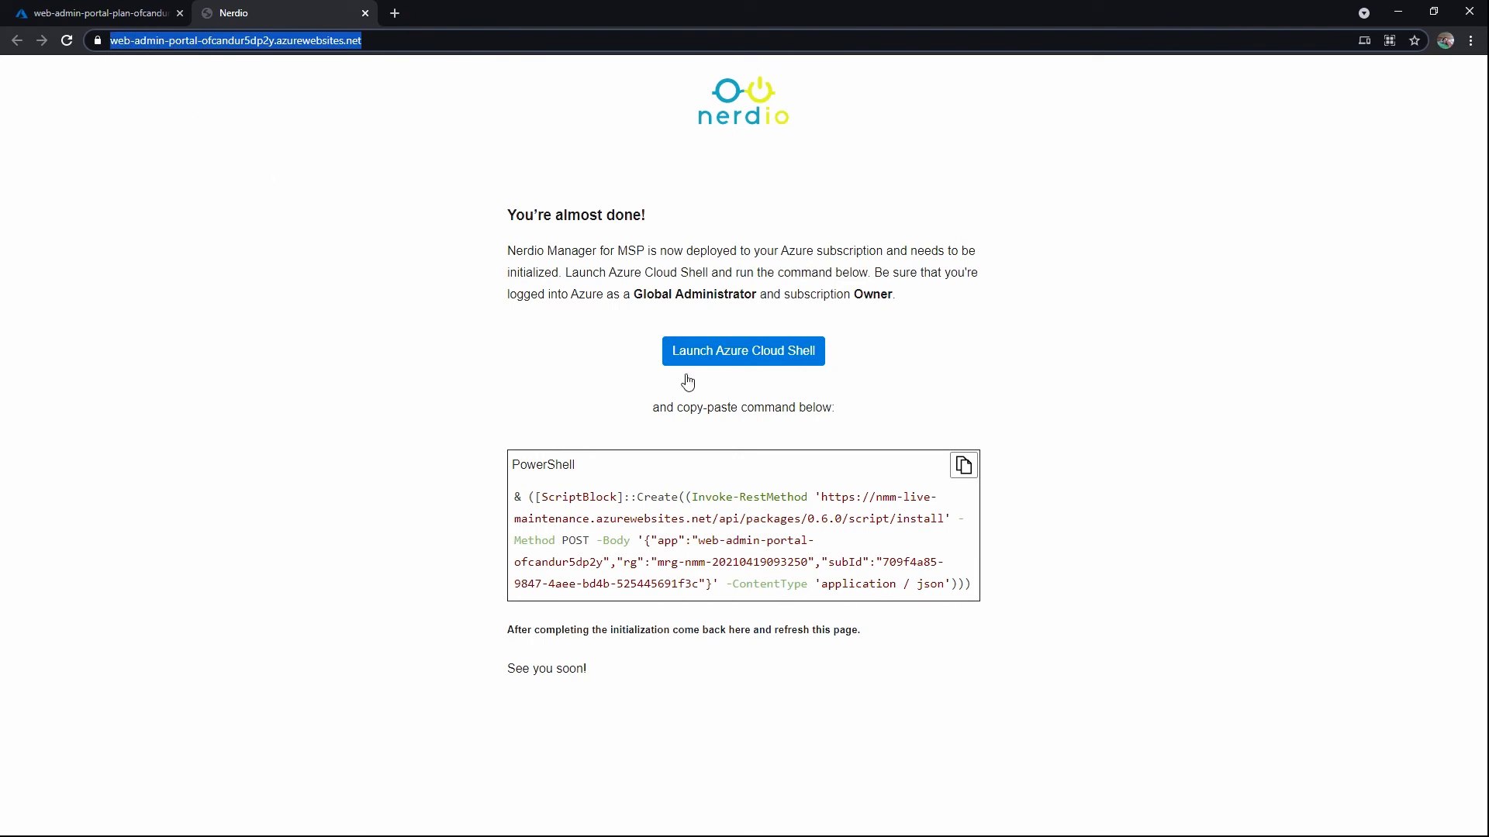
pyautogui.moveTo(918, 407)
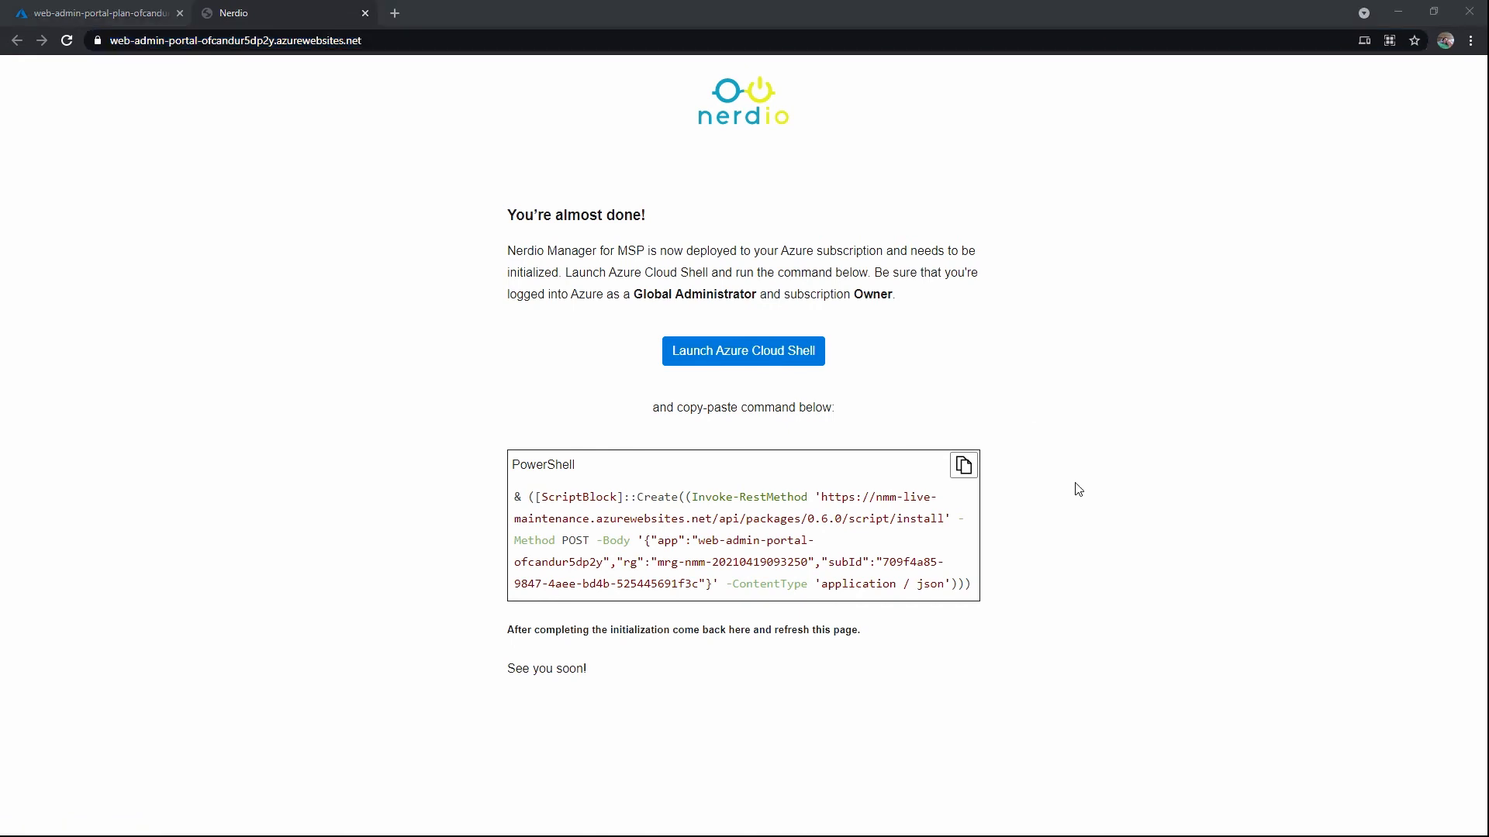
pyautogui.moveTo(1033, 459)
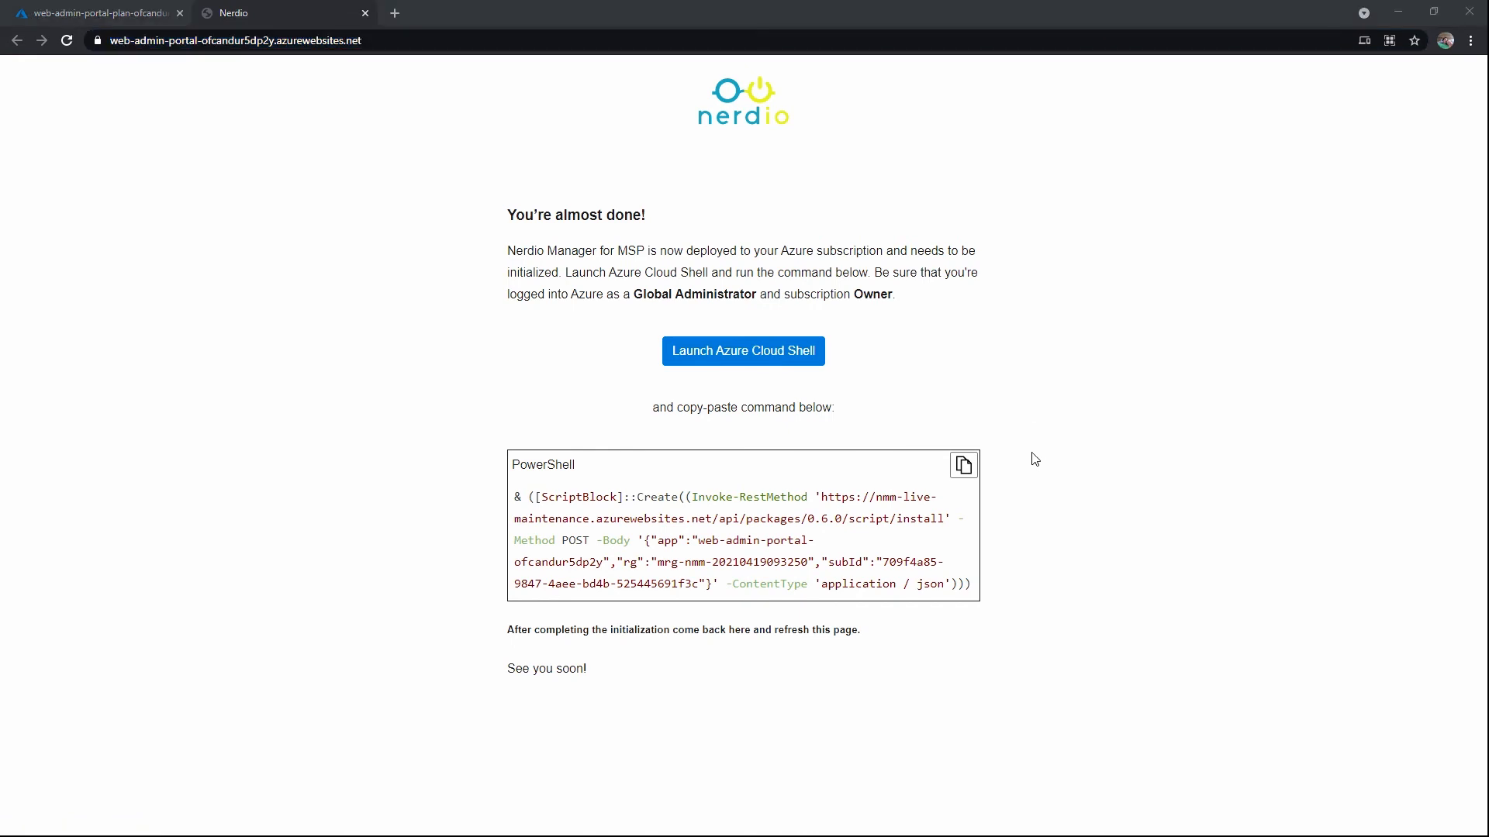
pyautogui.moveTo(963, 465)
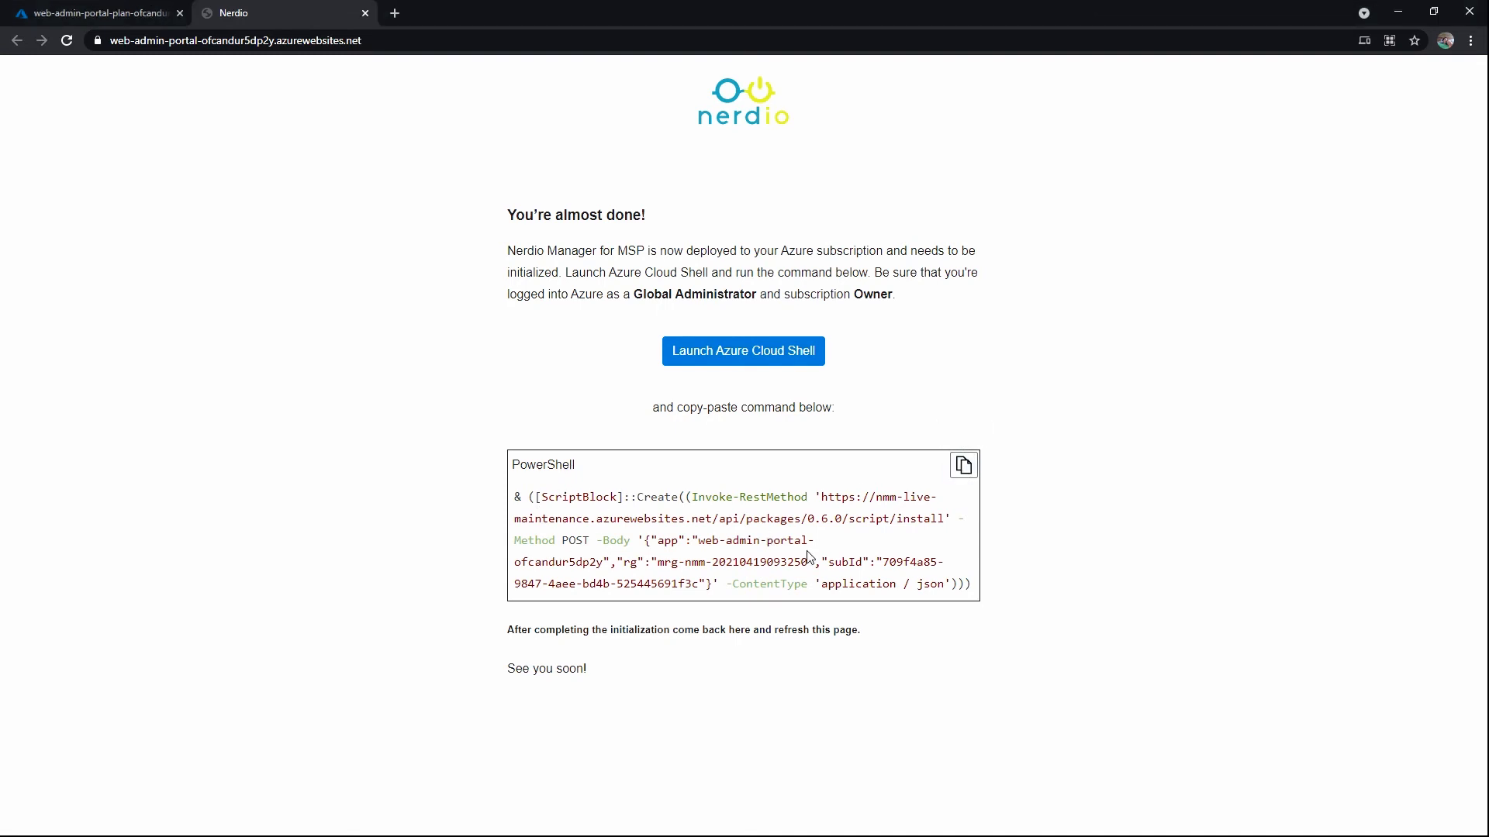
pyautogui.moveTo(907, 631)
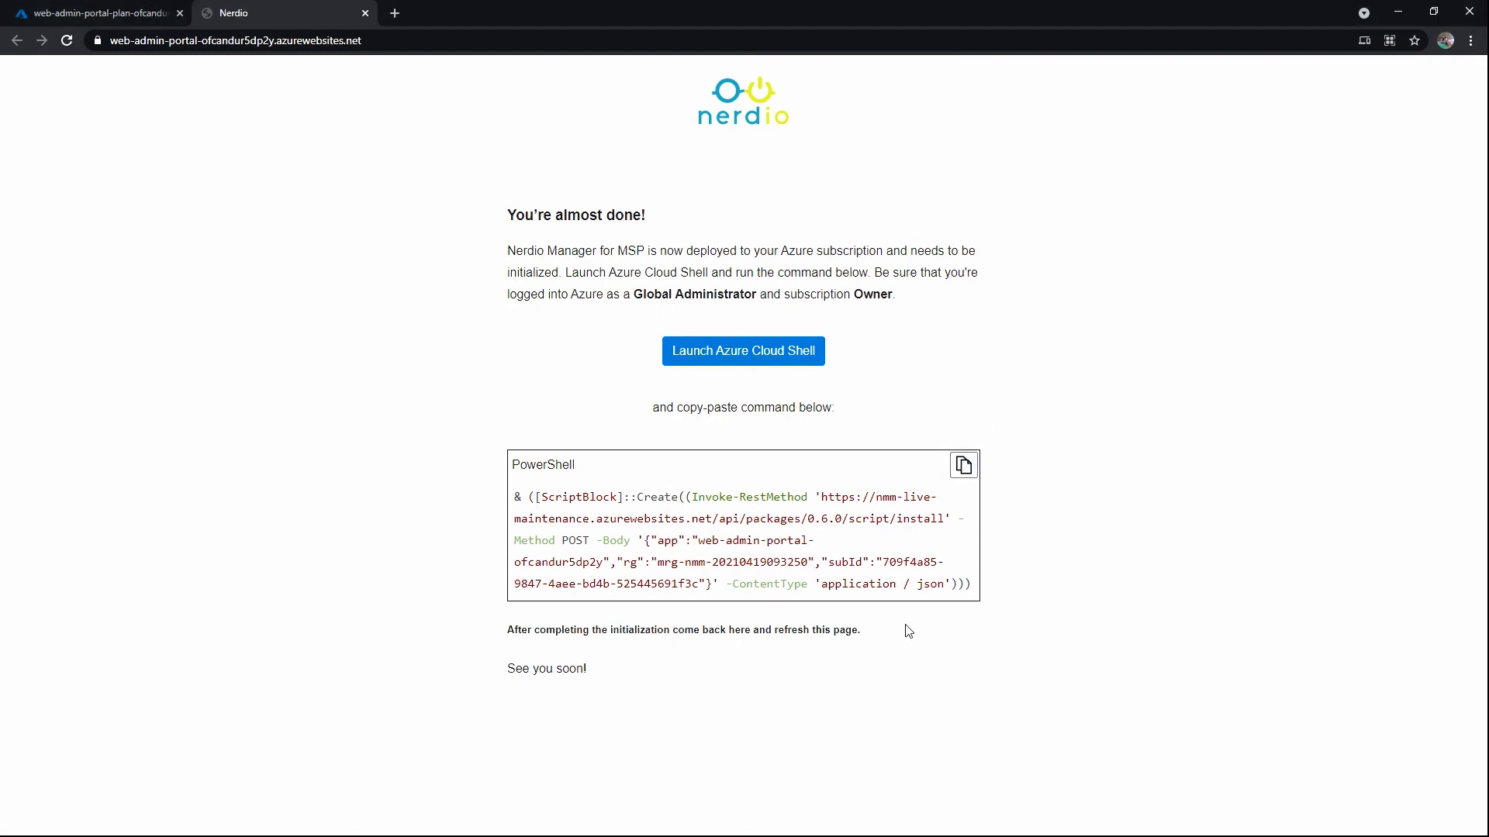
pyautogui.moveTo(742, 351)
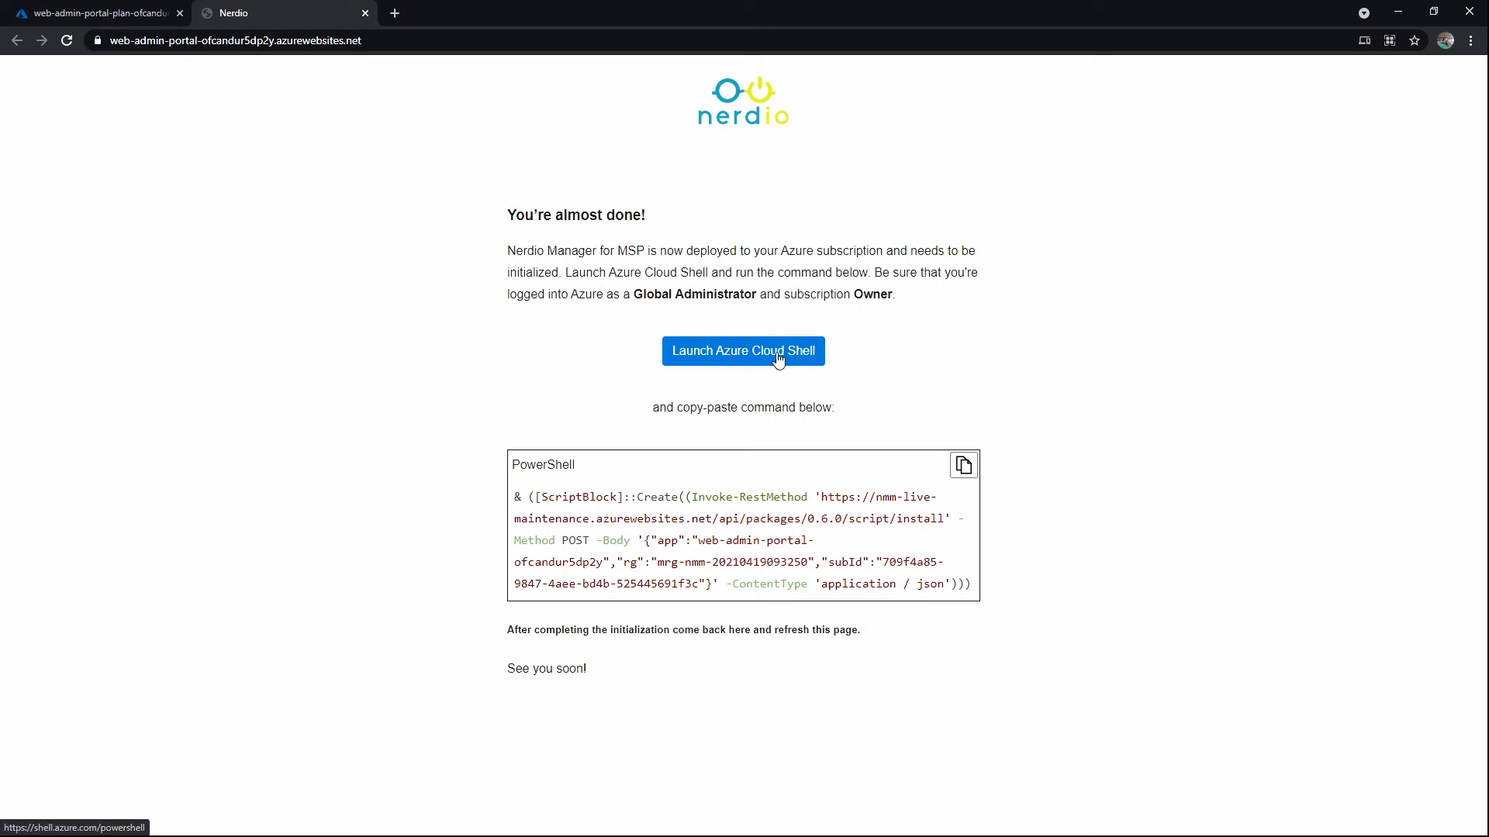
# Launch Azure Cloud Shell from the Nerdio 'You're almost done' initialization page.
pyautogui.click(742, 351)
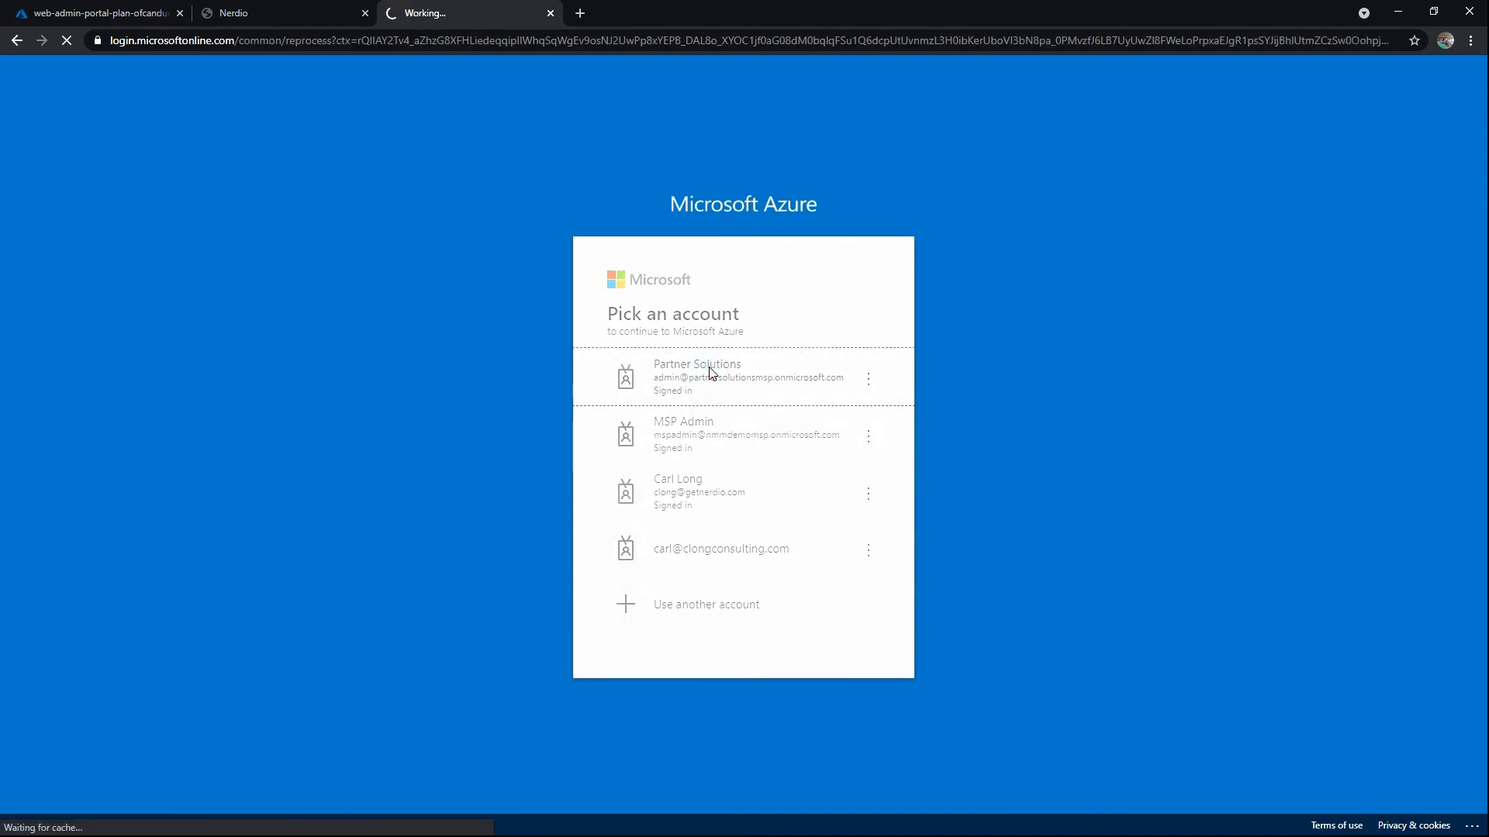
# Sign in with the admin account to start the PowerShell Cloud Shell session.
pyautogui.click(696, 375)
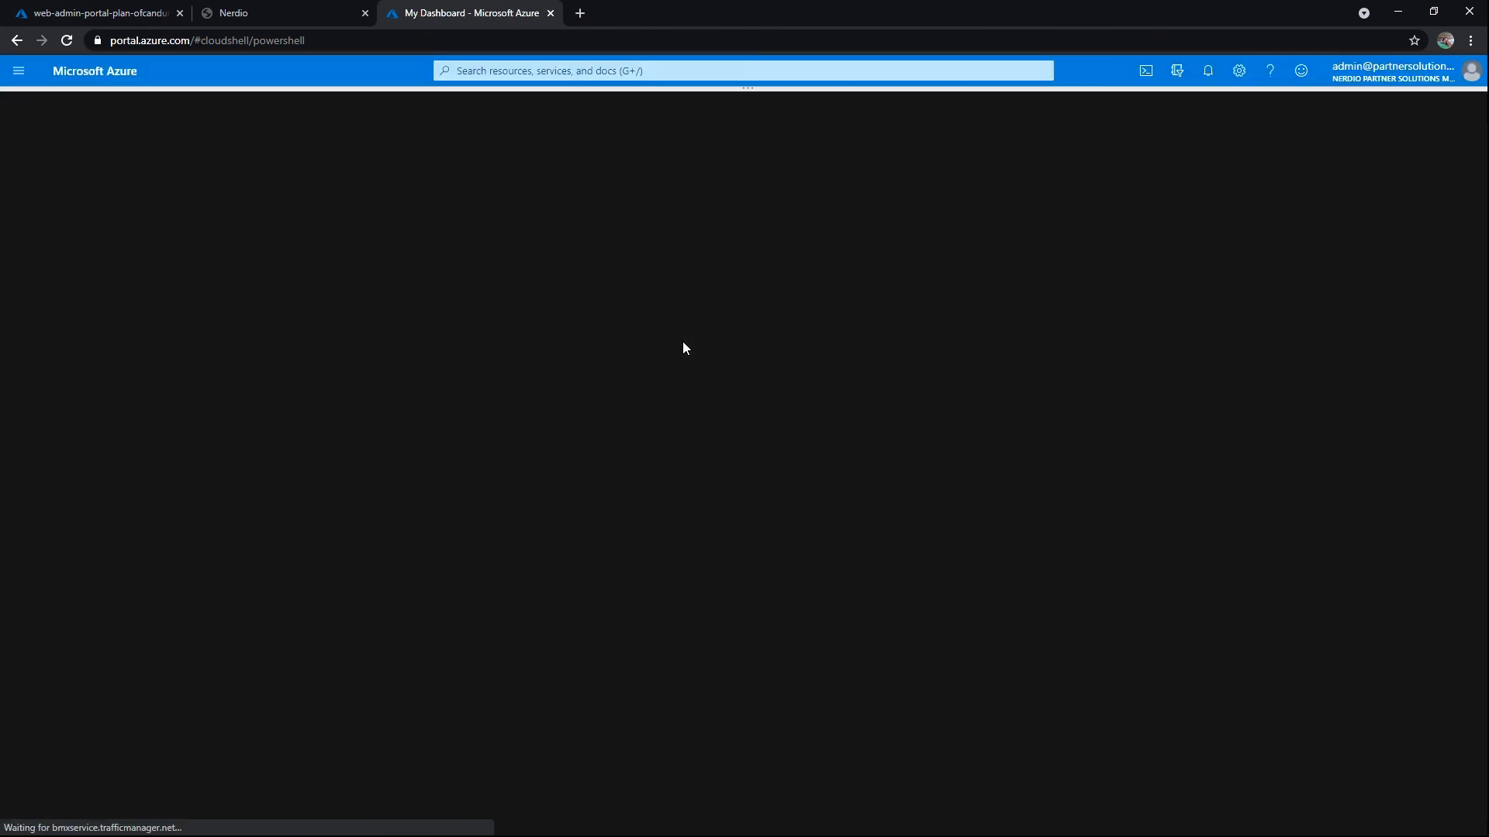
pyautogui.moveTo(735, 352)
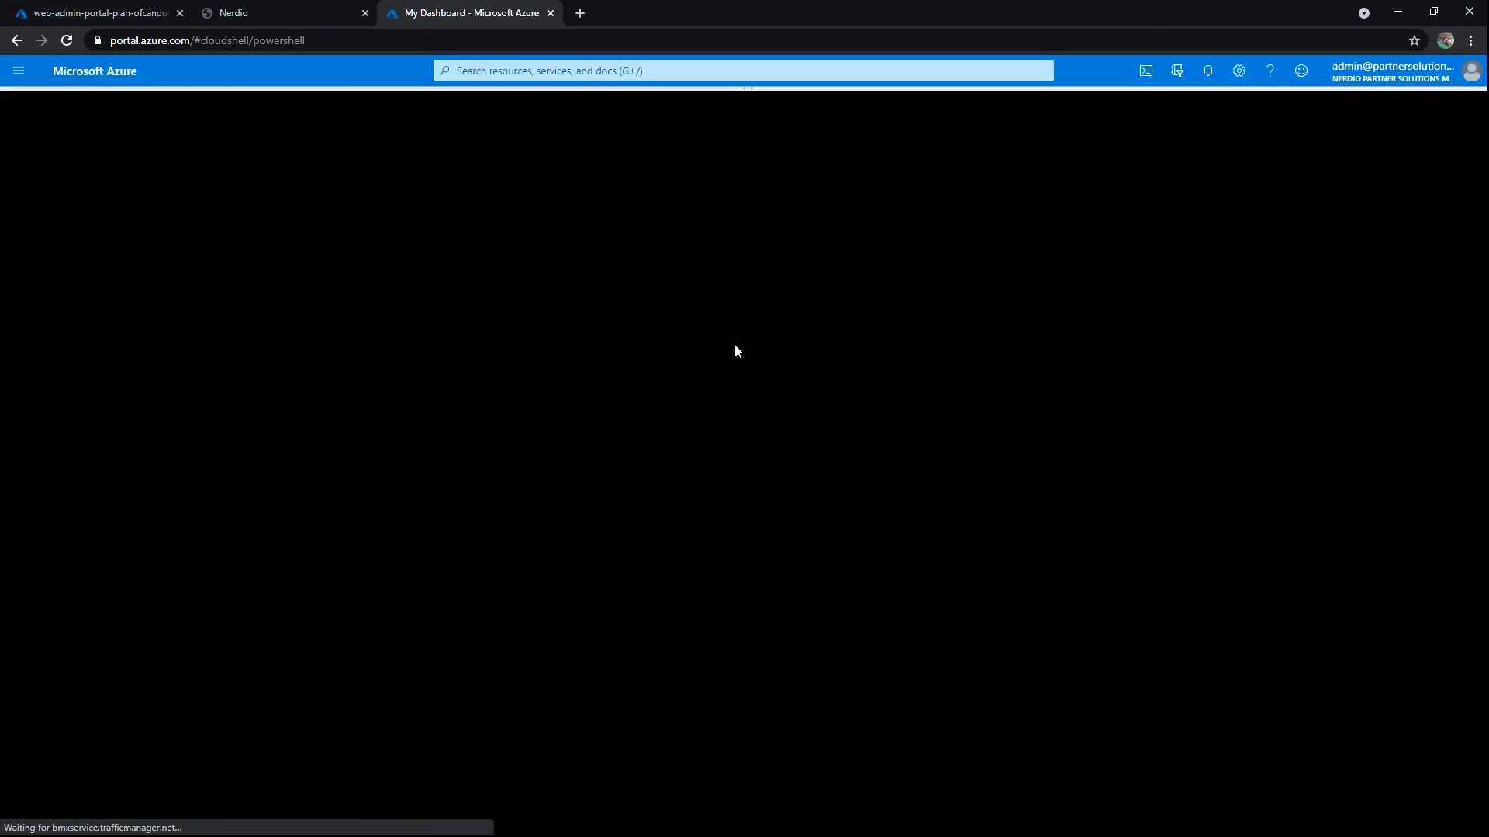
pyautogui.moveTo(729, 325)
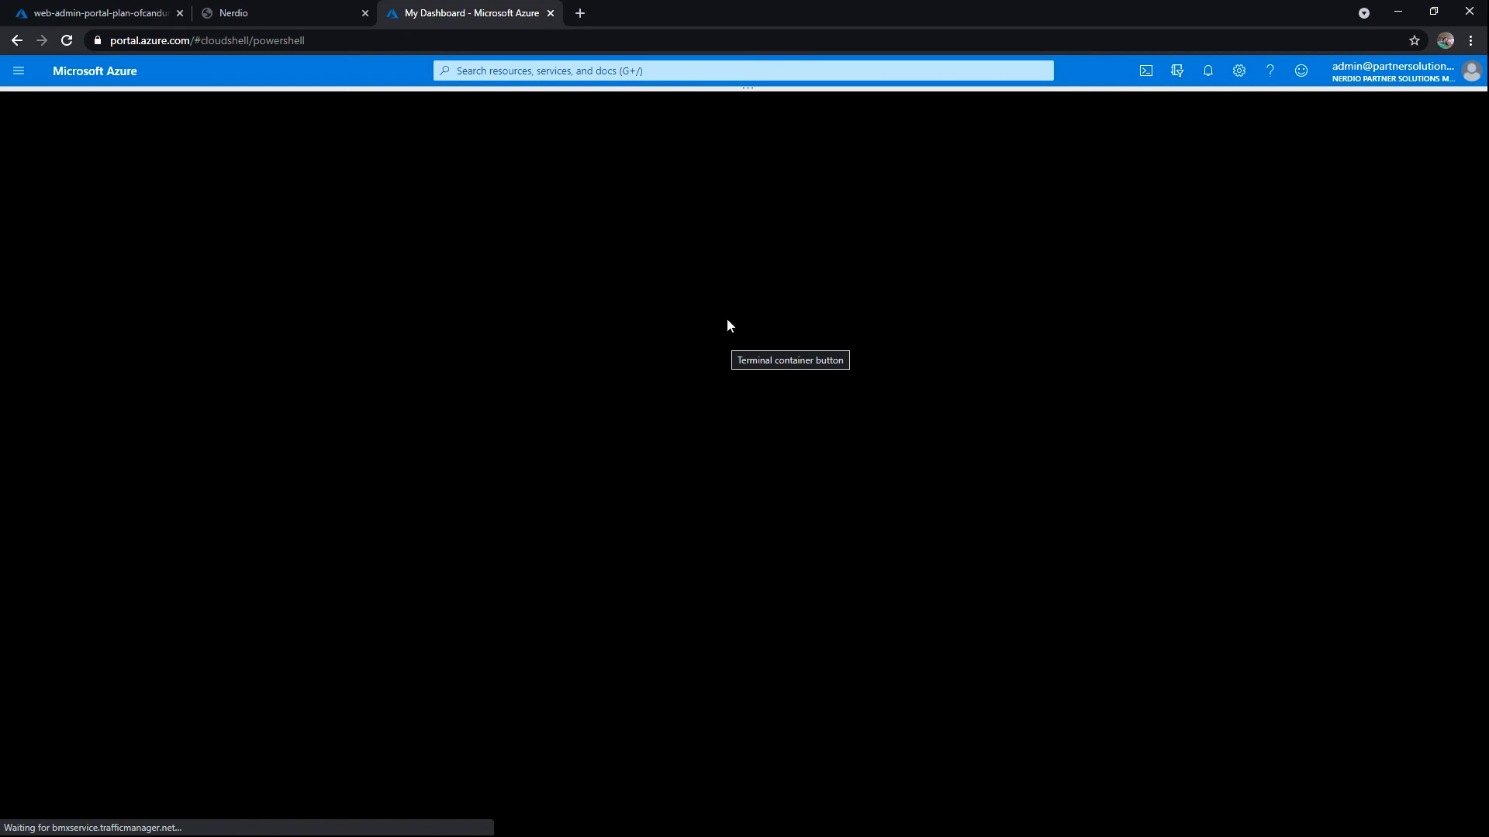
pyautogui.moveTo(690, 276)
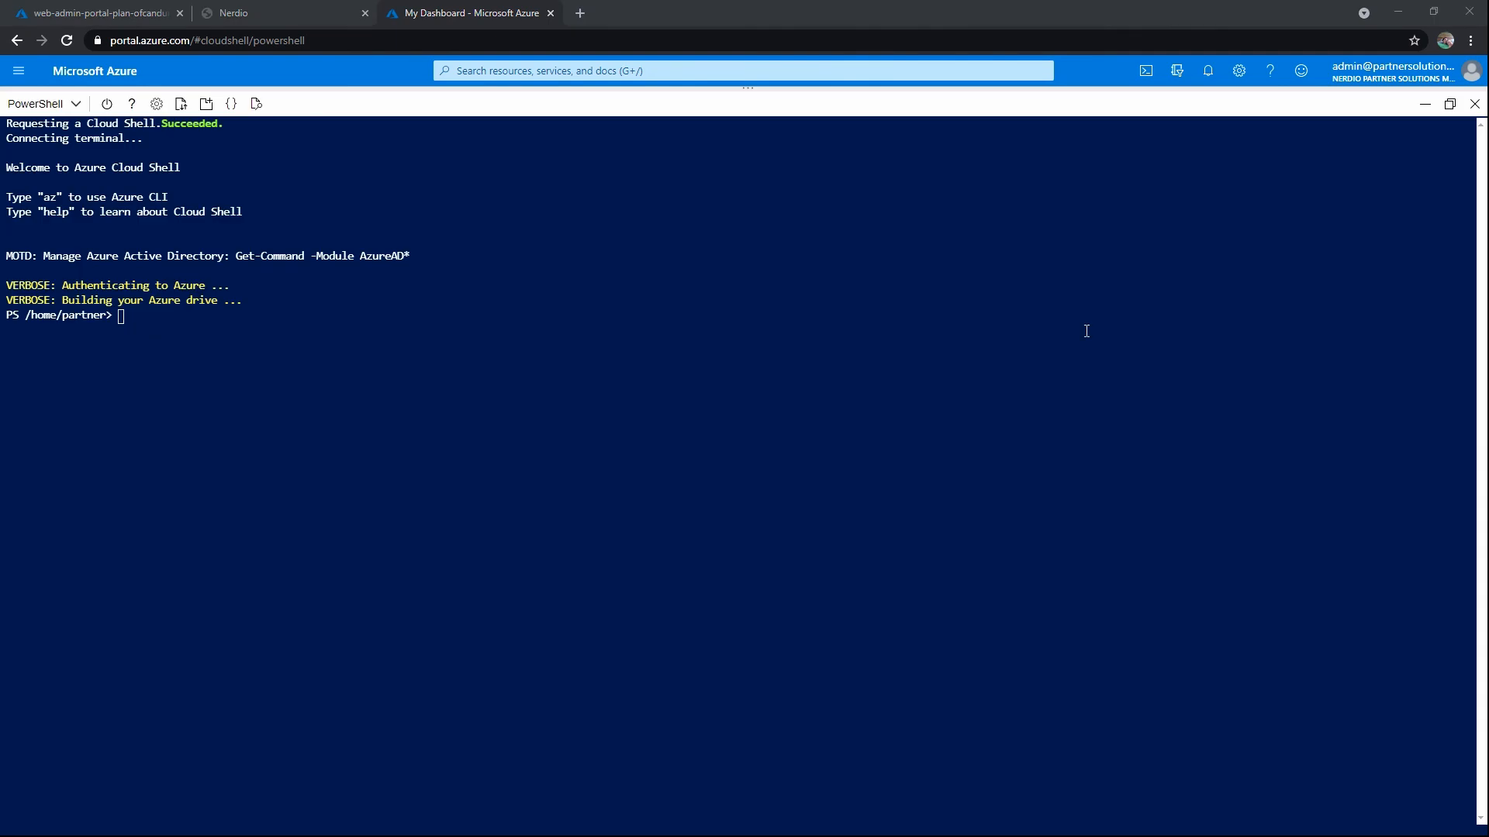
pyautogui.moveTo(247, 12)
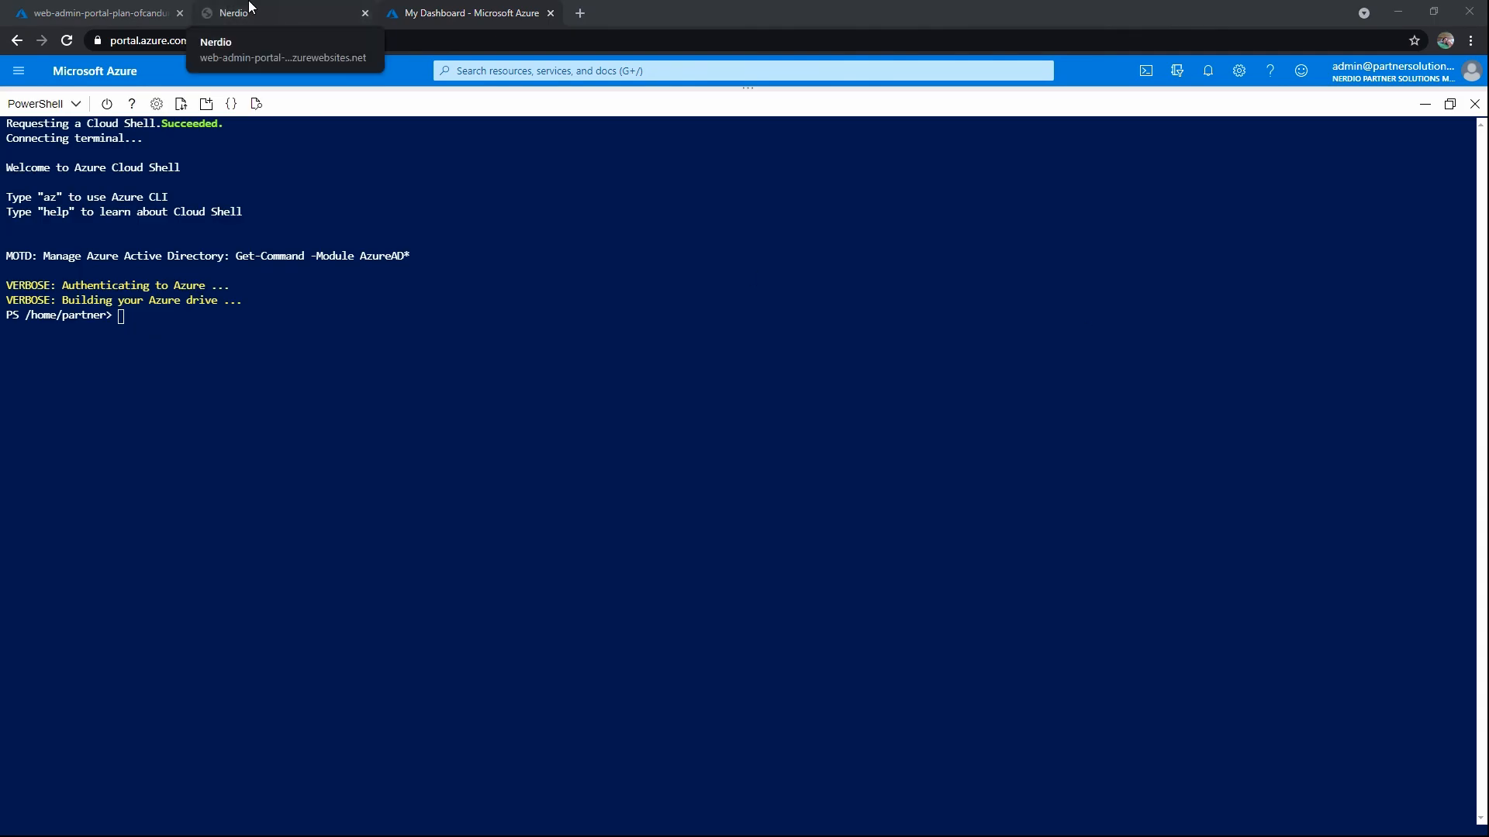
# Run the copied initialization command to completion in Cloud Shell, then leave that tab.
pyautogui.click(285, 12)
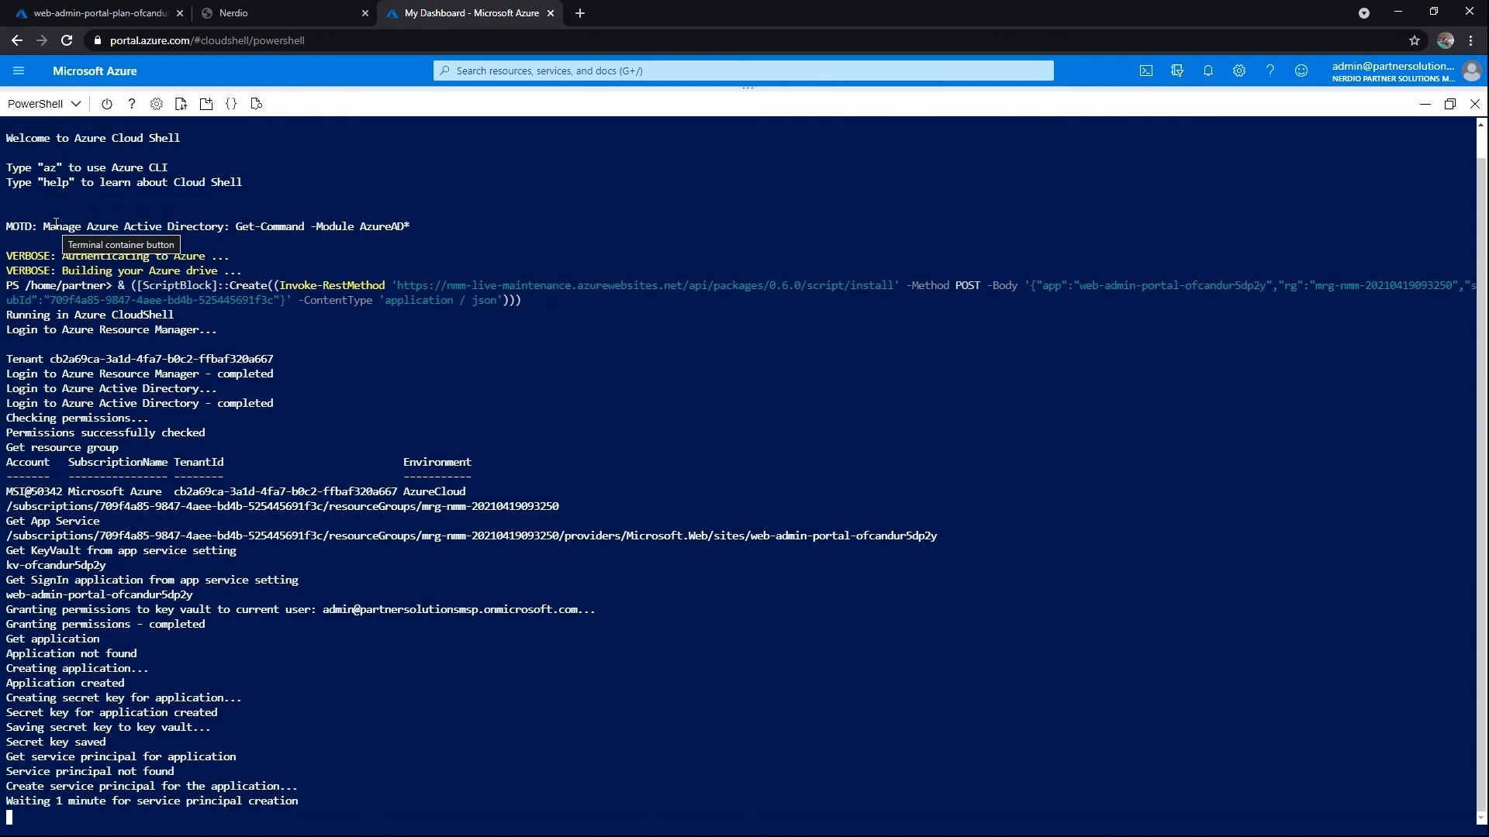
pyautogui.moveTo(586, 510)
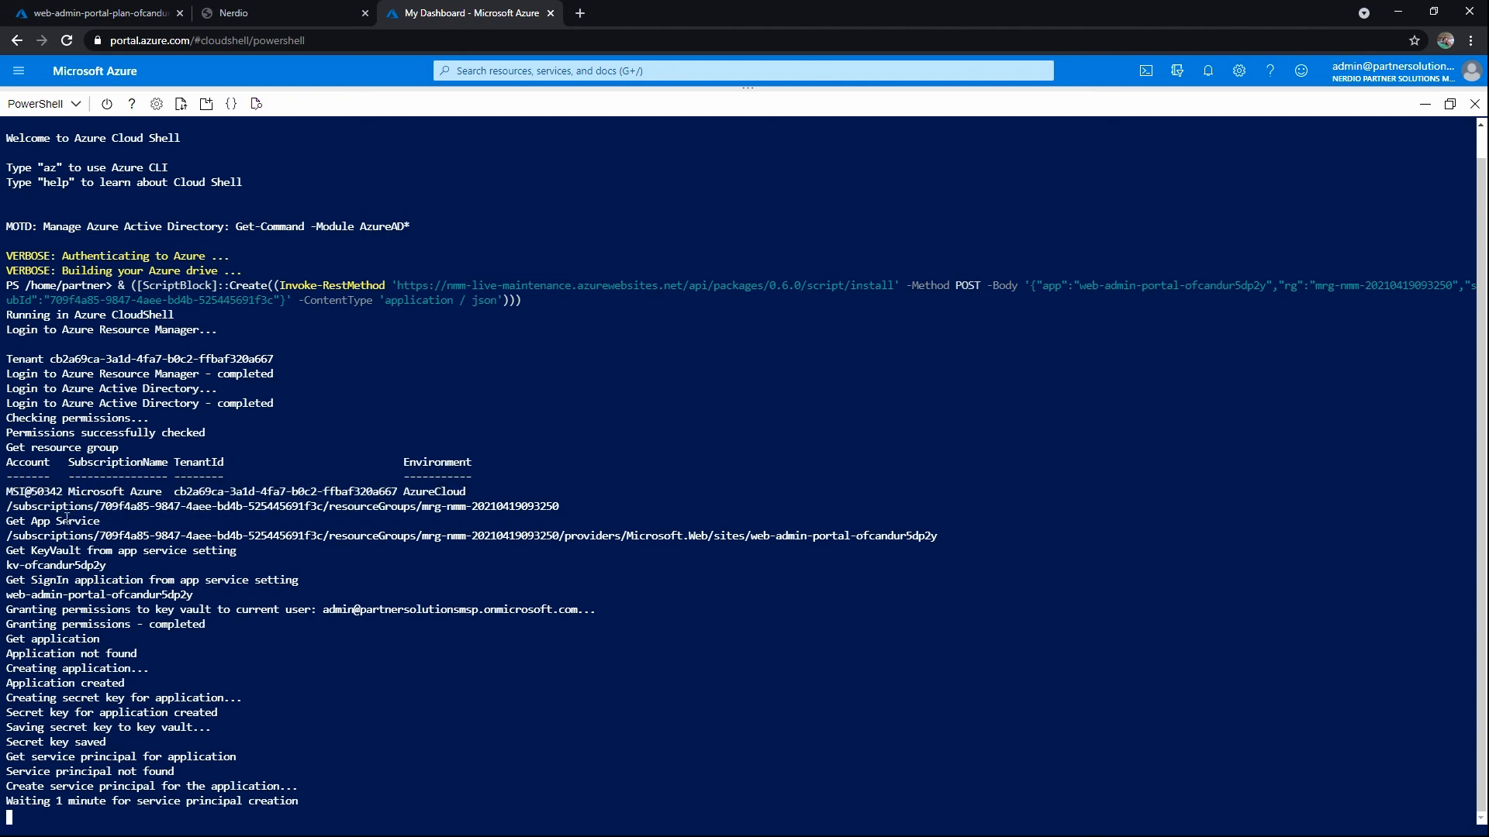
pyautogui.moveTo(633, 545)
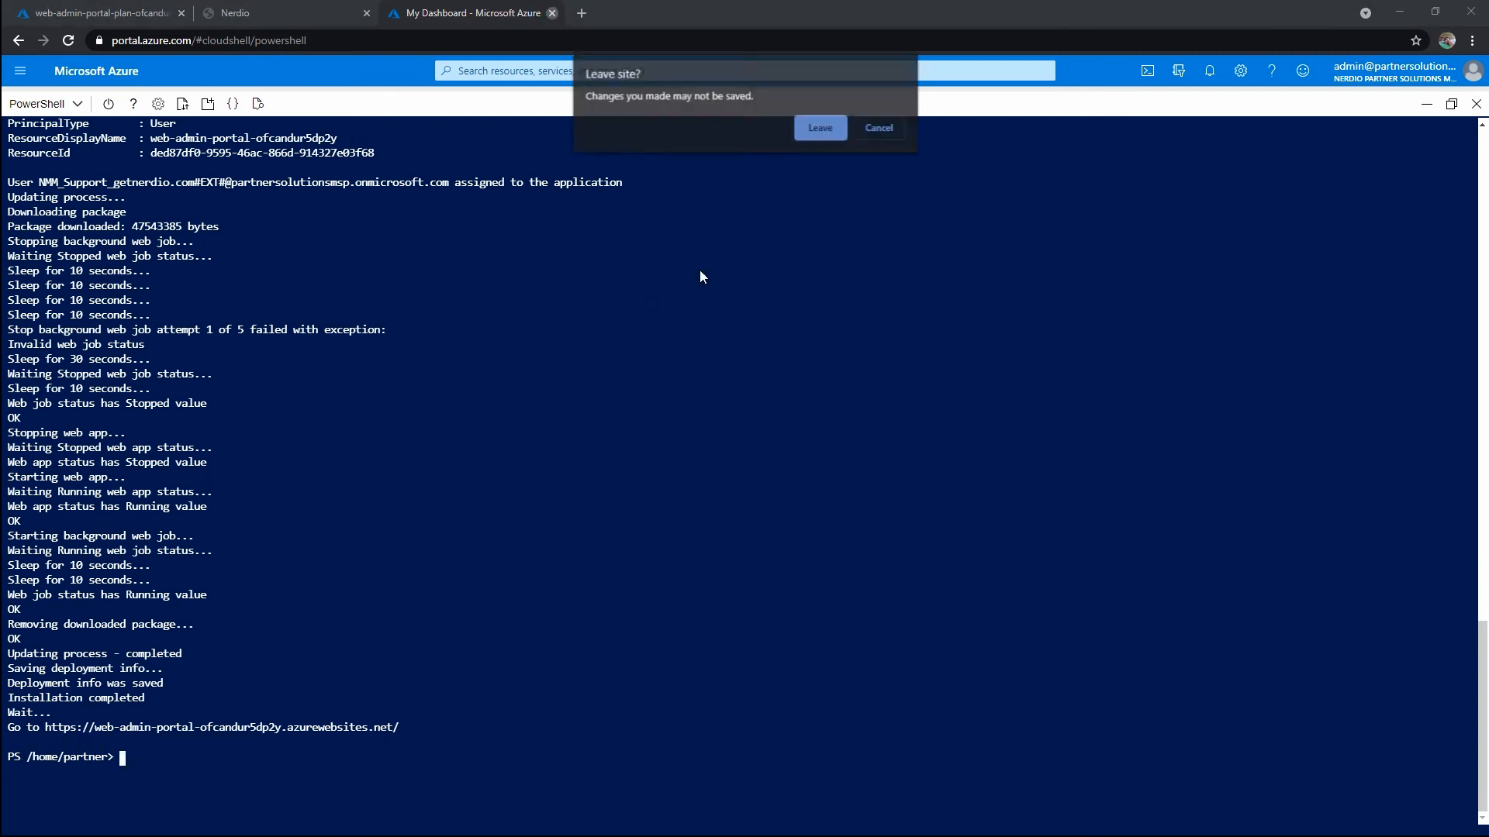
pyautogui.click(819, 127)
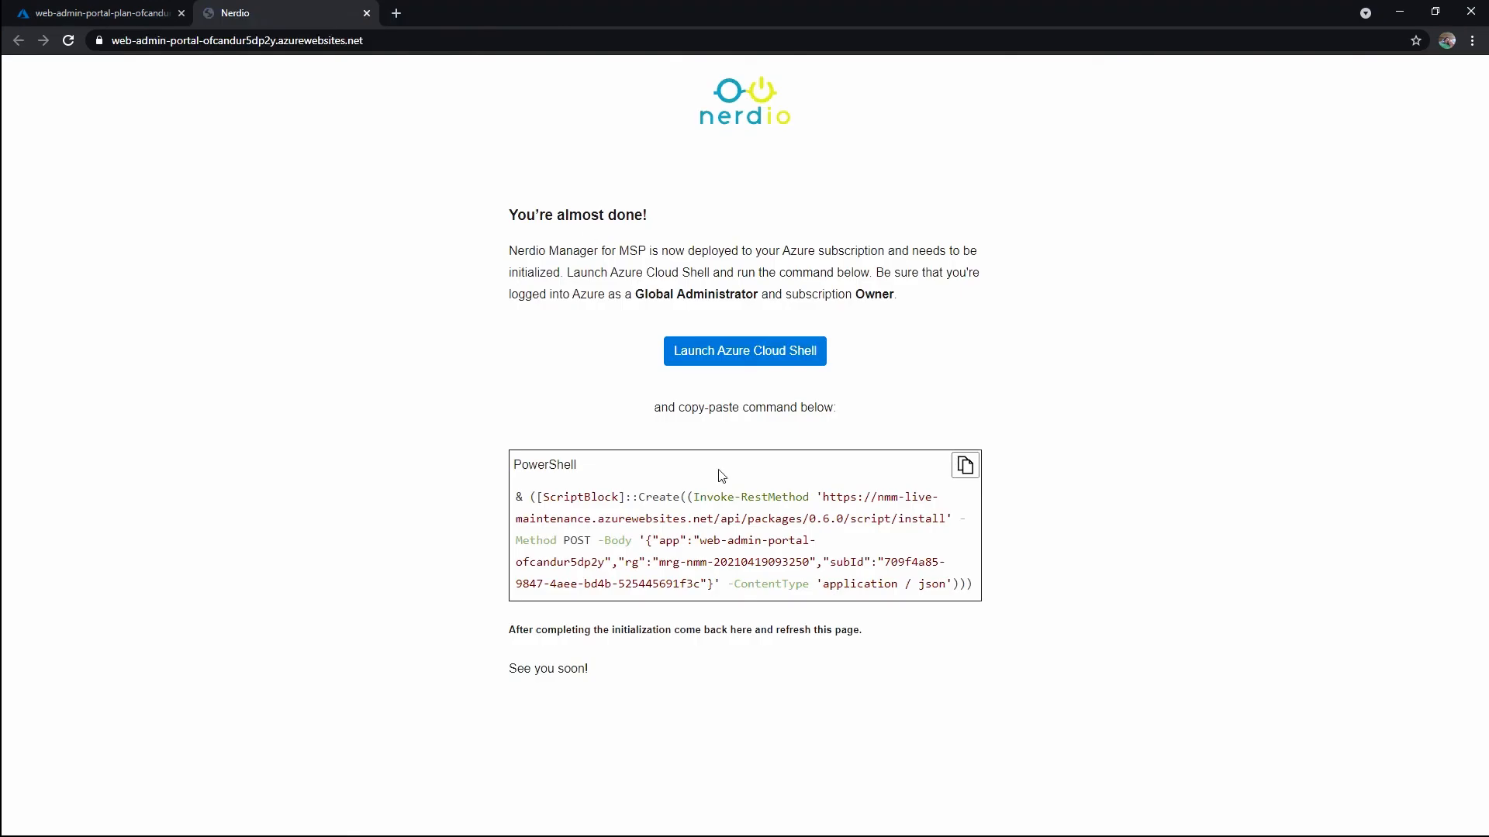
# Reload Nerdio, sign in with the first listed admin account, and accept the app permissions for the organization.
pyautogui.click(67, 40)
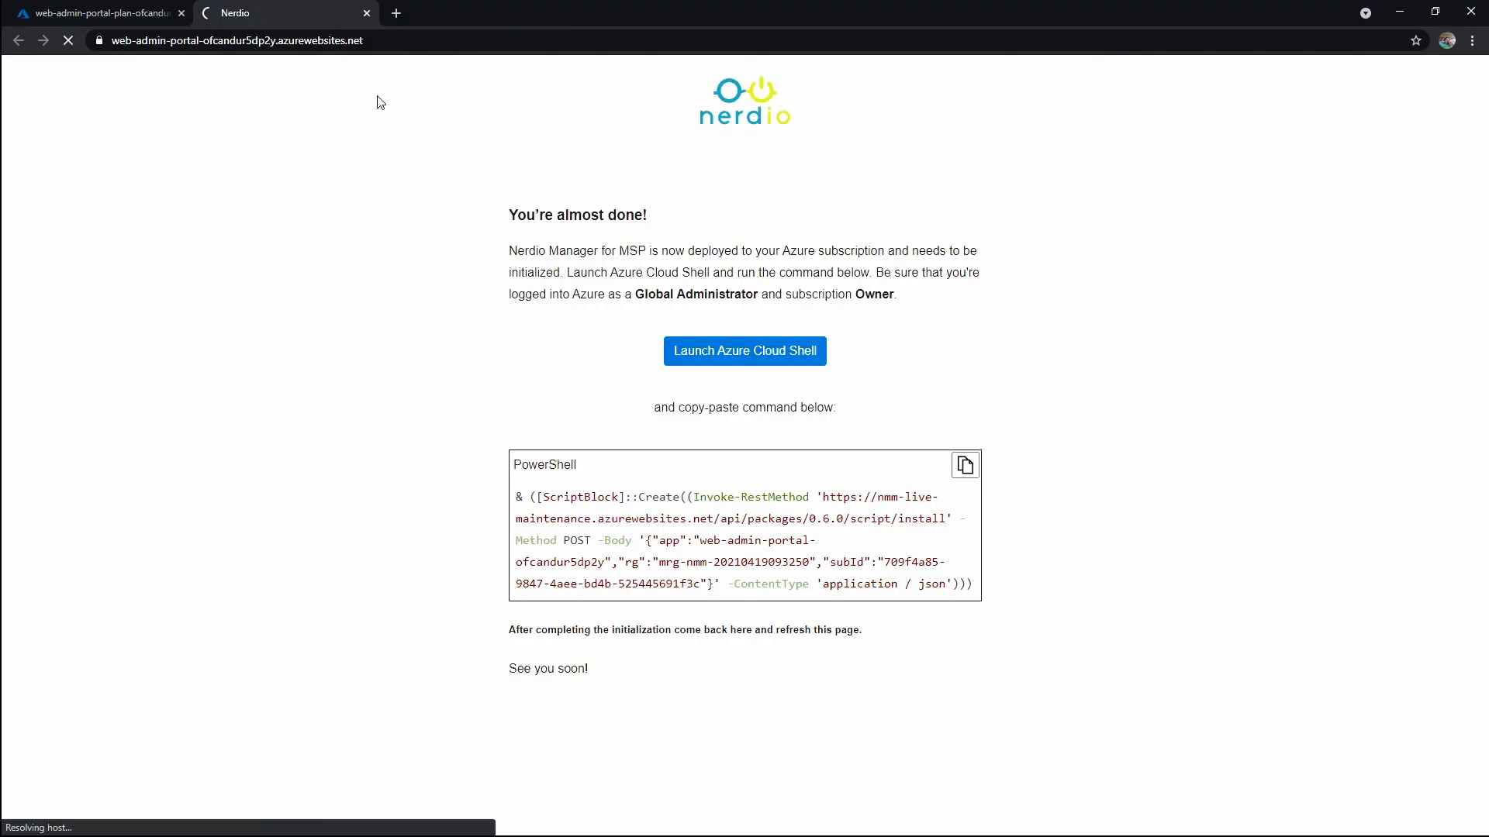
pyautogui.click(745, 350)
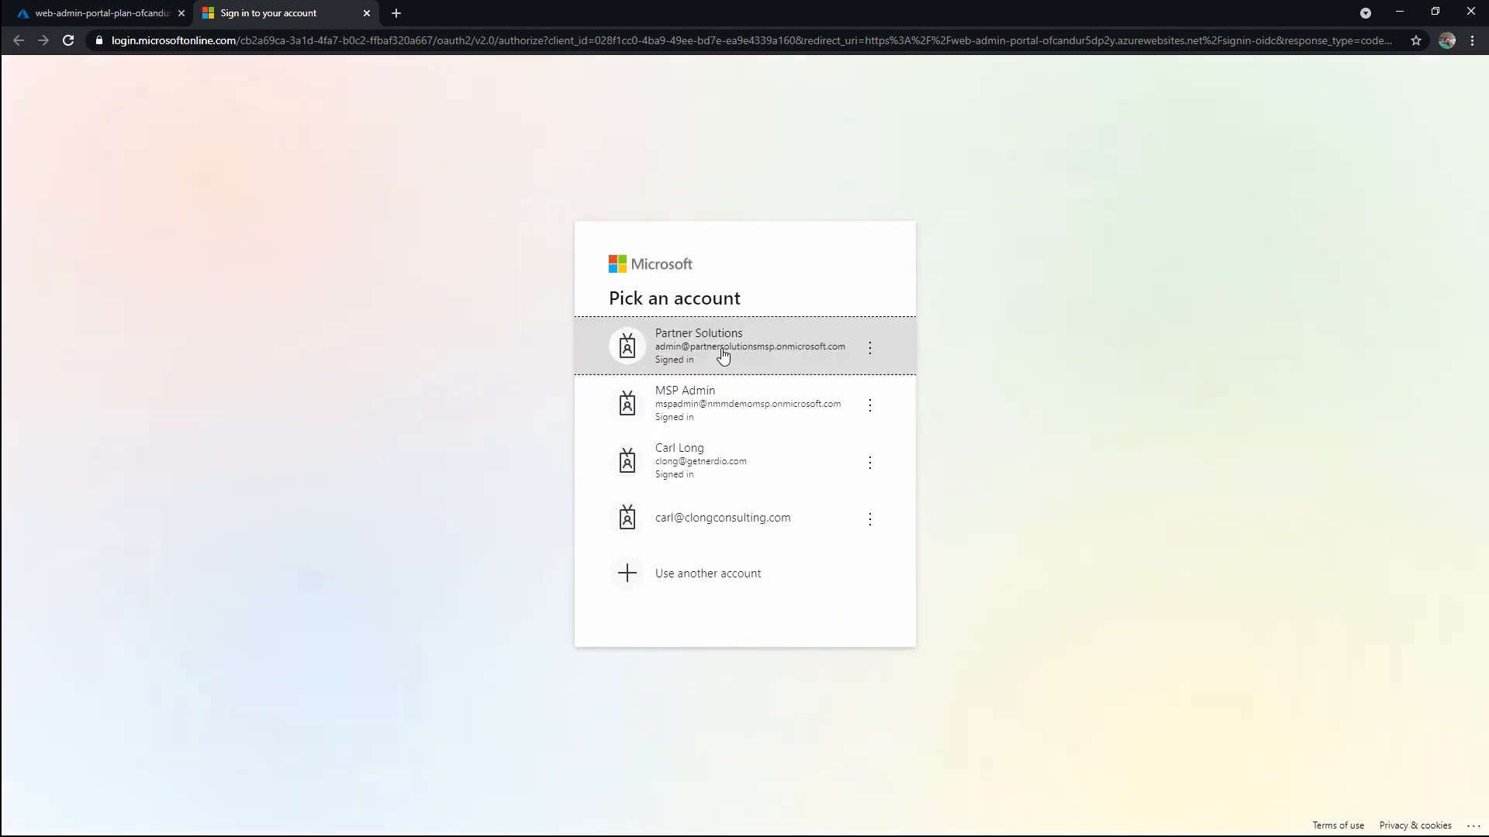
pyautogui.click(746, 346)
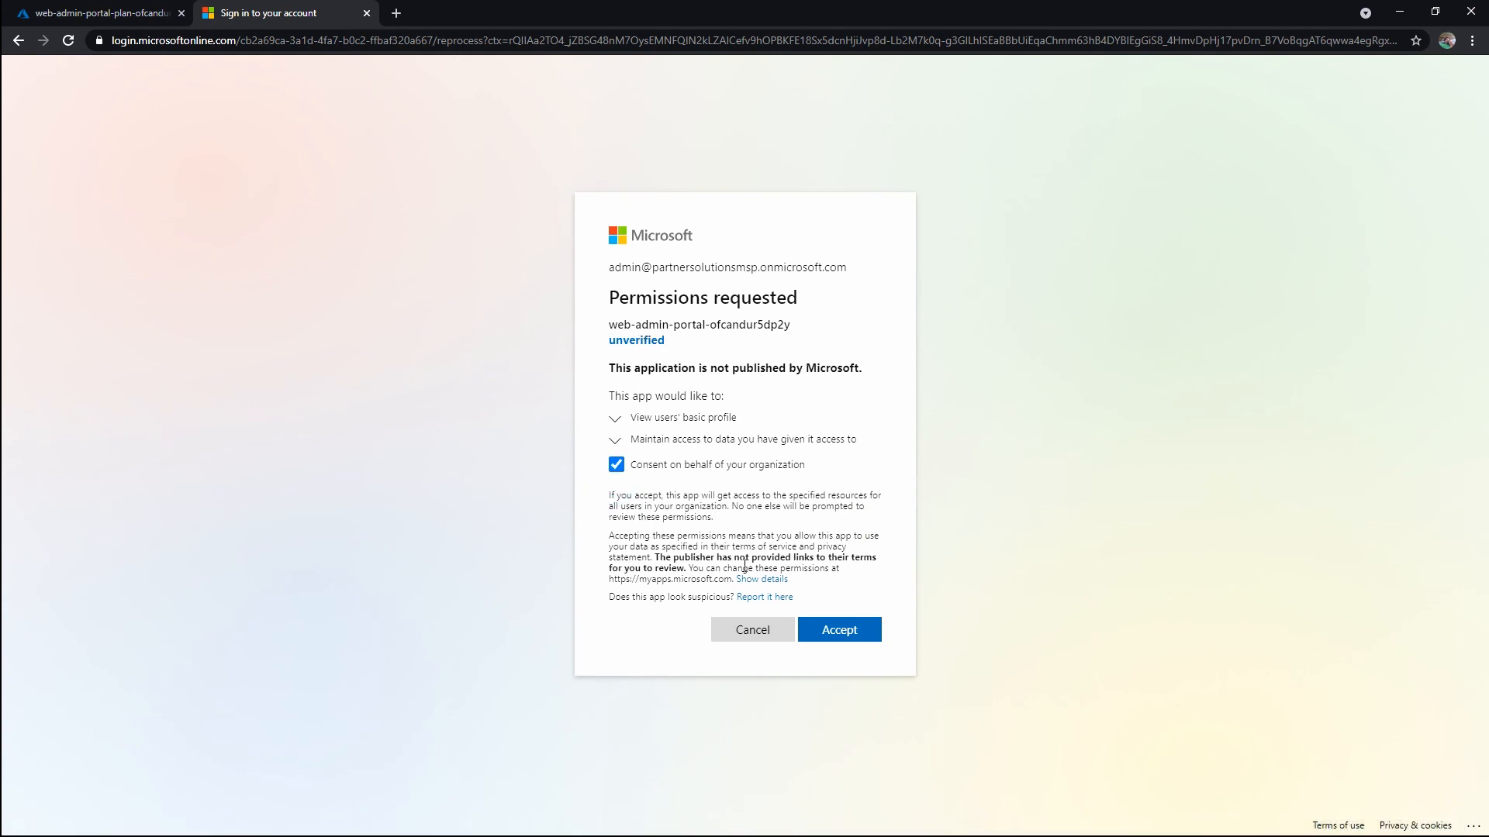
pyautogui.click(837, 629)
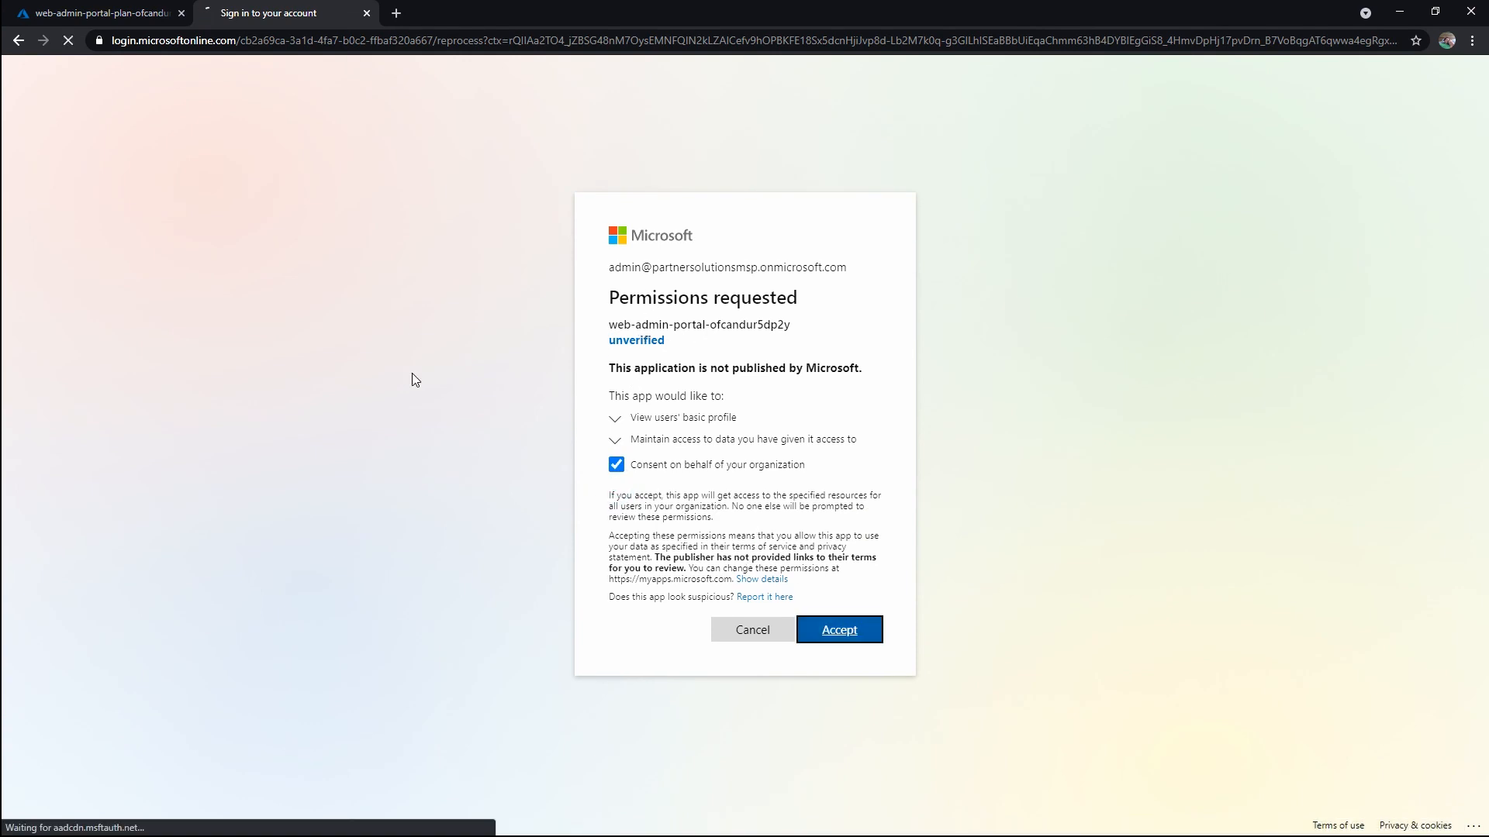
pyautogui.click(838, 630)
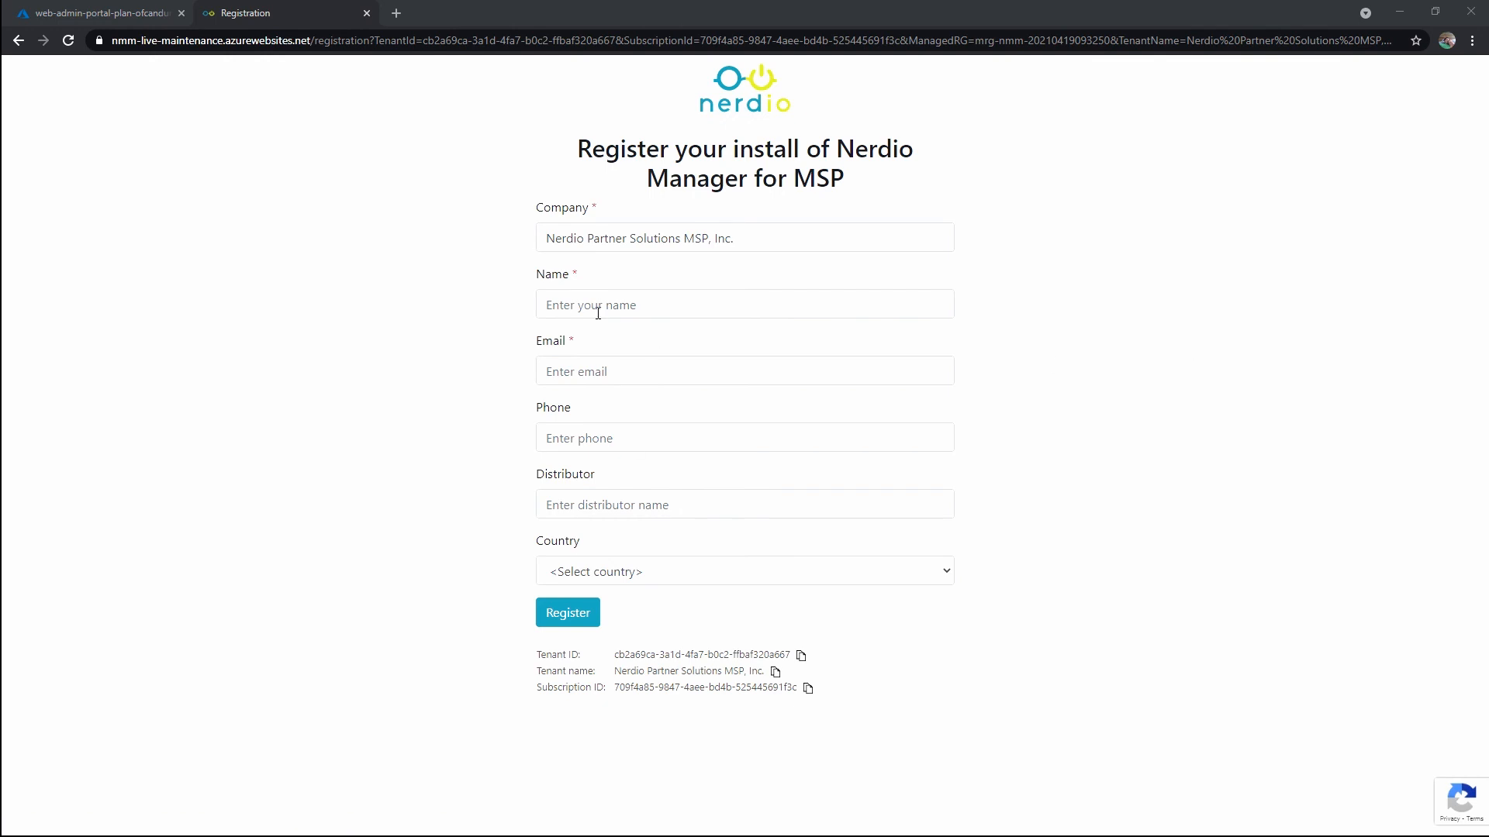
# Enter contact name, email, phone and United States, then submit the registration.
pyautogui.click(743, 304)
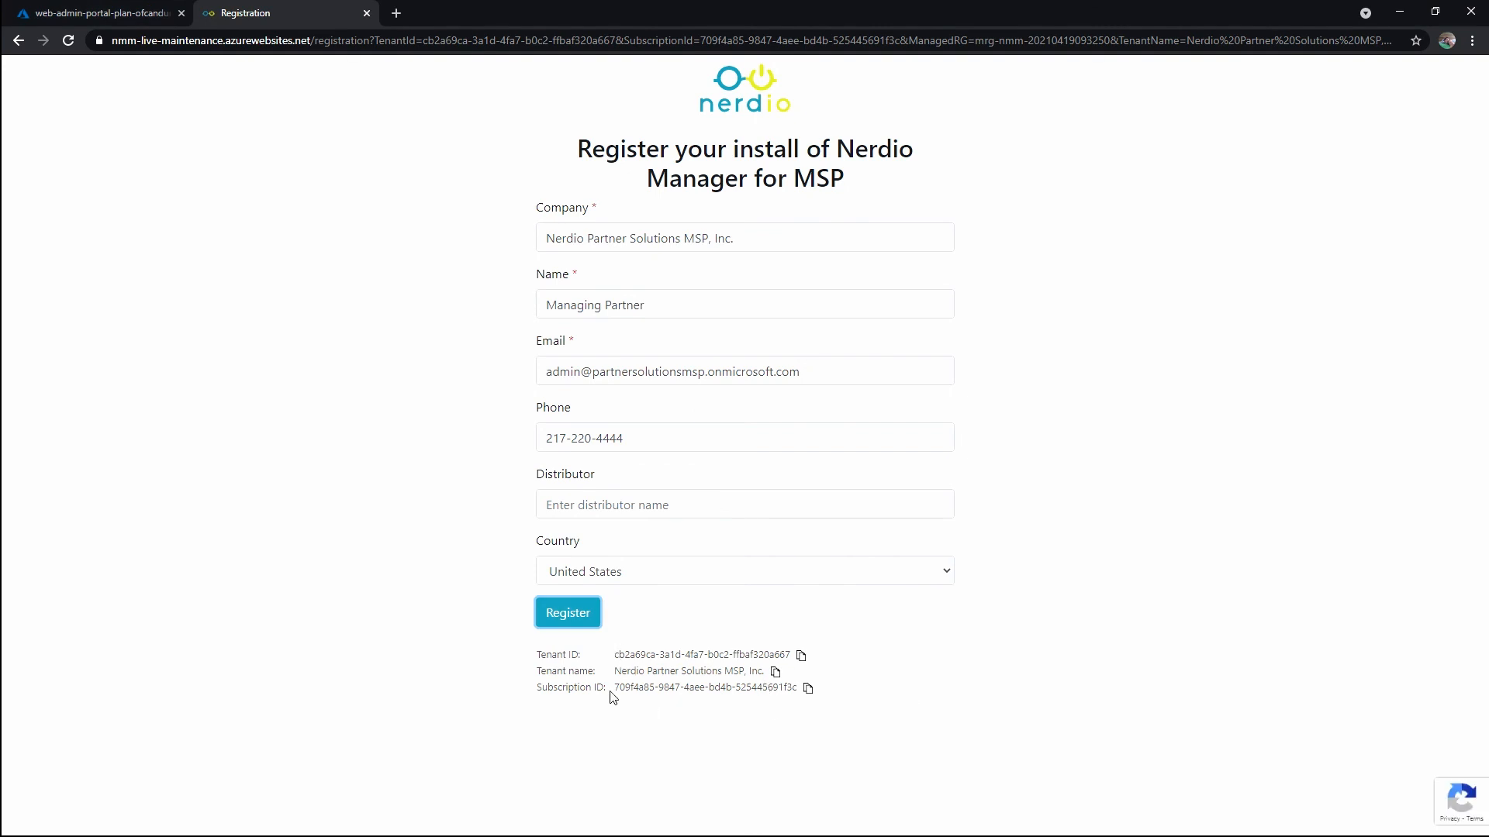
pyautogui.moveTo(717, 636)
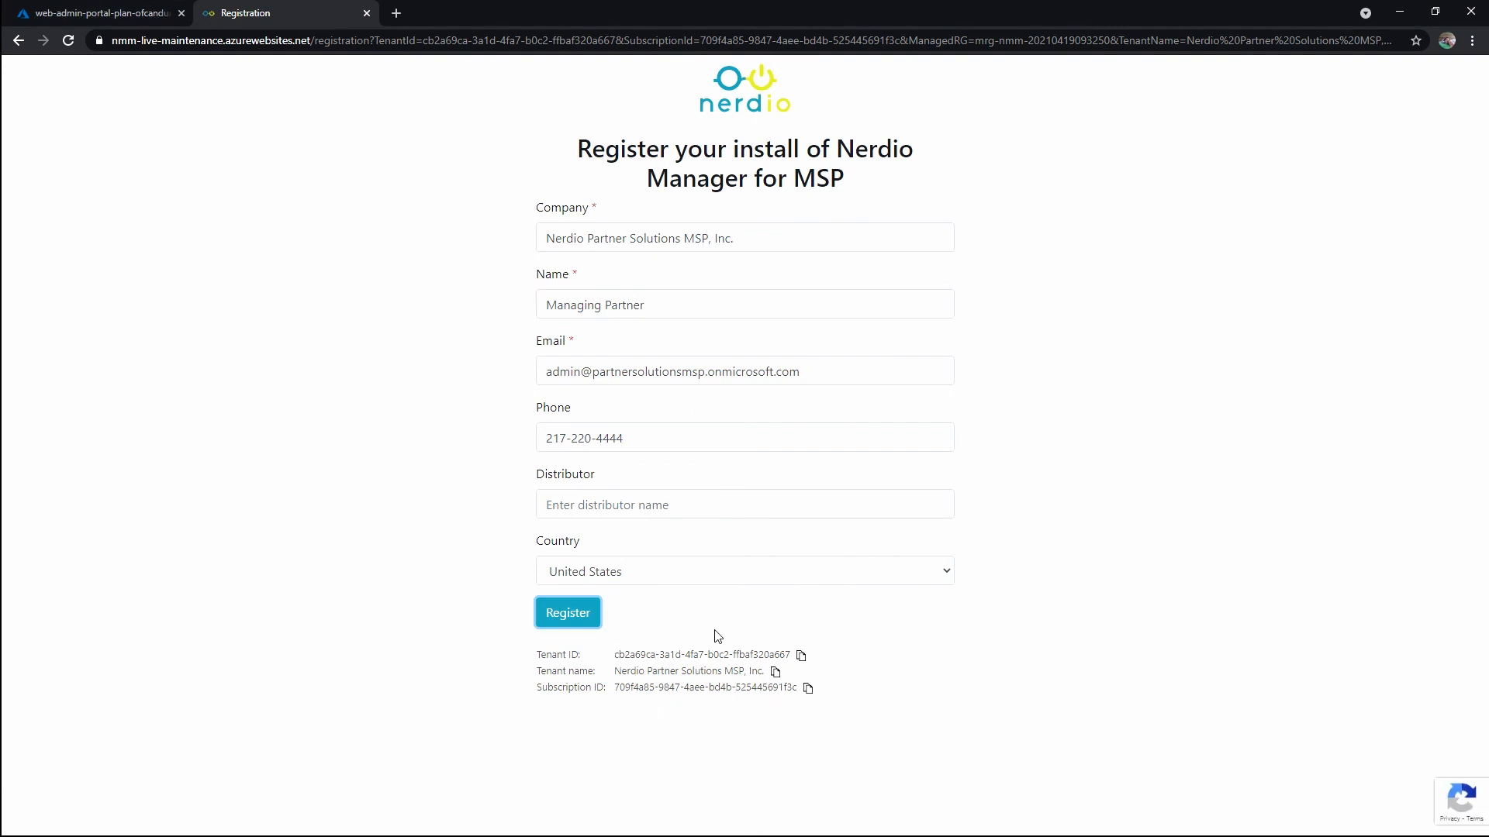
pyautogui.click(568, 613)
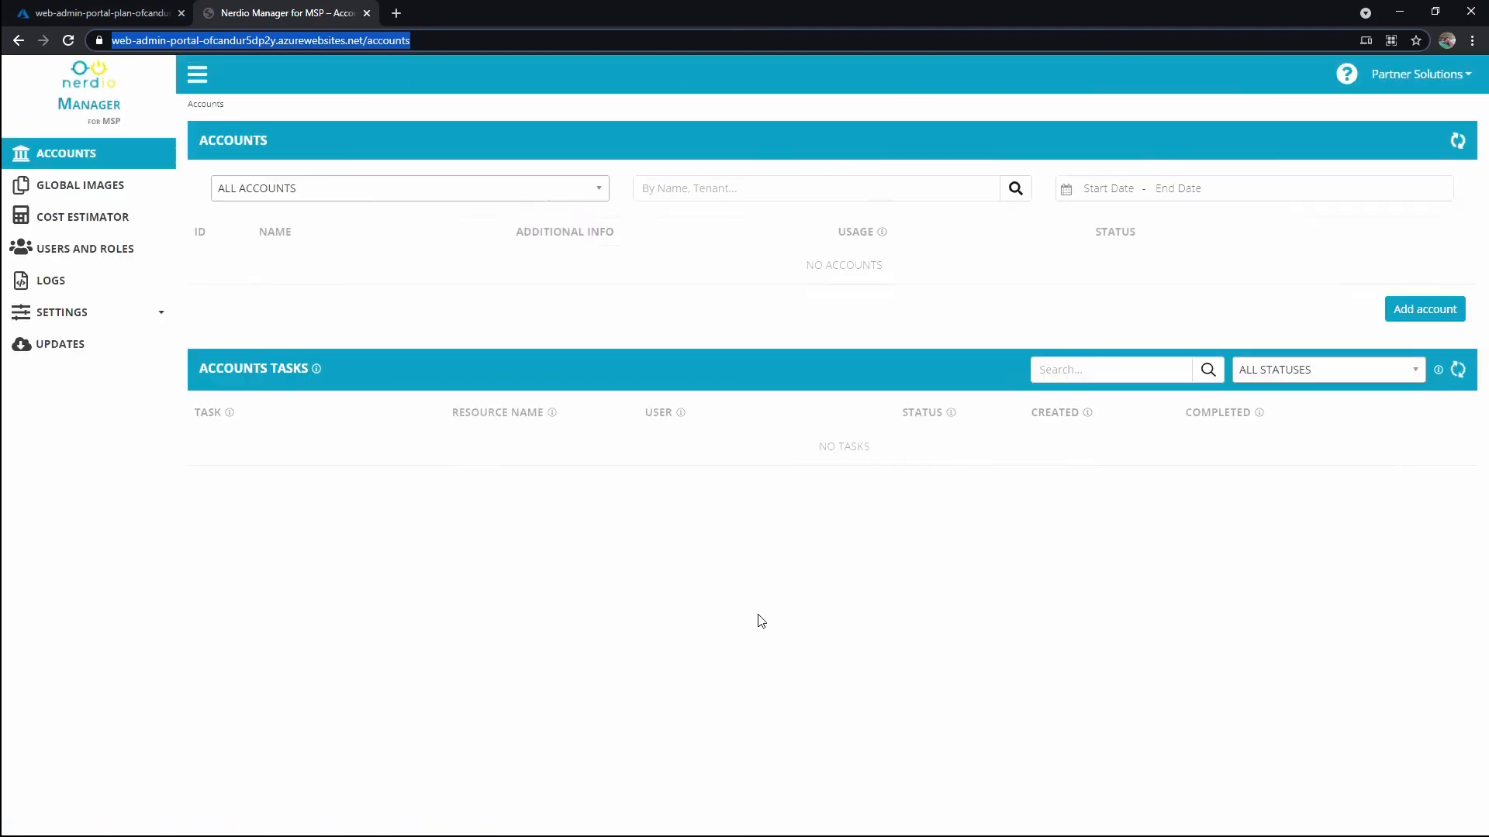
# Refresh the Accounts list, confirming no accounts and no tasks yet.
pyautogui.click(1458, 142)
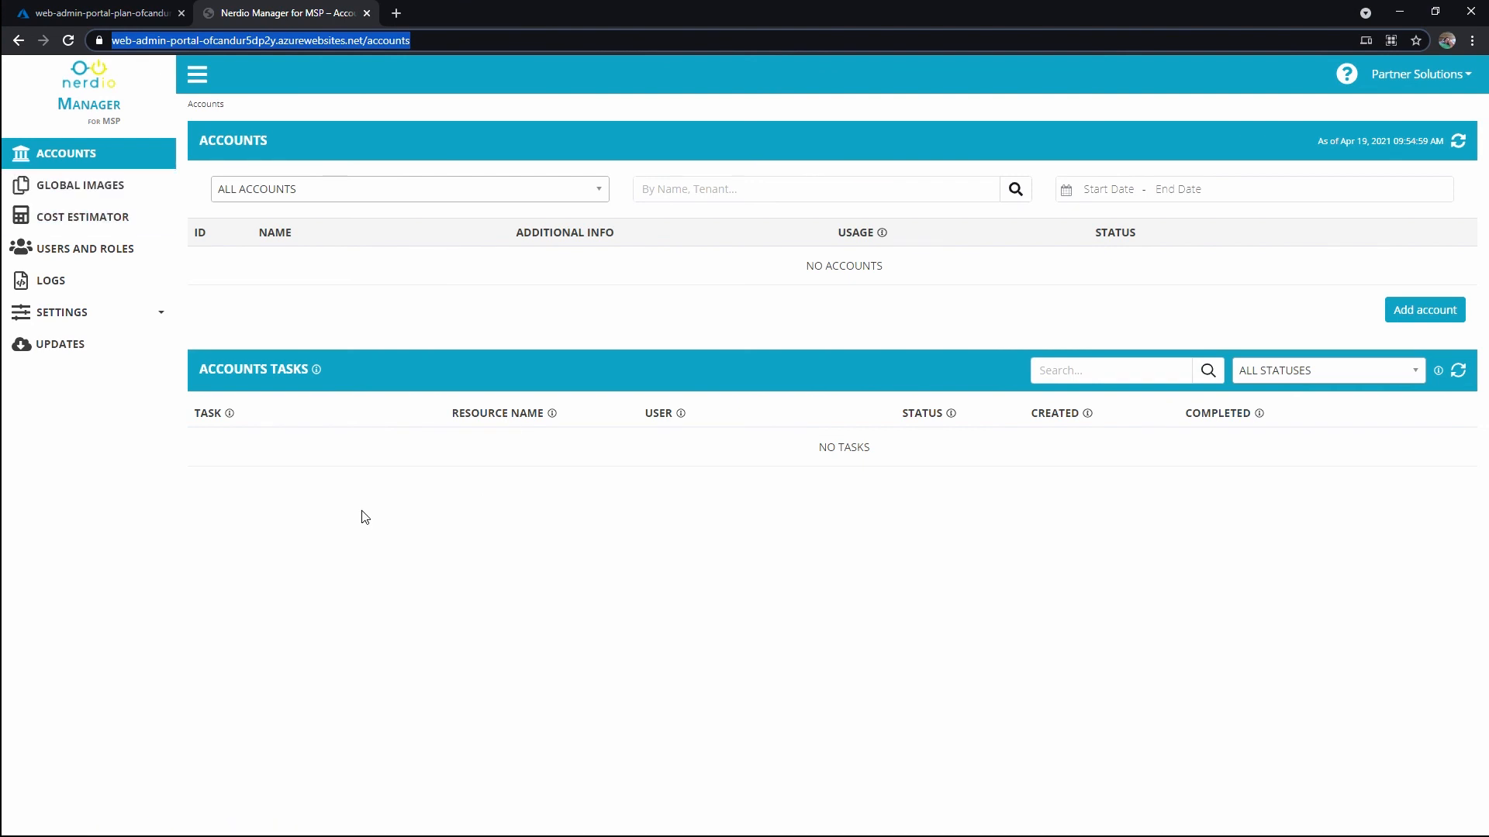